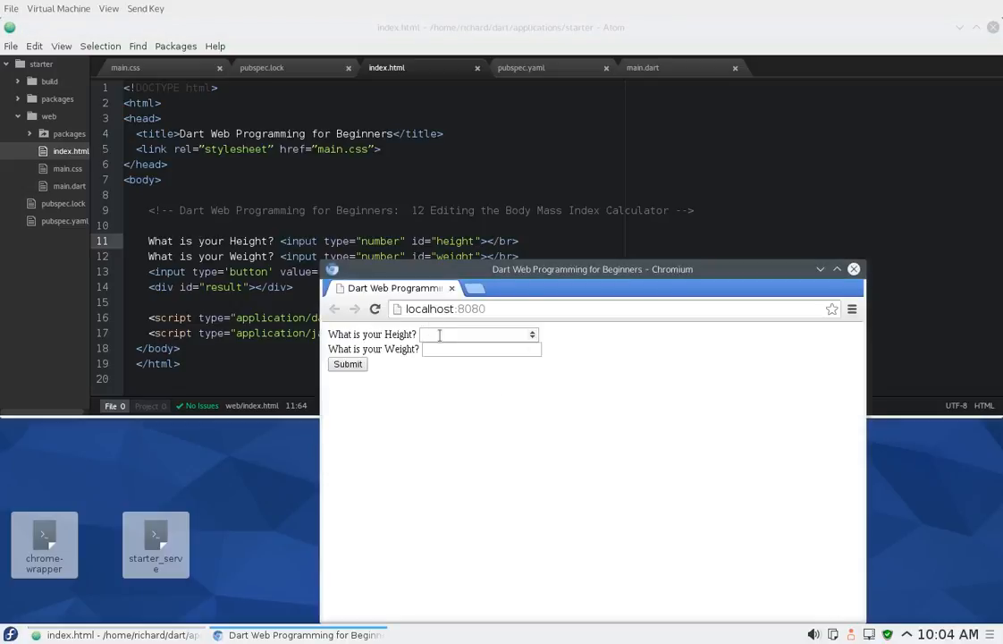
# - Compute BMI for height 77, weight 177 and highlight the unrounded ~20.98 result
pyautogui.write('77')
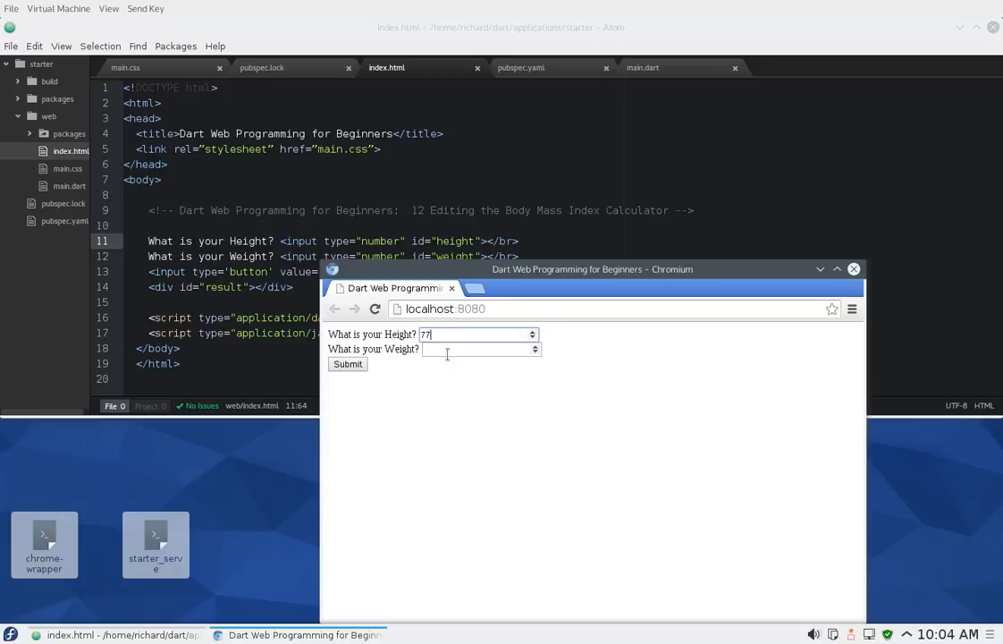
pyautogui.click(347, 364)
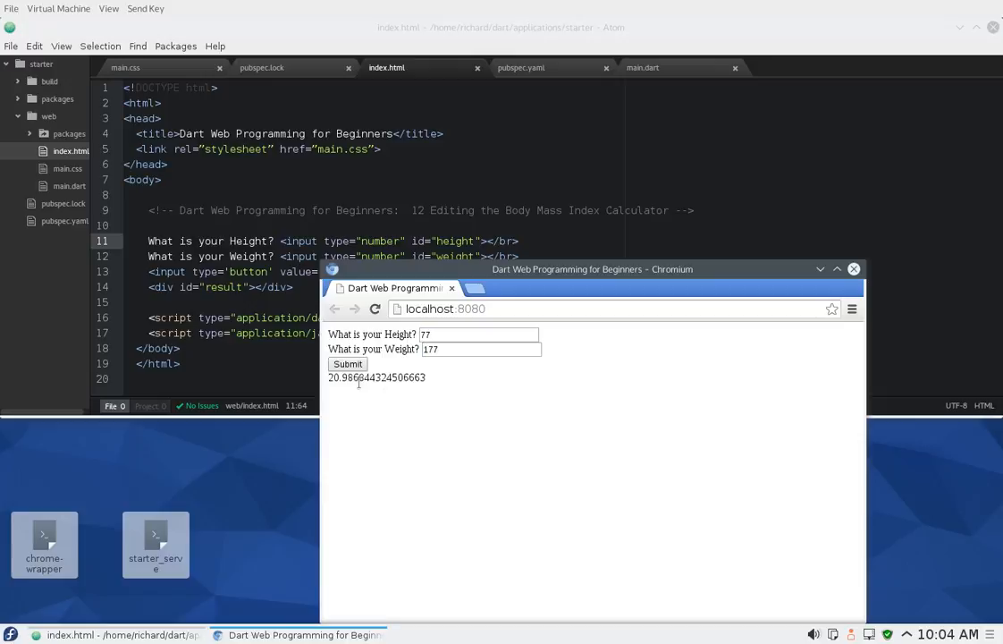
pyautogui.moveTo(336, 390)
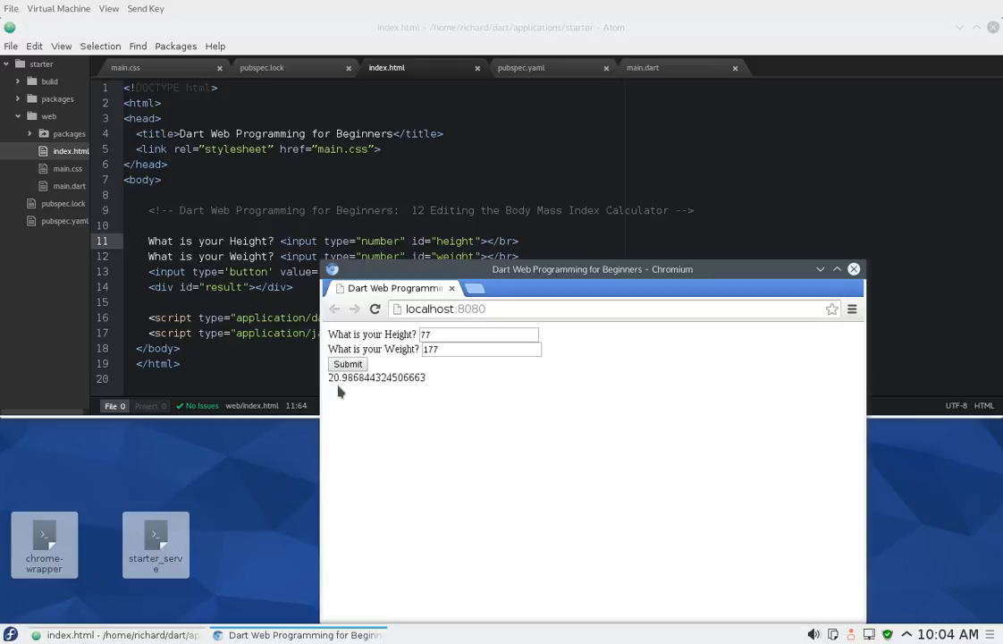
pyautogui.moveTo(433, 379)
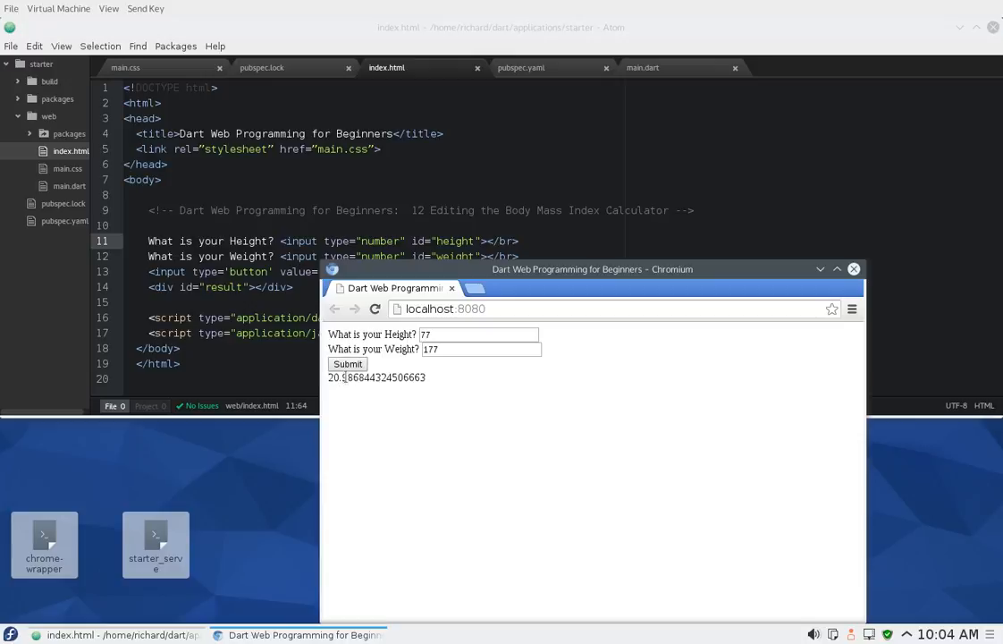
pyautogui.moveTo(348, 377); pyautogui.dragTo(426, 377)
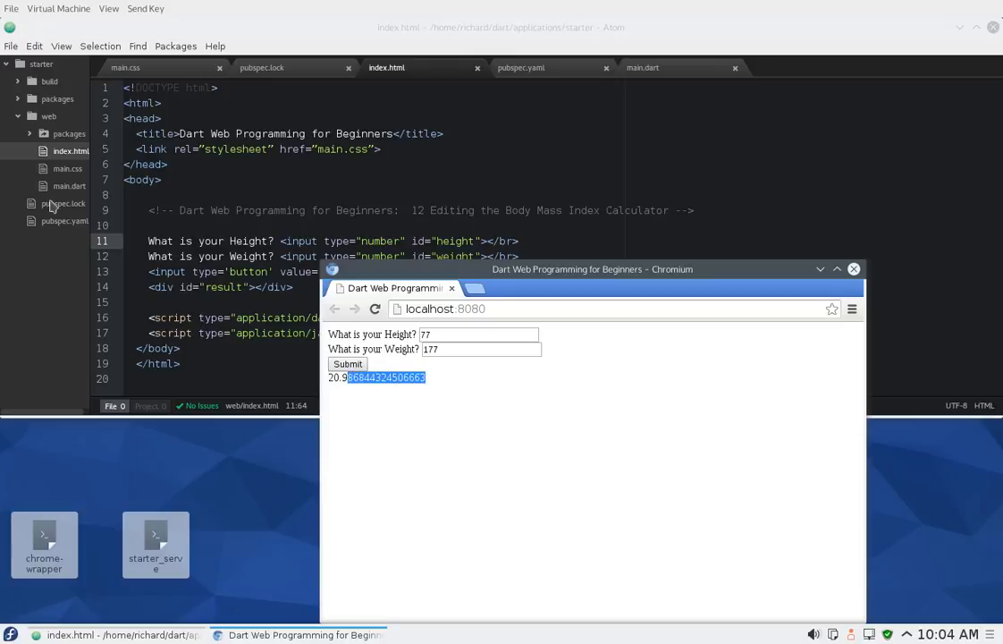
pyautogui.click(68, 186)
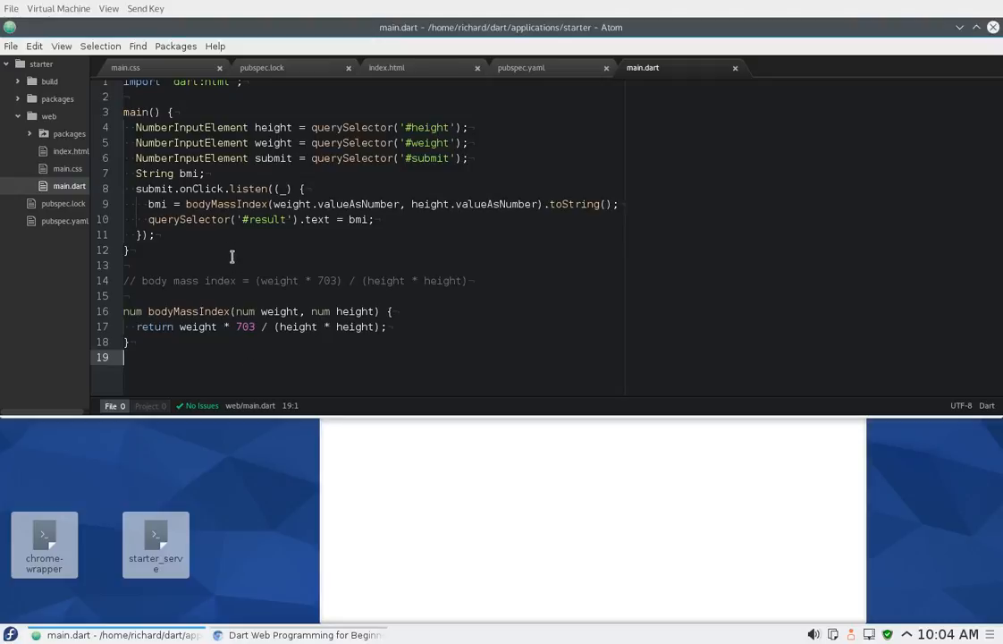
# - Make bodyMassIndex return double and store weight * 703 / (height * height) in bmiUnrounded
pyautogui.click(221, 218)
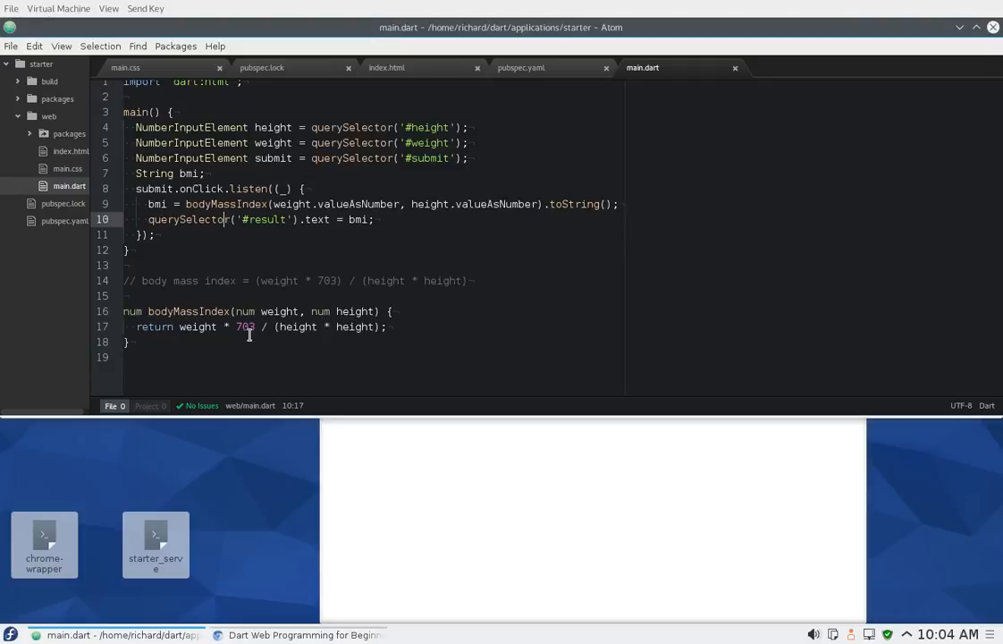
pyautogui.click(251, 325)
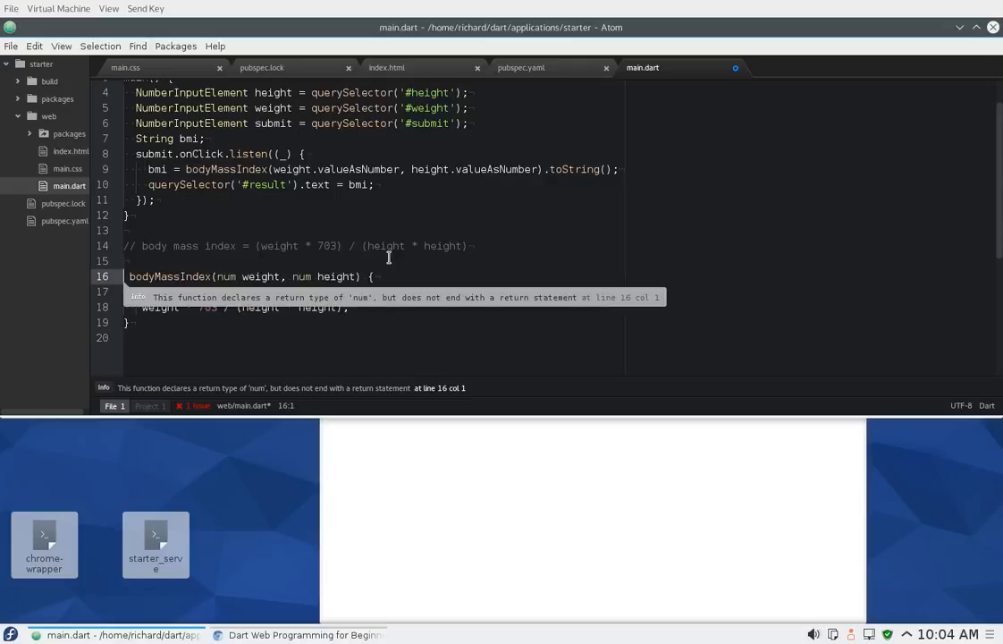
pyautogui.write('double')
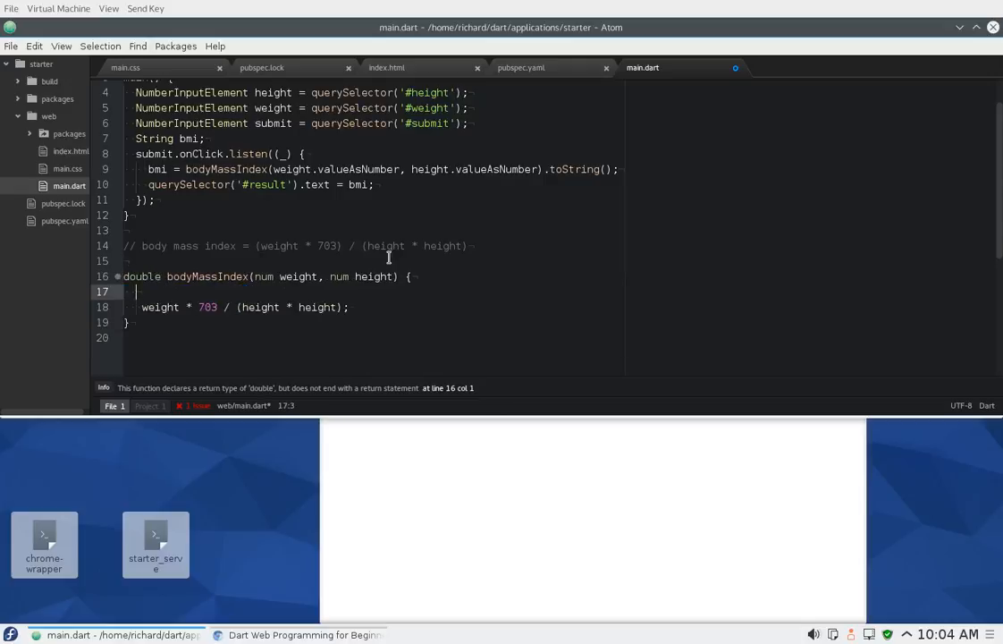
pyautogui.write('double')
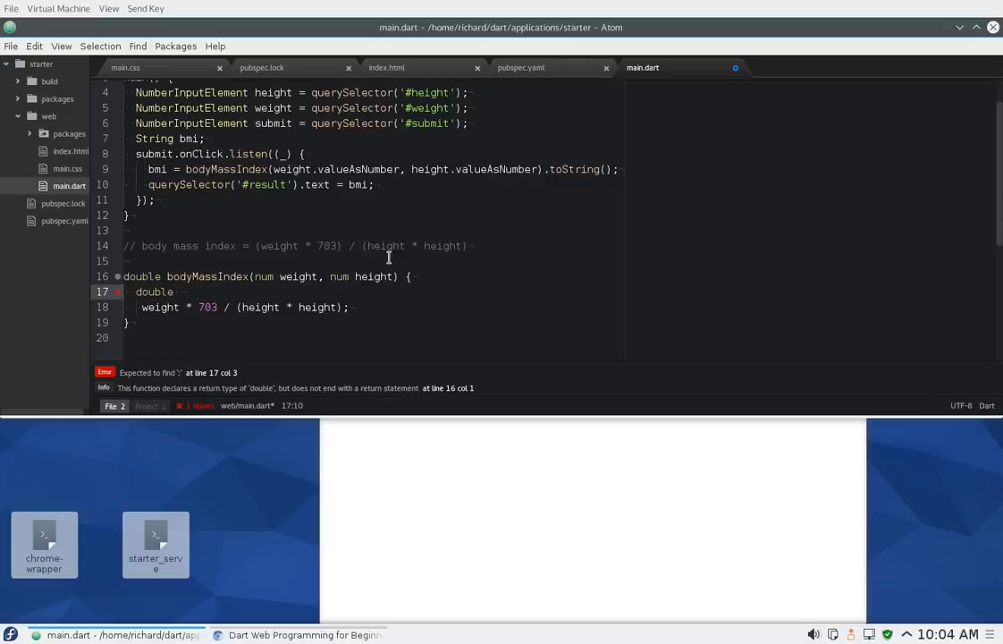
pyautogui.write('bmi')
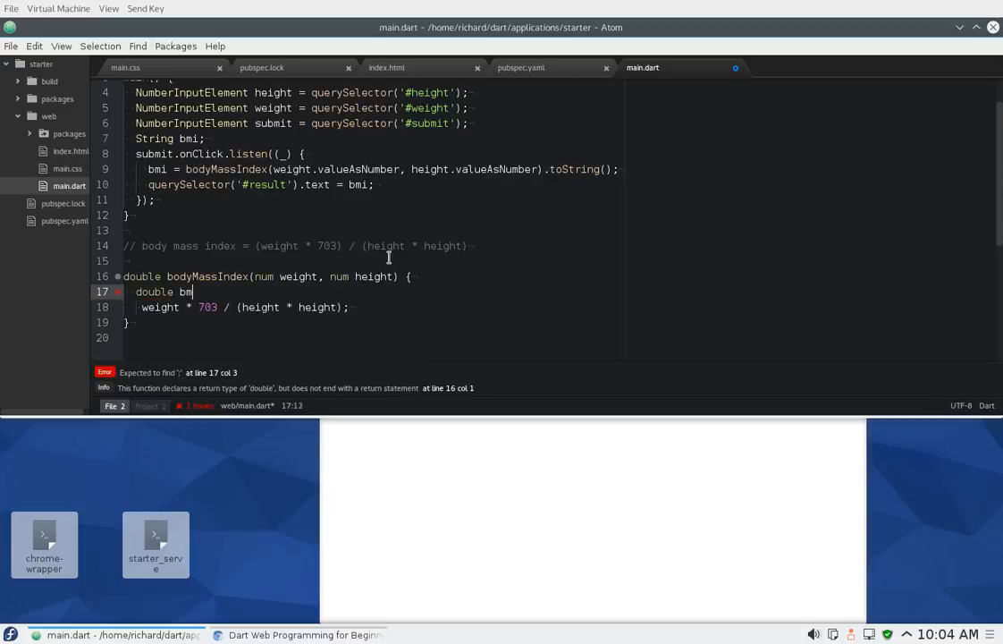
pyautogui.write('Unrou')
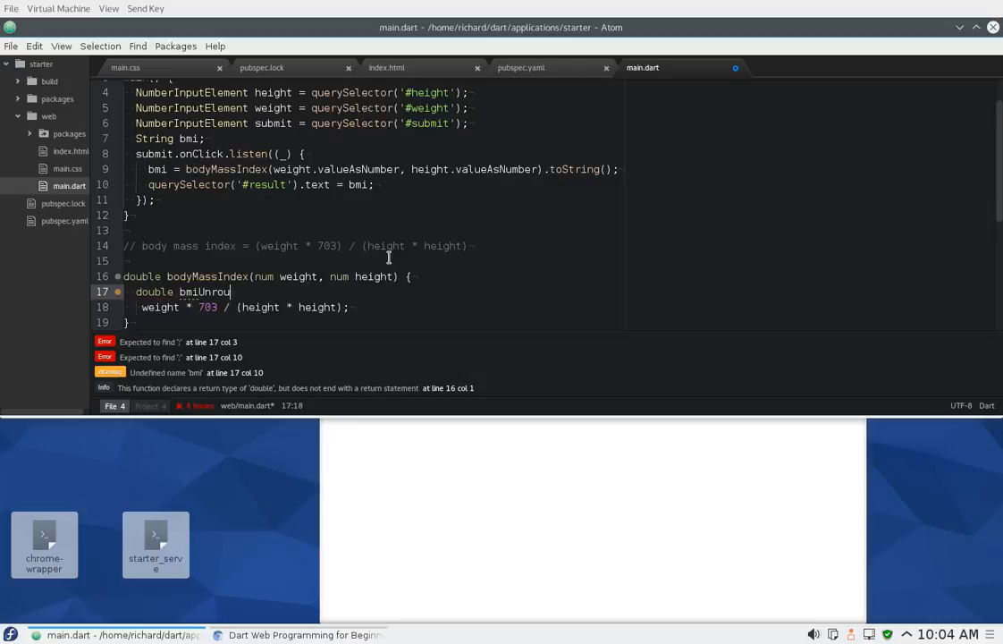
pyautogui.write('nded = weight * 703 / (height * height);')
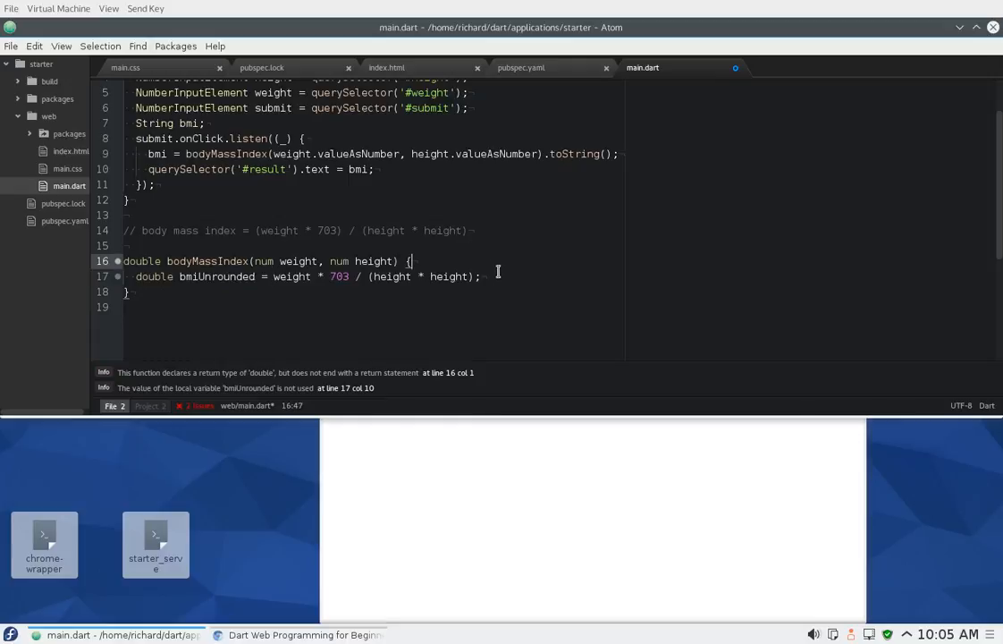
# - Return bmiUnrounded rounded to one decimal via (bmiUnrounded * 10).round() / 10
pyautogui.write('return')
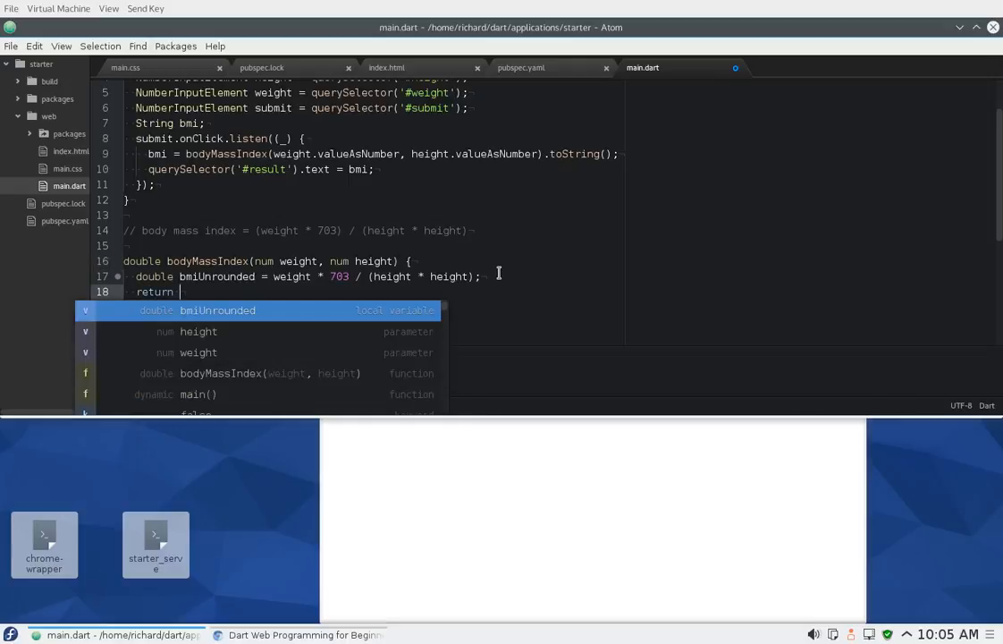
pyautogui.write('(bmi')
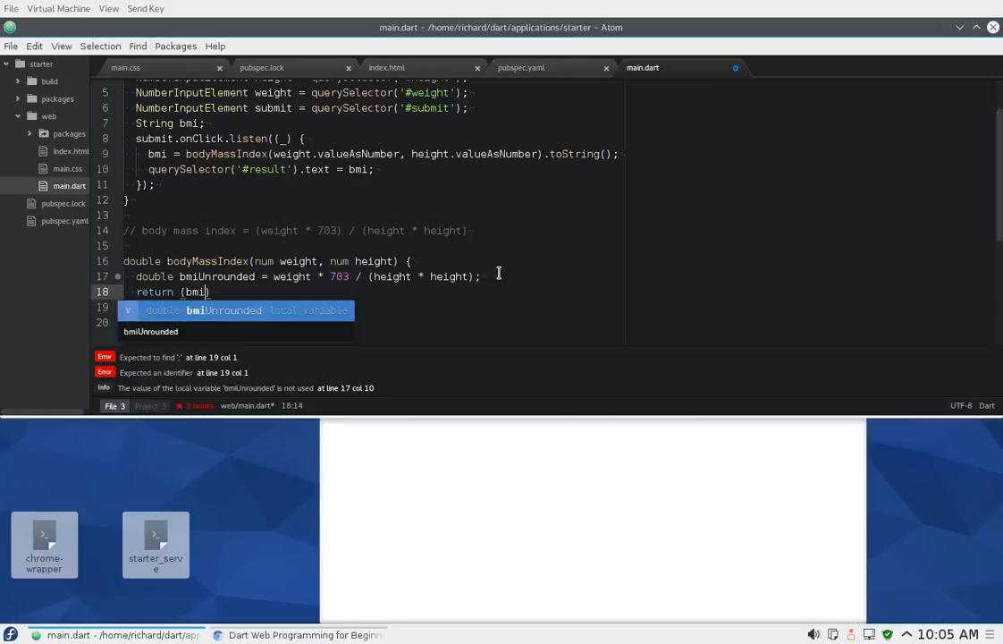
pyautogui.press('Tab')
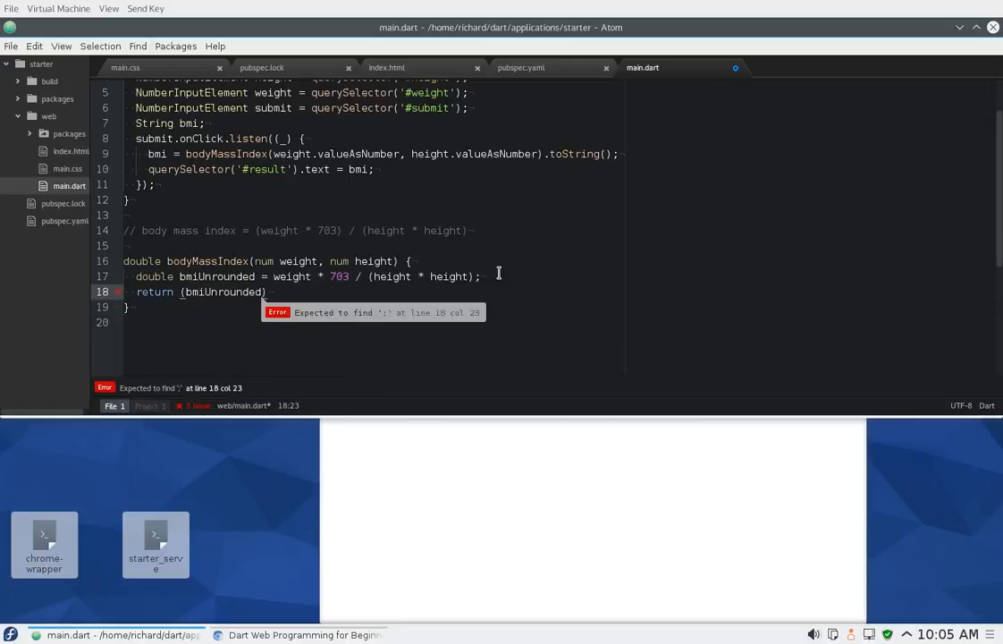
pyautogui.write('*')
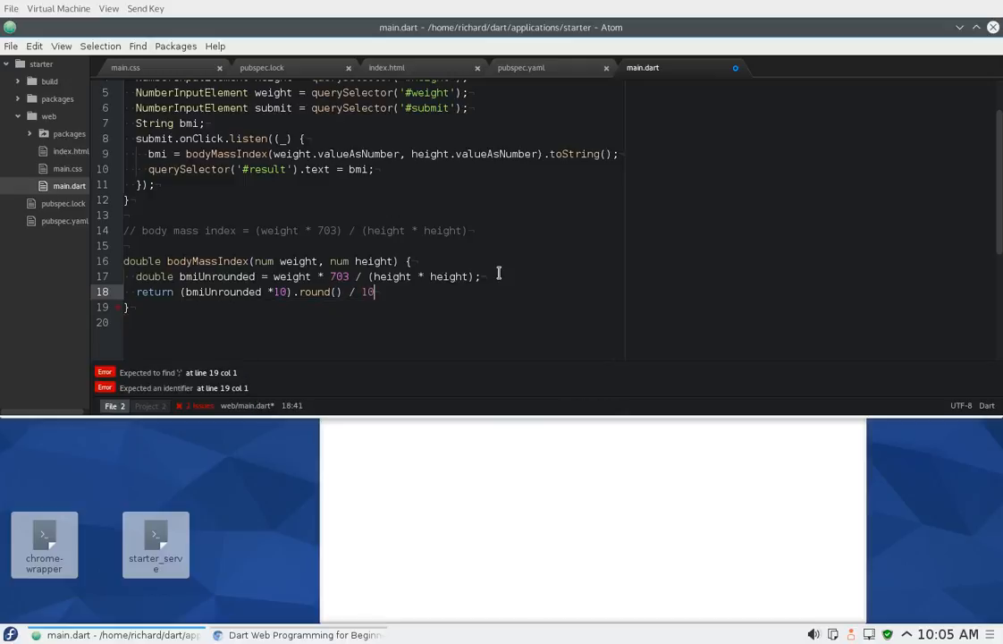
pyautogui.write(';')
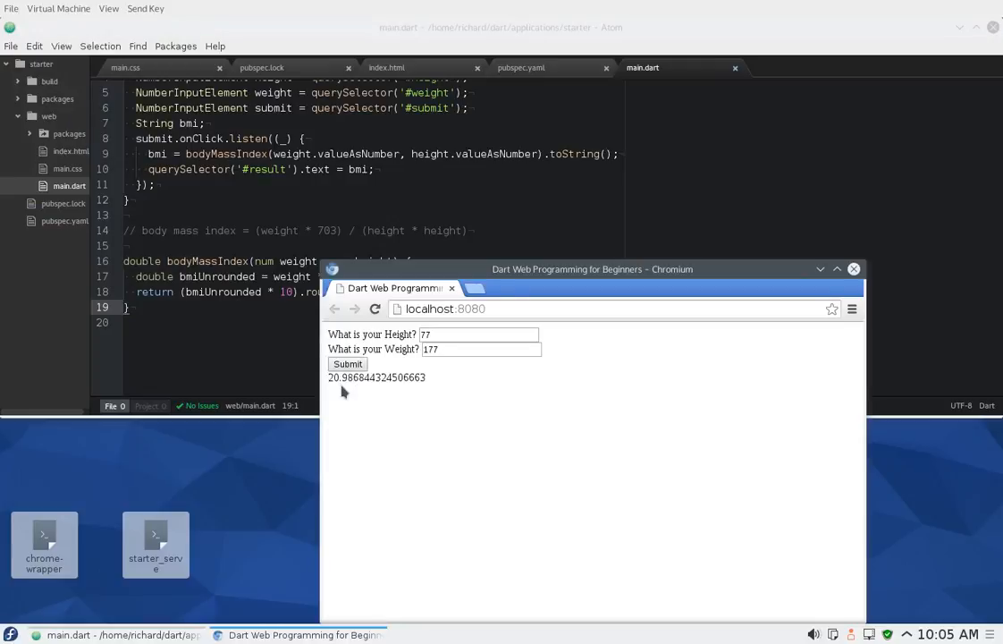
pyautogui.moveTo(349, 390)
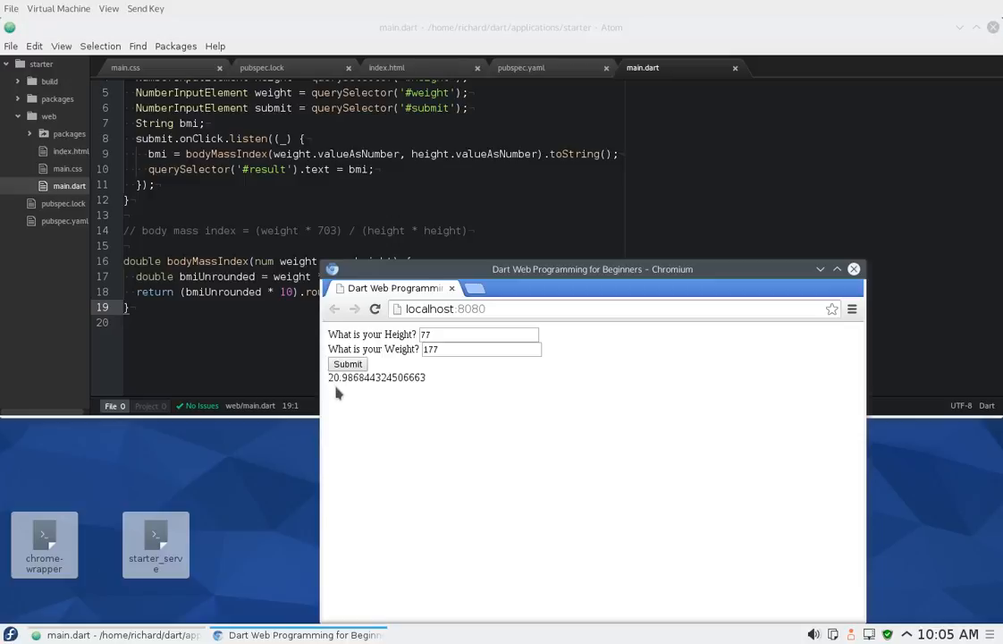
pyautogui.moveTo(349, 390)
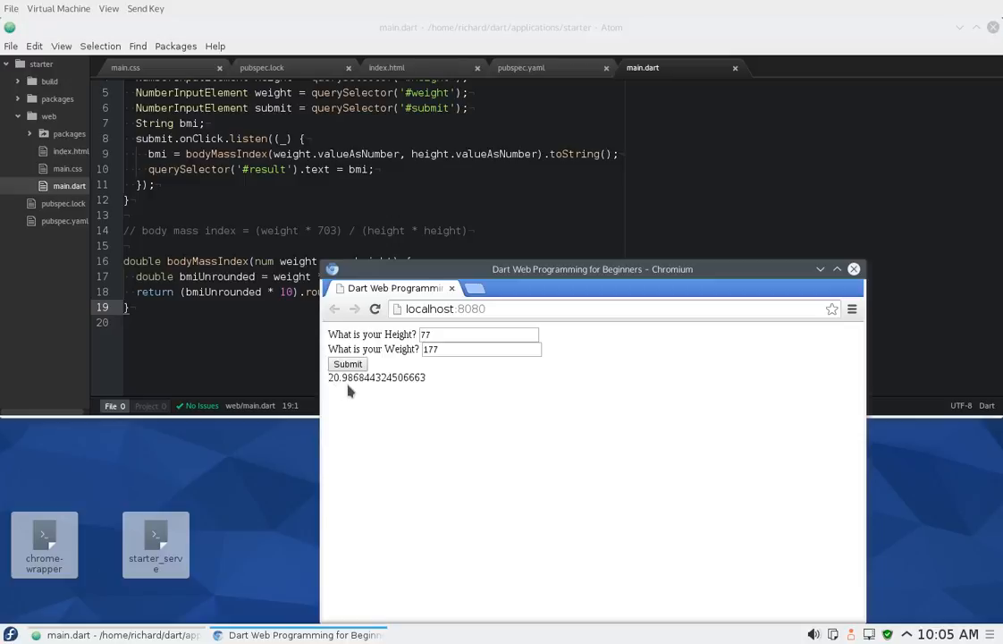
pyautogui.moveTo(344, 390)
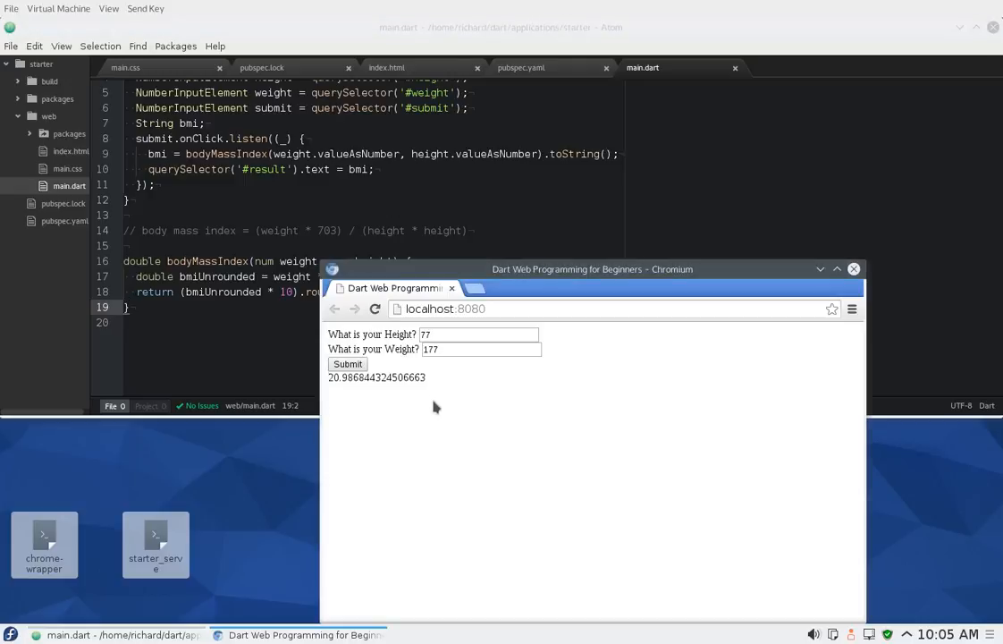
# - Reload the page and submit height 77, weight 177 to get the rounded result 21.0
pyautogui.click(375, 308)
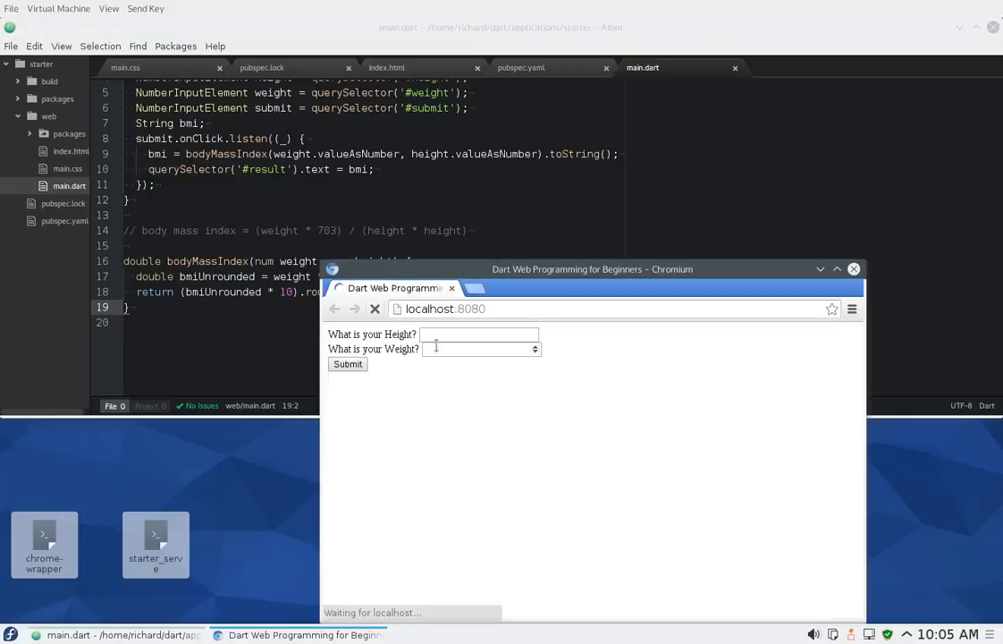
pyautogui.write('77')
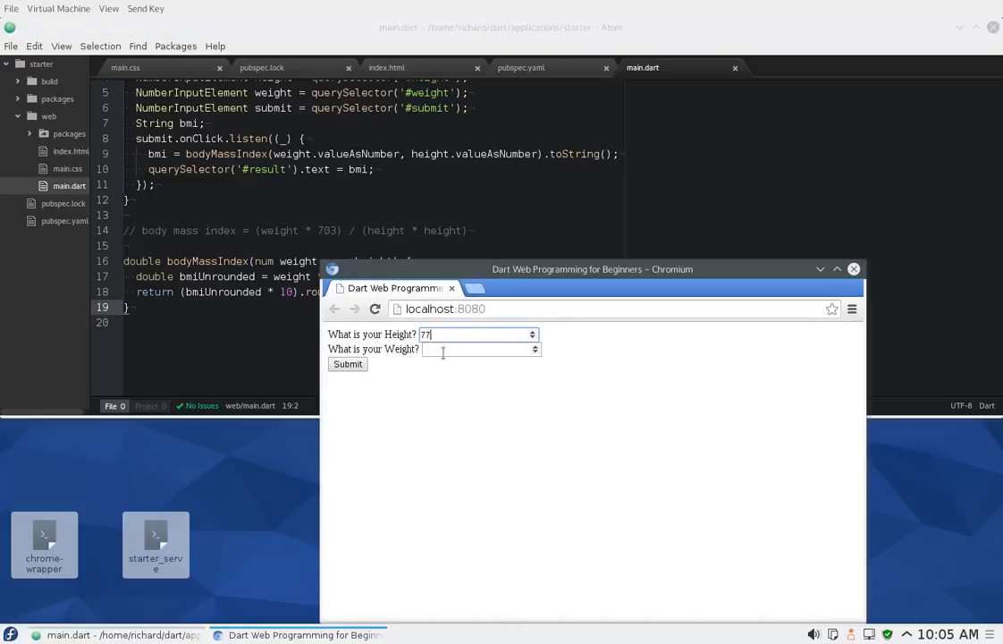
pyautogui.click(347, 365)
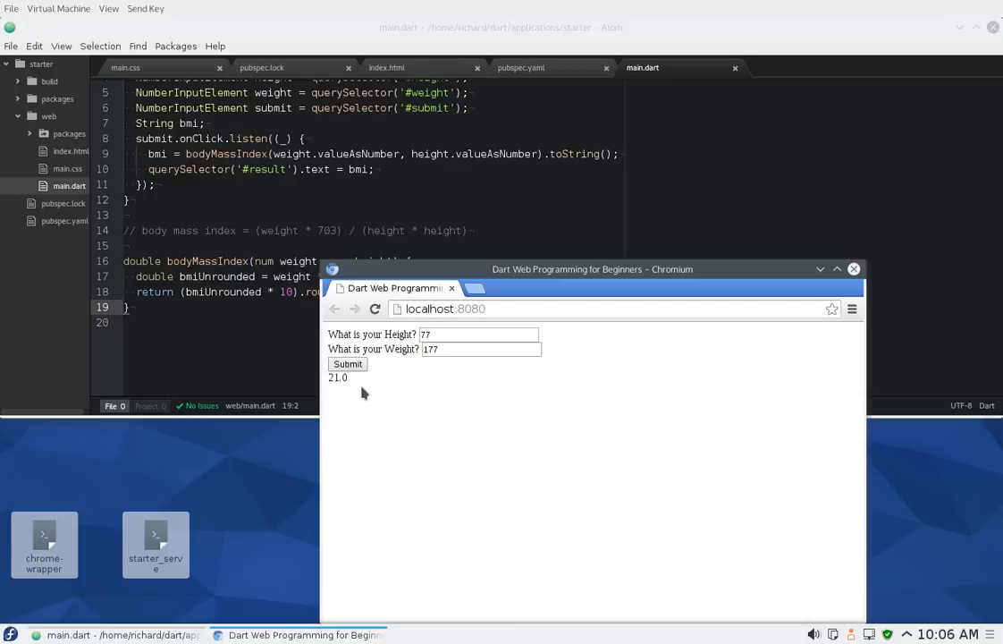
pyautogui.moveTo(365, 390)
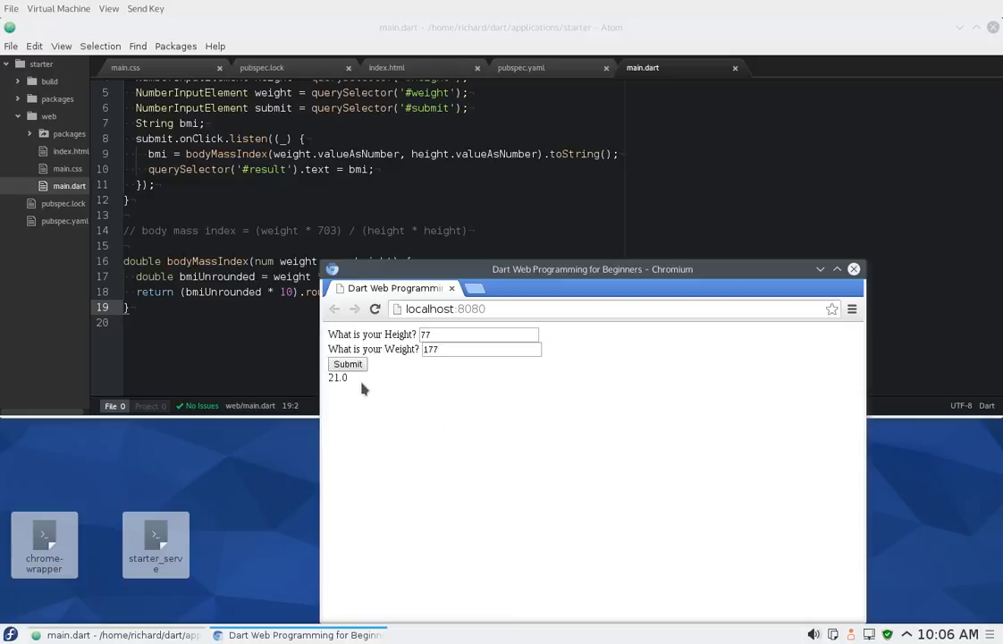
pyautogui.moveTo(366, 334)
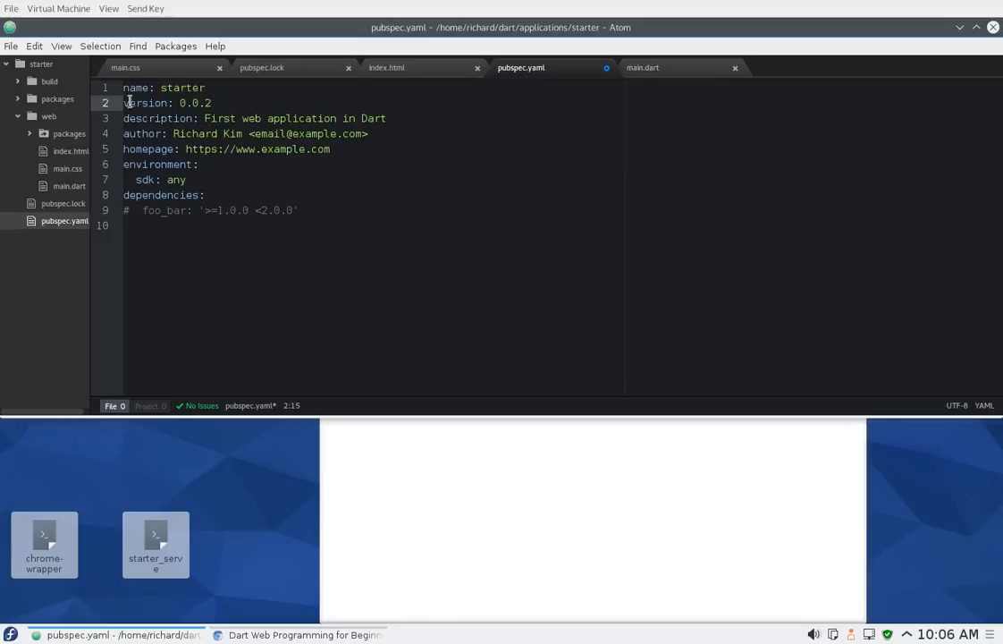
# - Place the cursor on the version line of pubspec.yaml
pyautogui.click(11, 46)
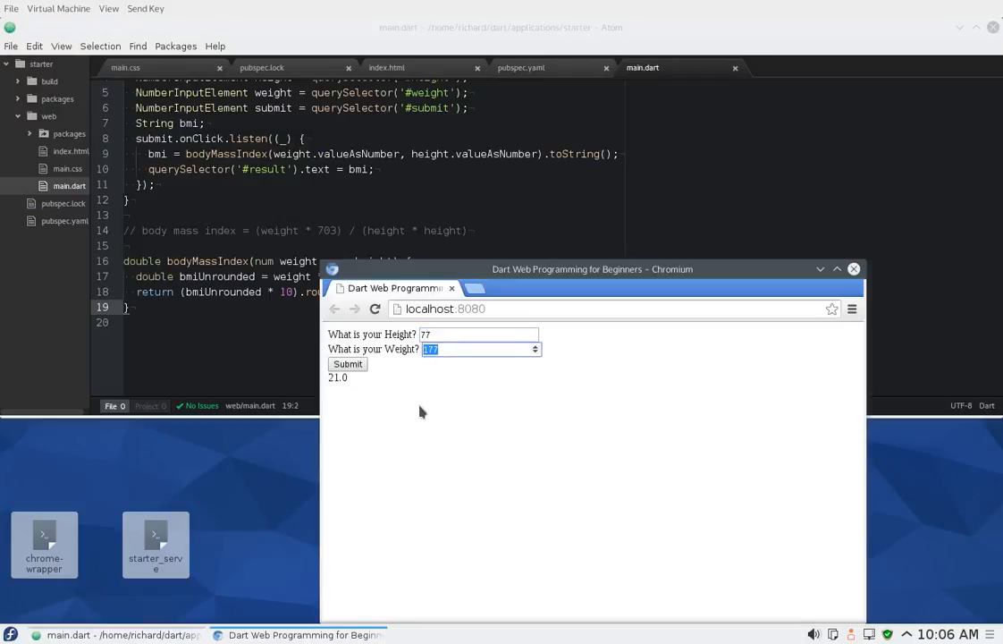
pyautogui.moveTo(82, 185)
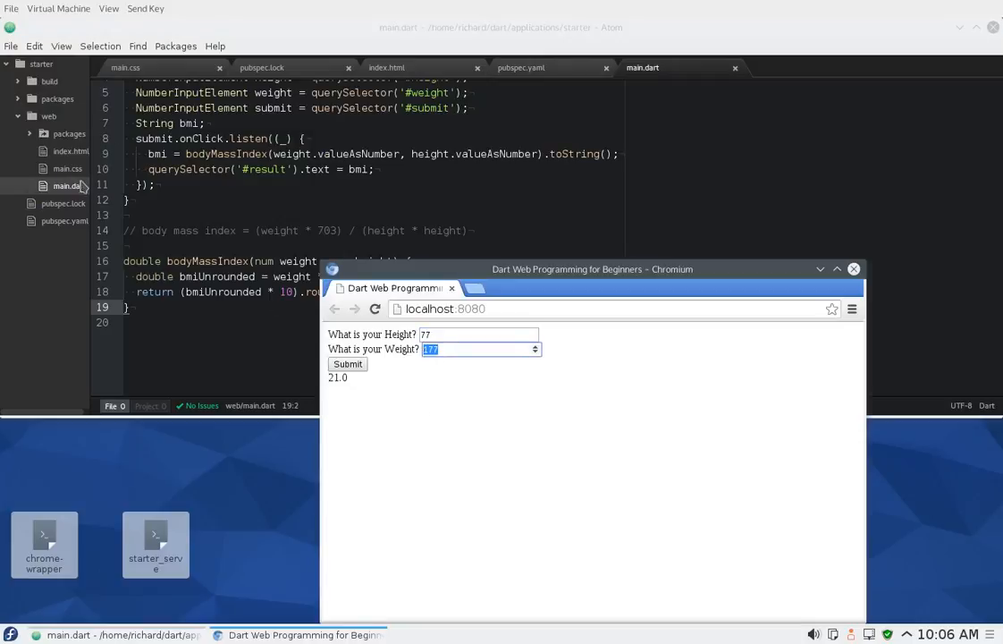
# - Label the height question '(inches)' and the weight question '(pounds)' in index.html
pyautogui.click(386, 68)
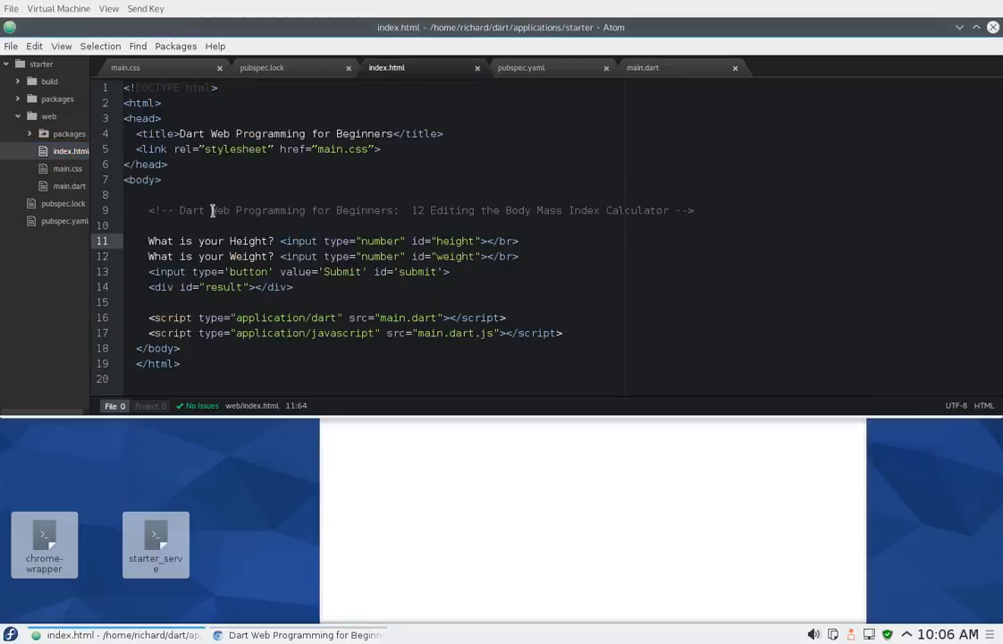
pyautogui.click(277, 240)
pyautogui.write(' (inches')
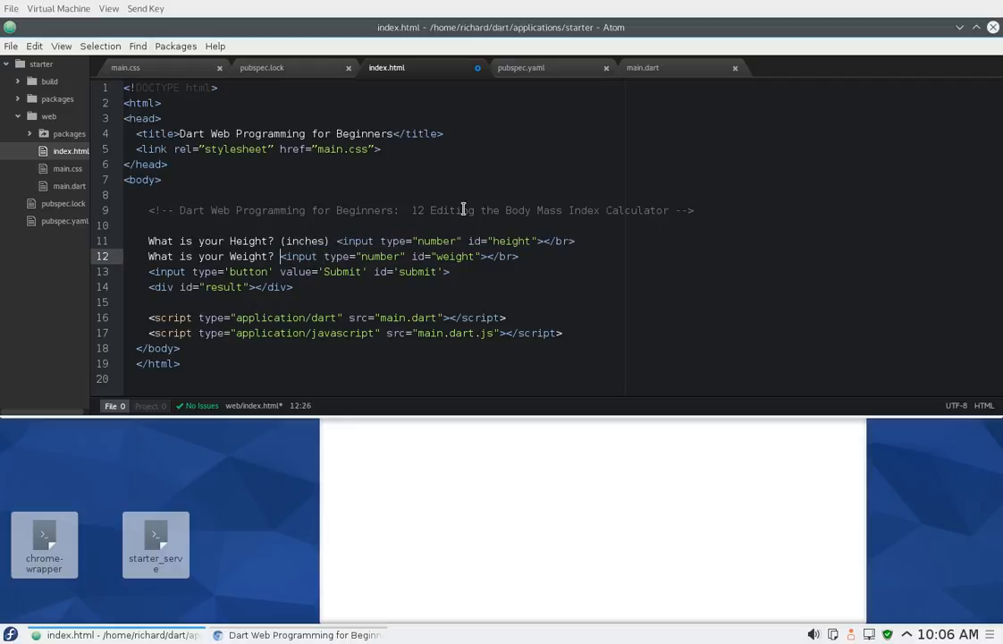
pyautogui.write('(pounds)')
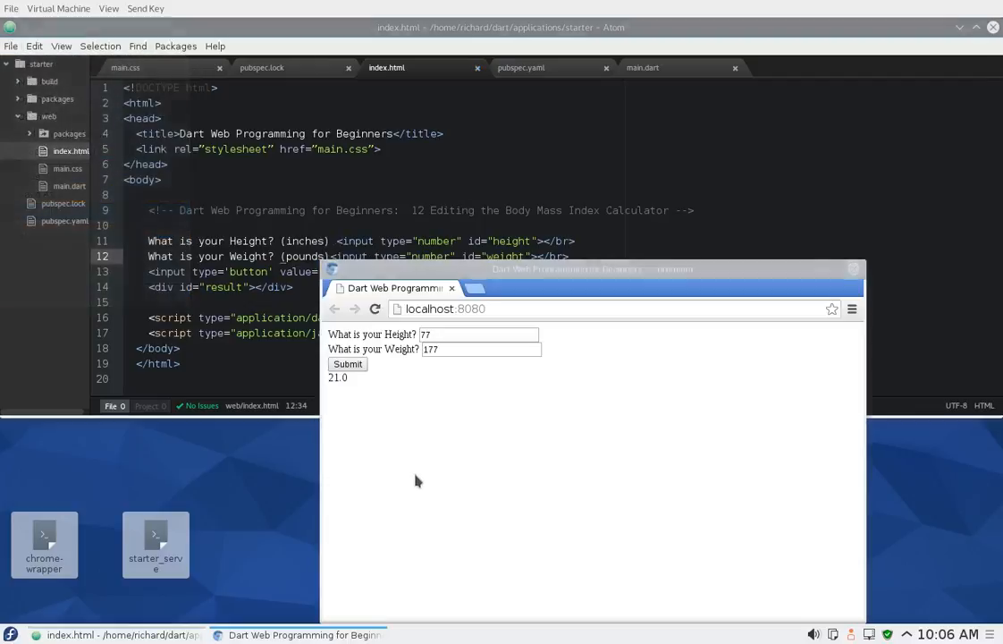
# - Reload the BMI page so the prompts show inches and pounds
pyautogui.click(376, 308)
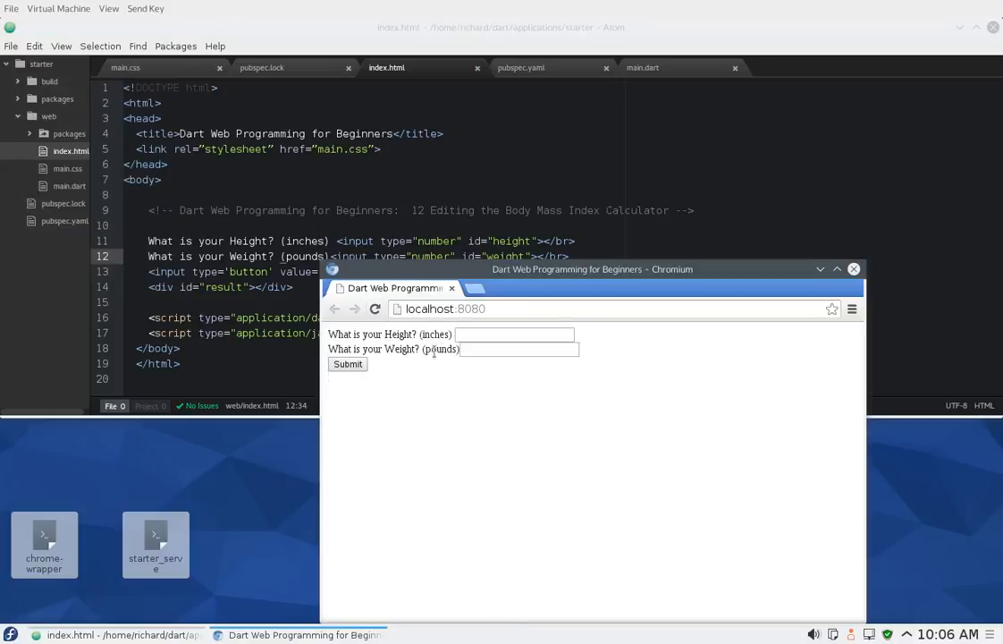
pyautogui.click(515, 335)
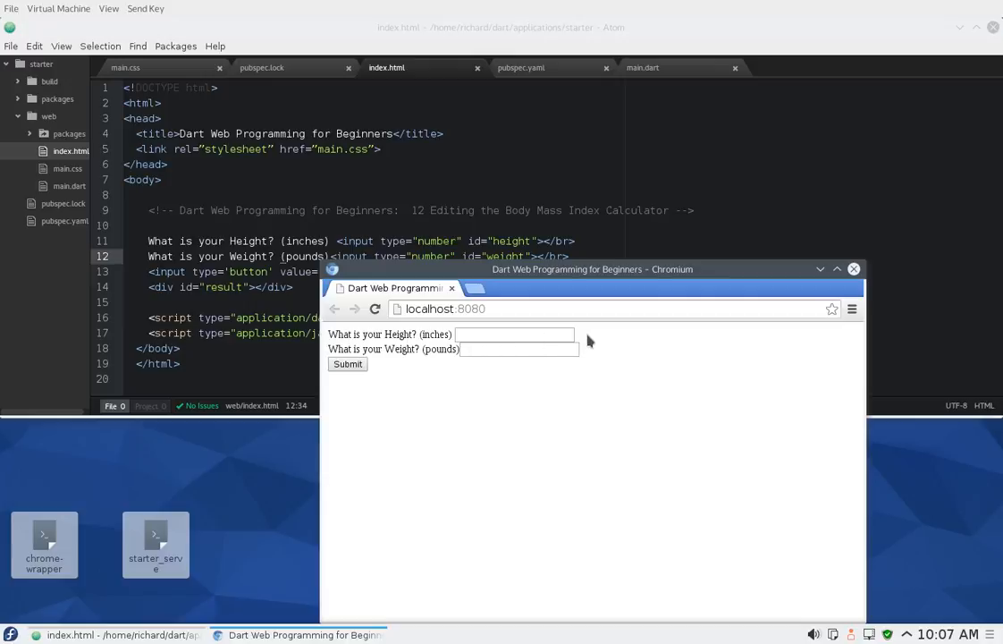
pyautogui.moveTo(599, 338)
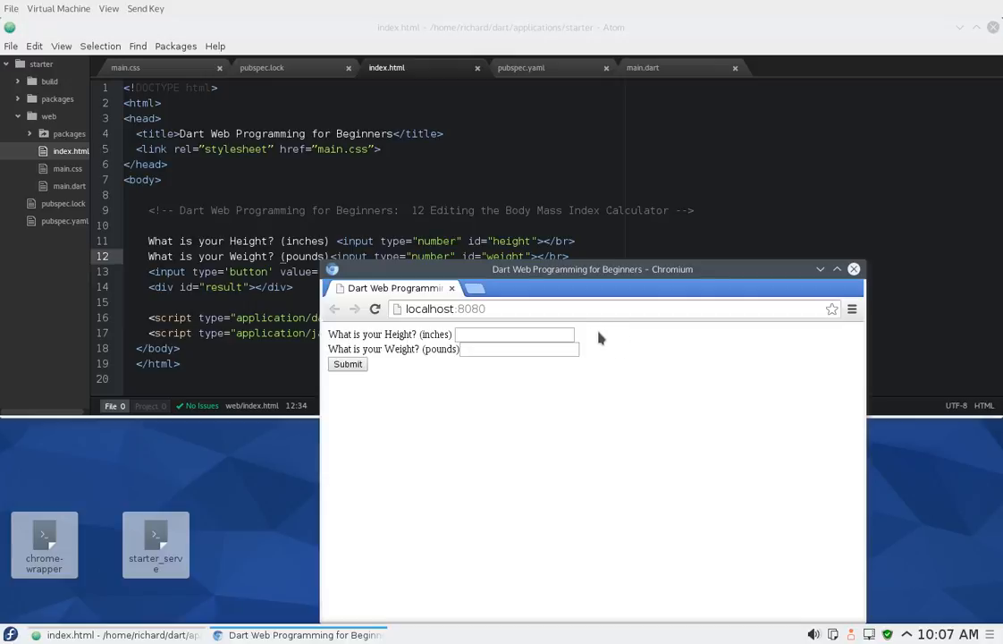
pyautogui.moveTo(594, 357)
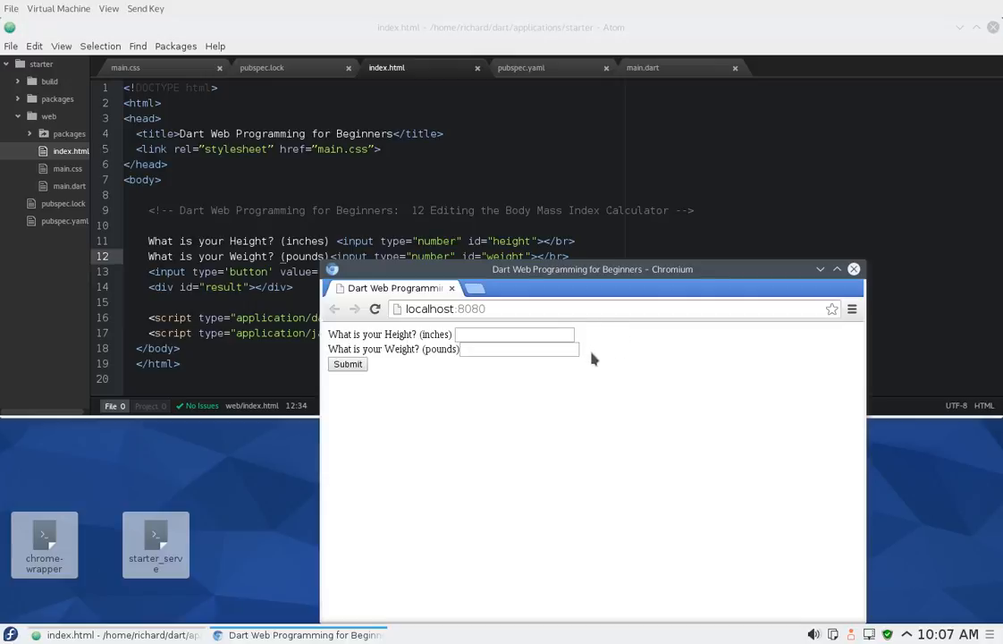
pyautogui.moveTo(587, 374)
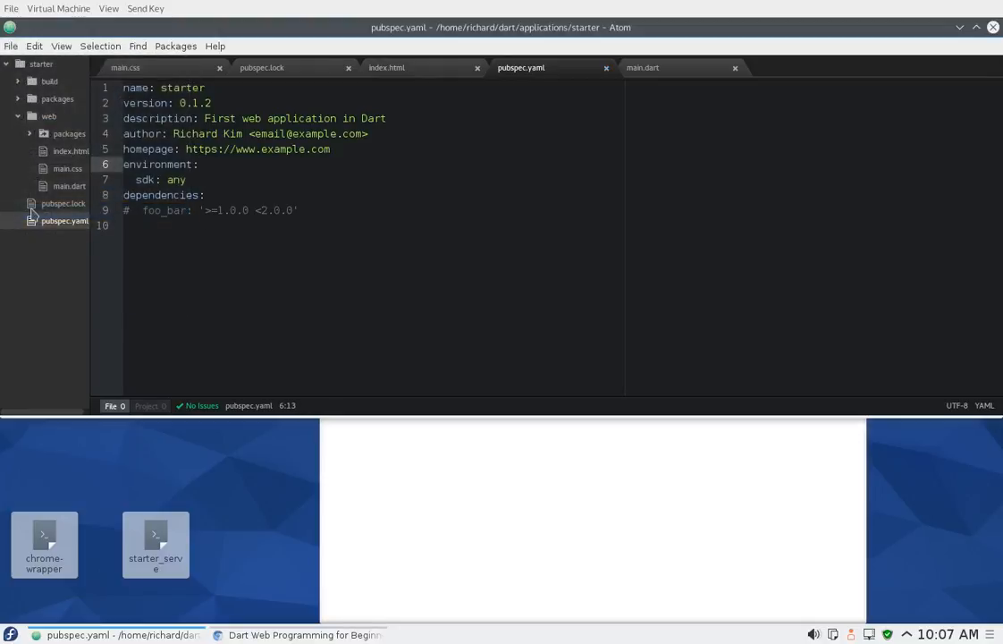
# - Show the pubspec.yaml file for the starter package
pyautogui.click(386, 68)
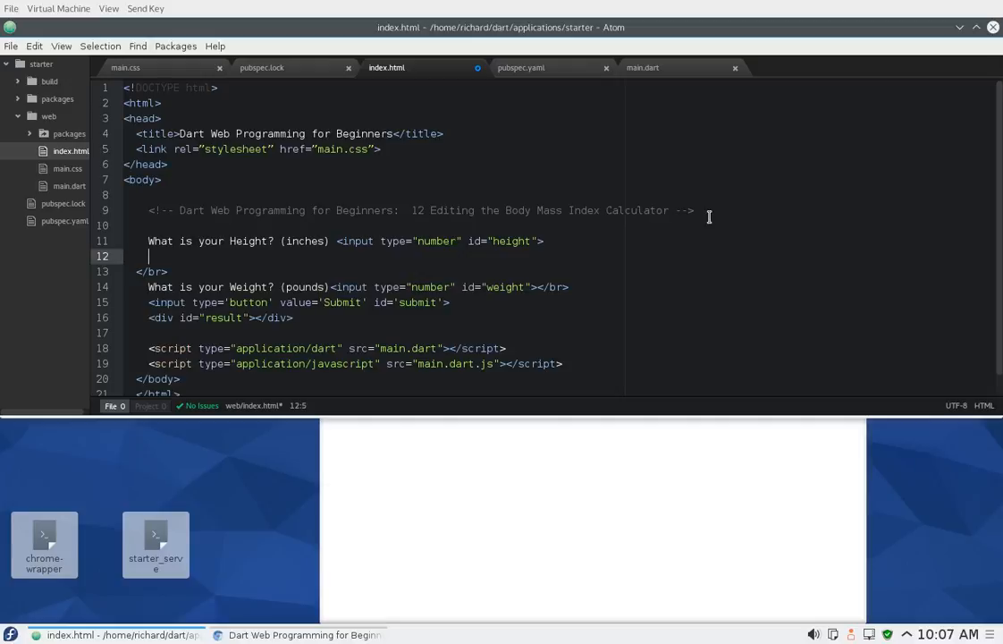
# - Add a <select id='heightUnit'> after the height input with an 'inches' option
pyautogui.write('<select id="')
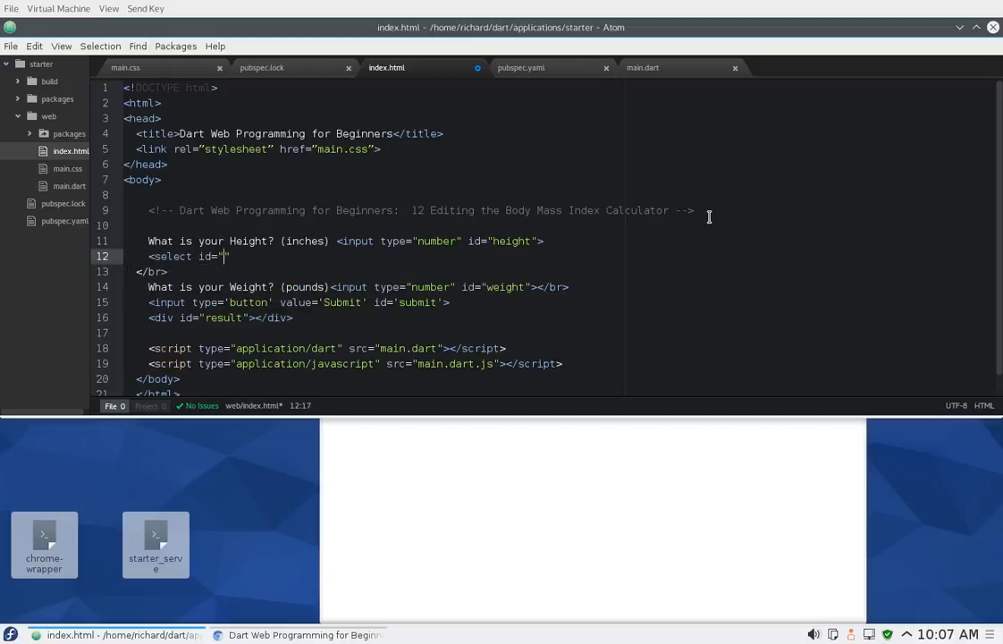
pyautogui.write('height')
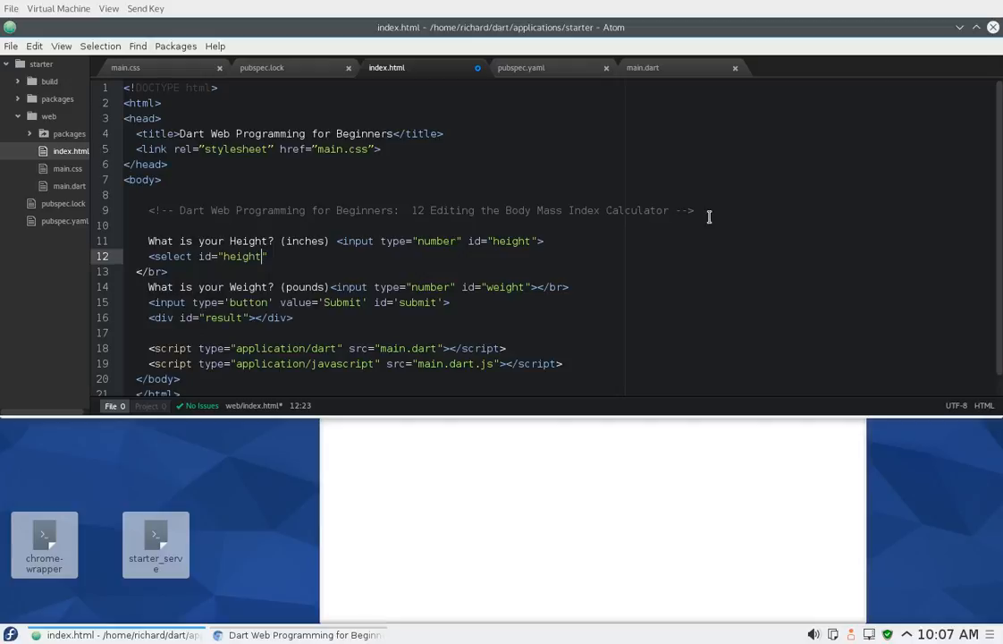
pyautogui.write('Unit')
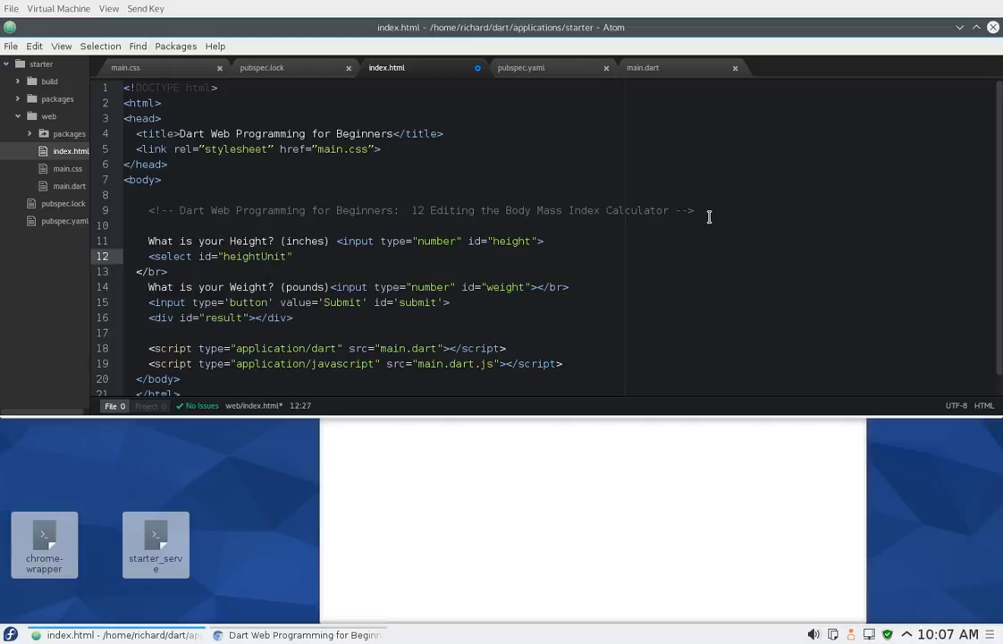
pyautogui.write('>')
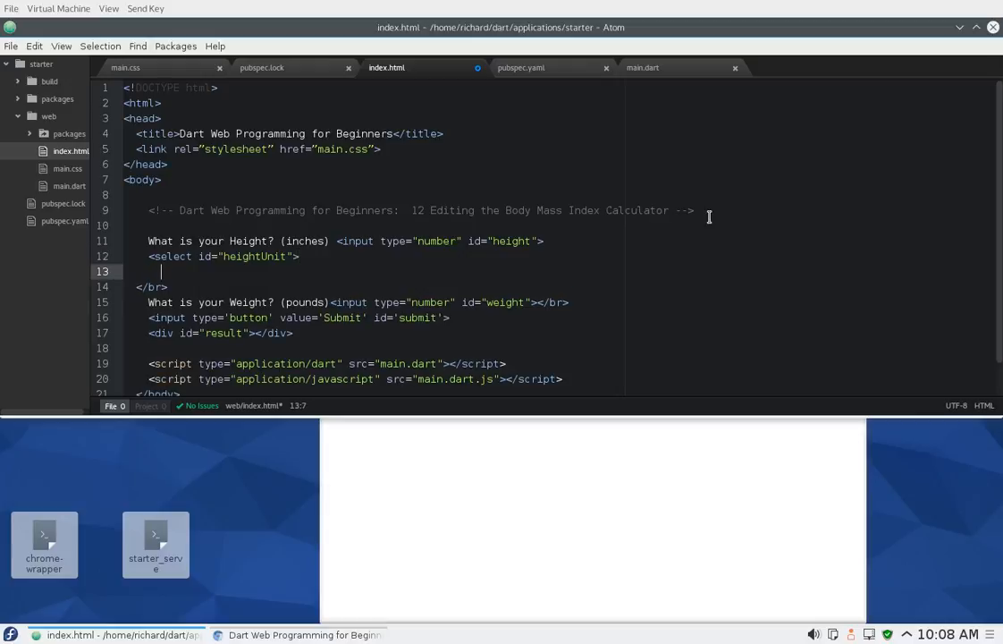
pyautogui.write('<option')
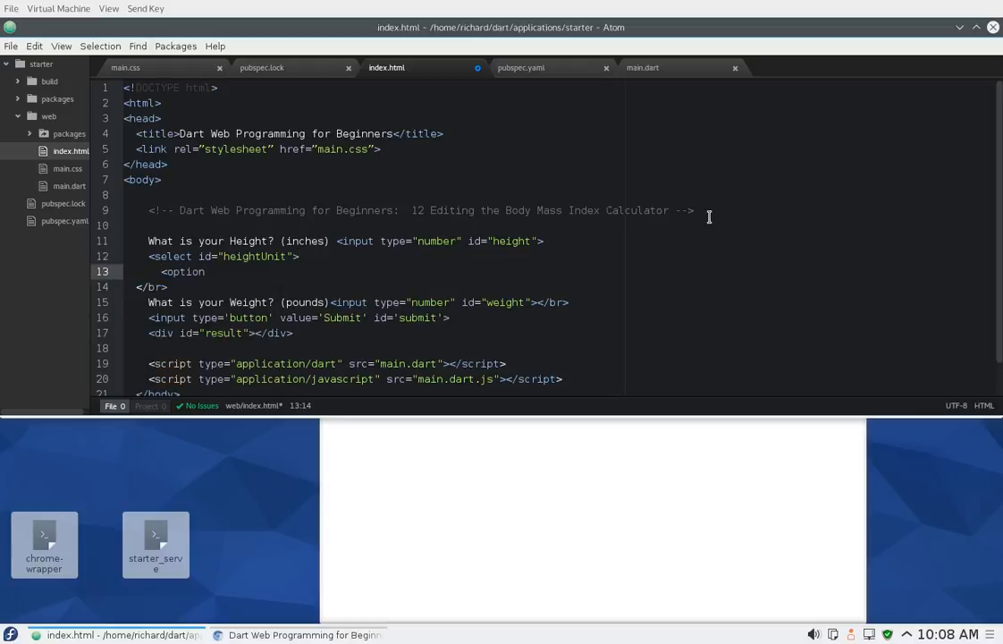
pyautogui.write('value=')
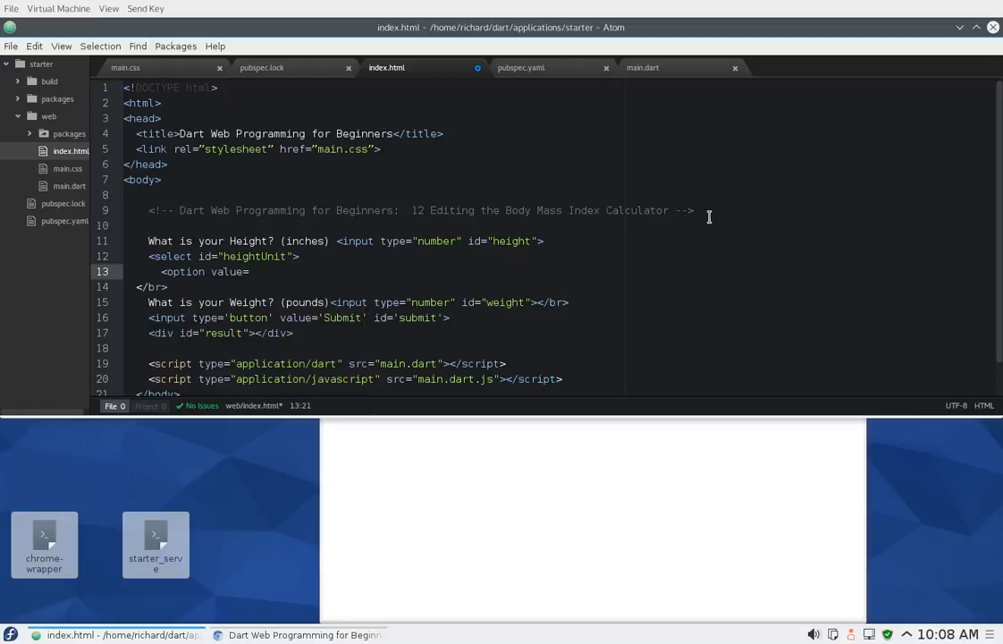
pyautogui.write("'in")
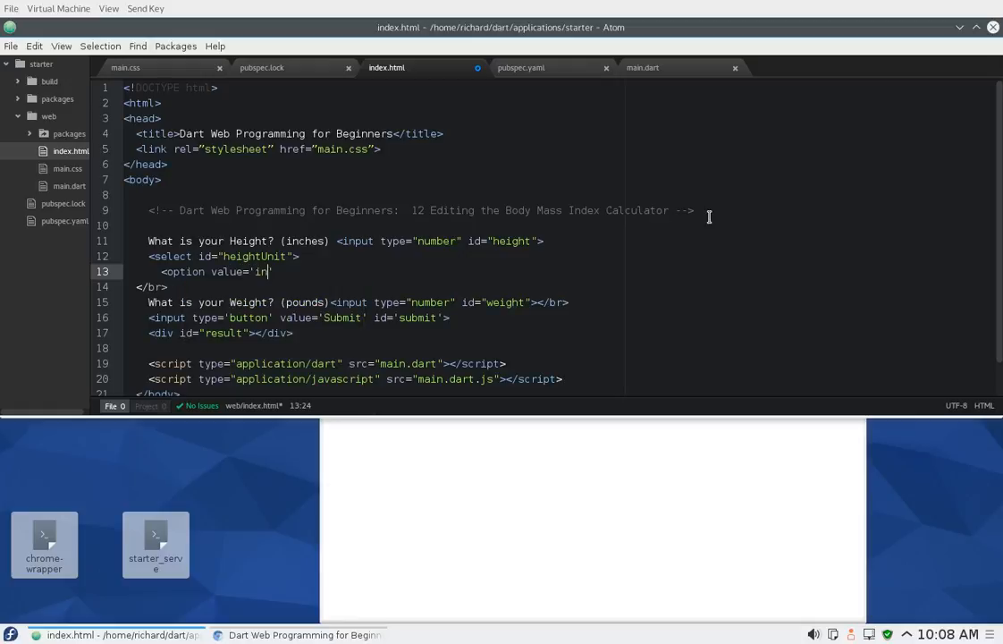
pyautogui.write("ches'")
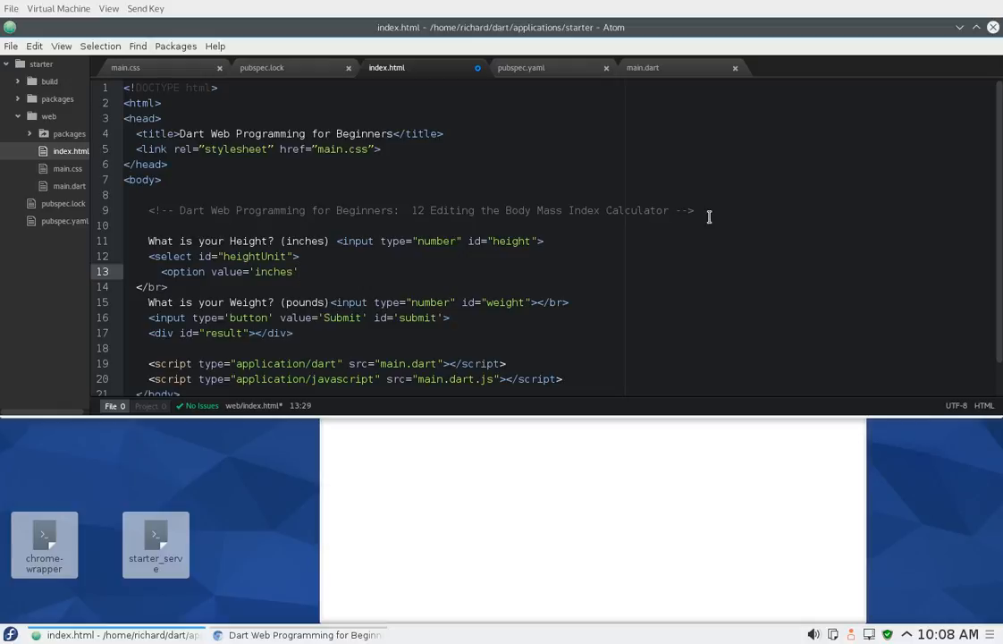
pyautogui.write('>inch')
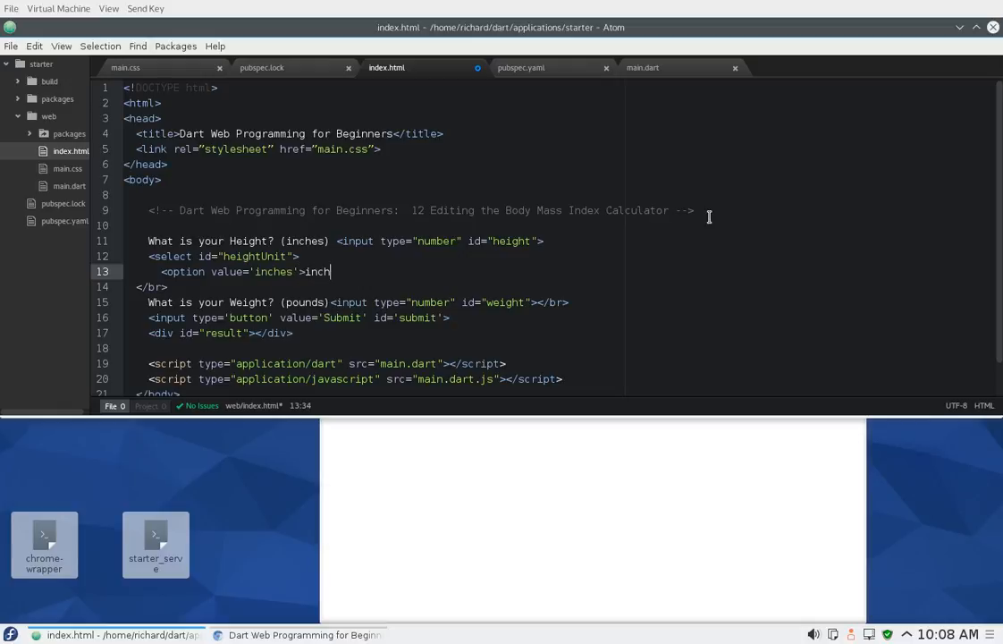
pyautogui.write('es</option>')
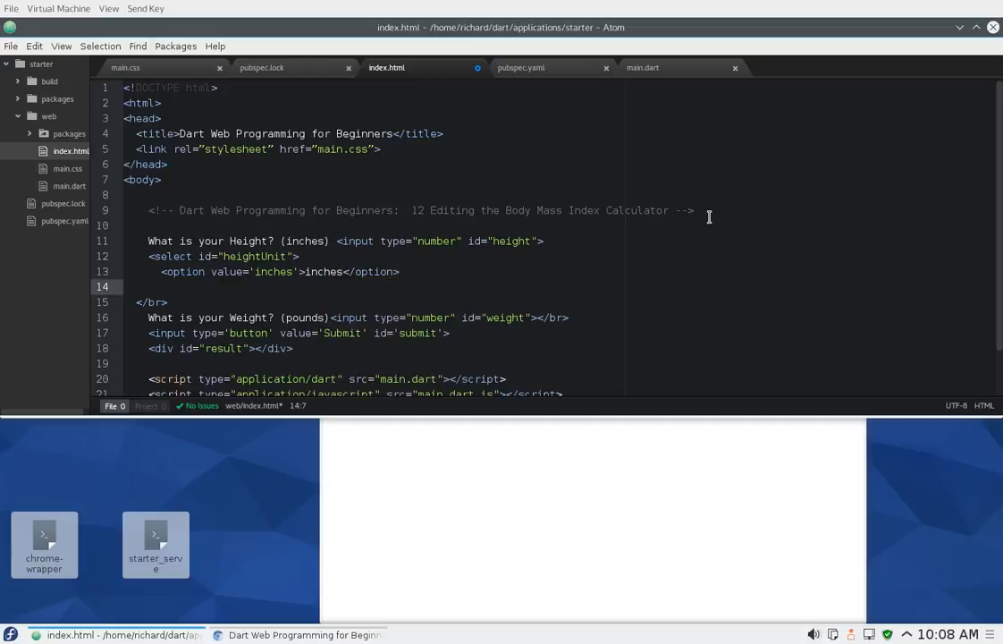
# - Add the 'cm' option and close the heightUnit select
pyautogui.write('option')
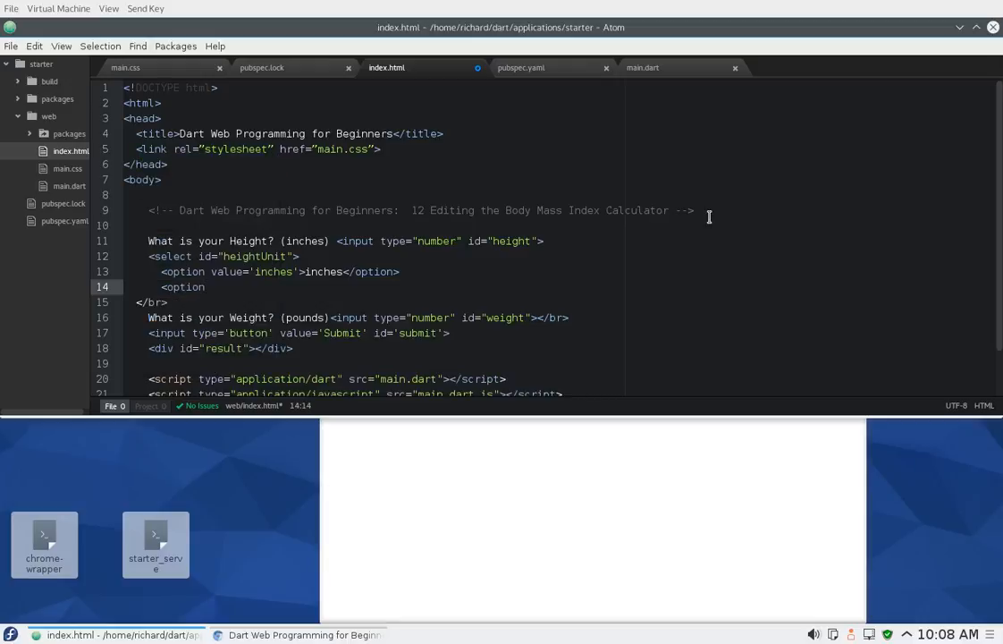
pyautogui.write('value=')
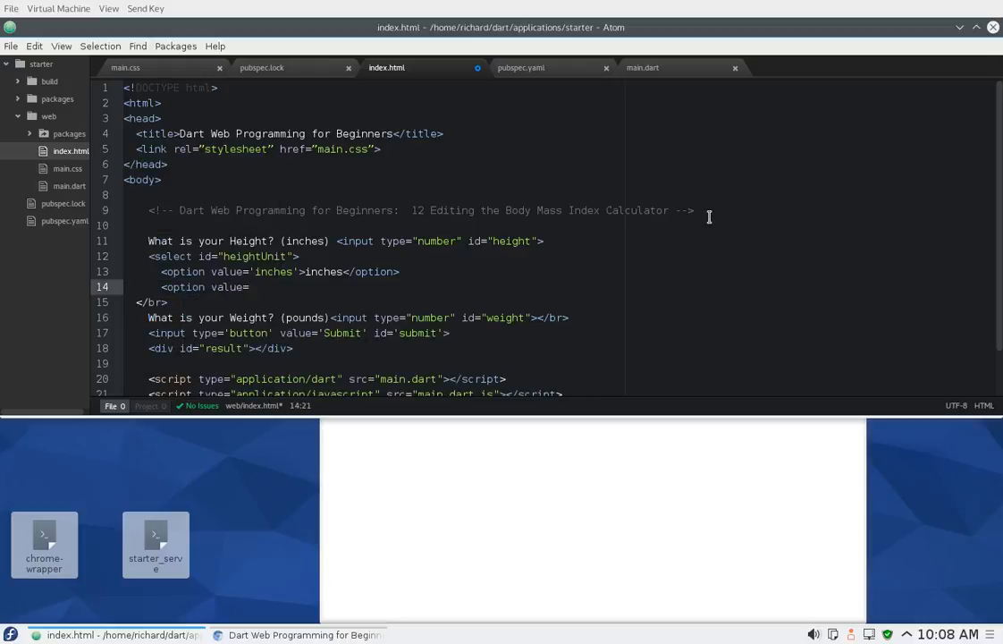
pyautogui.write("'cm")
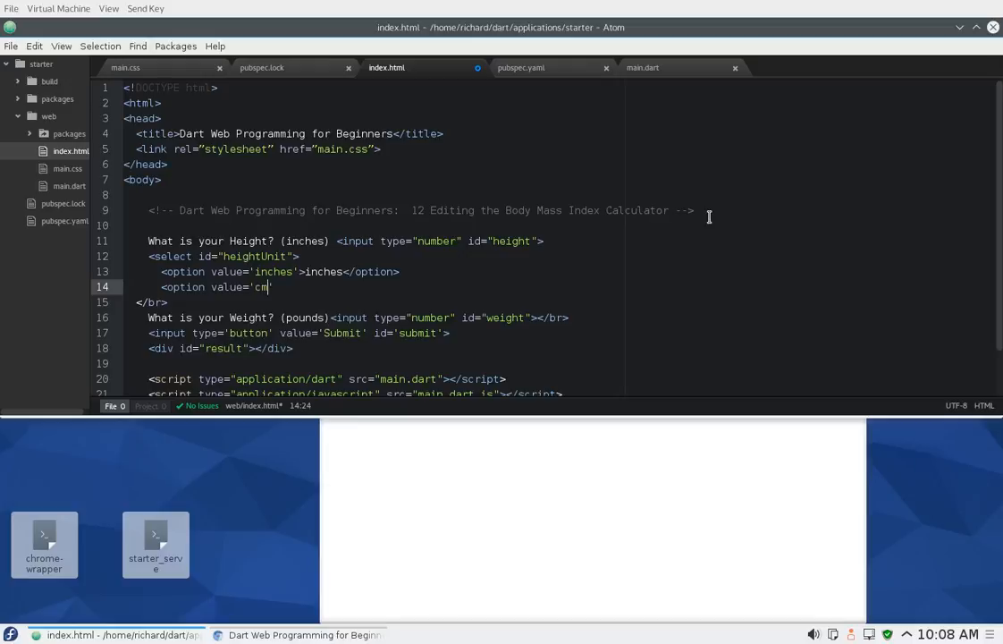
pyautogui.write('>')
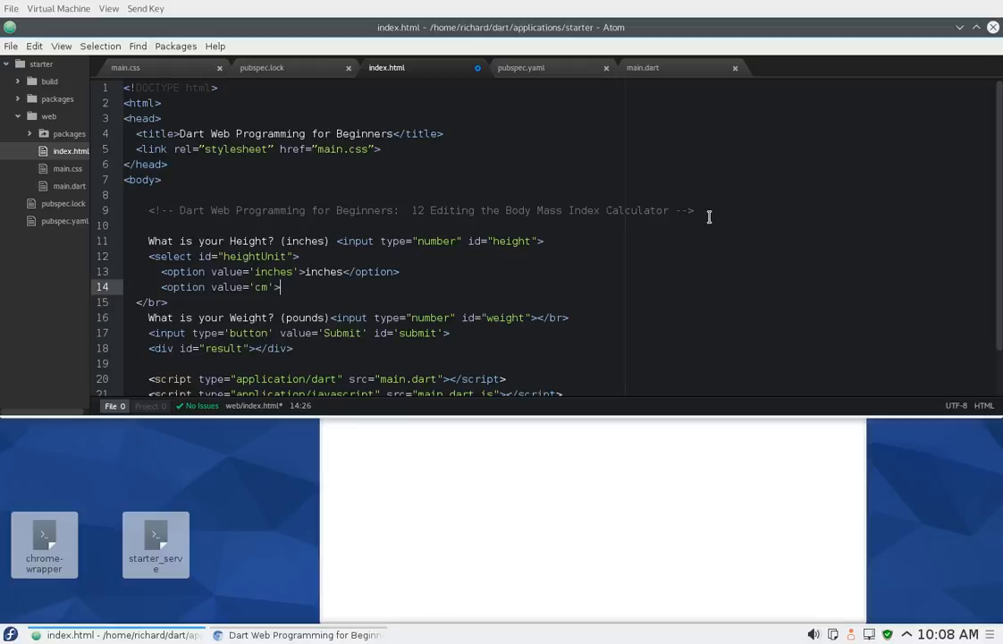
pyautogui.write('cm')
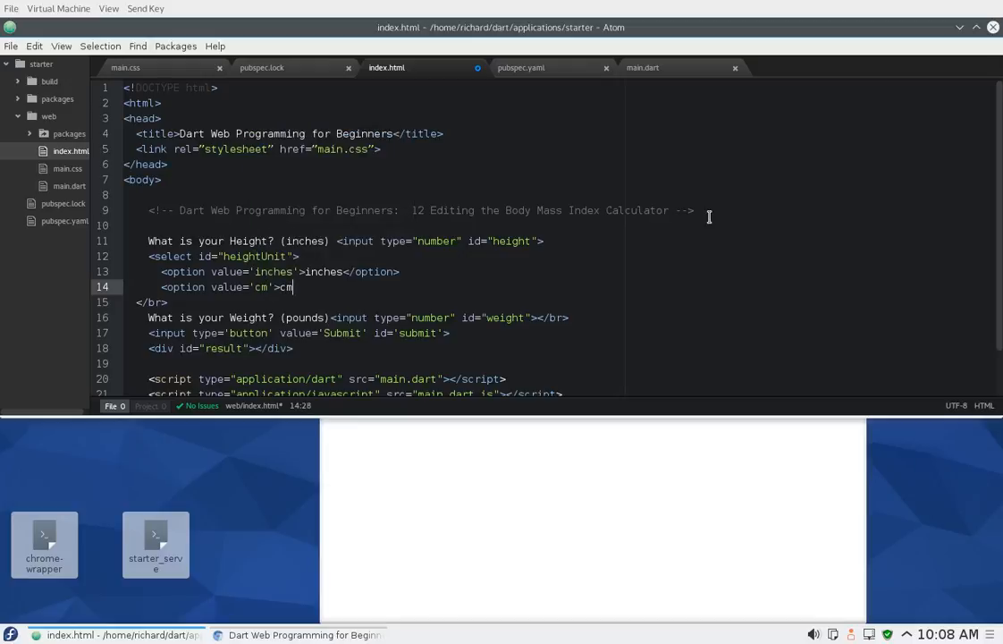
pyautogui.write('<')
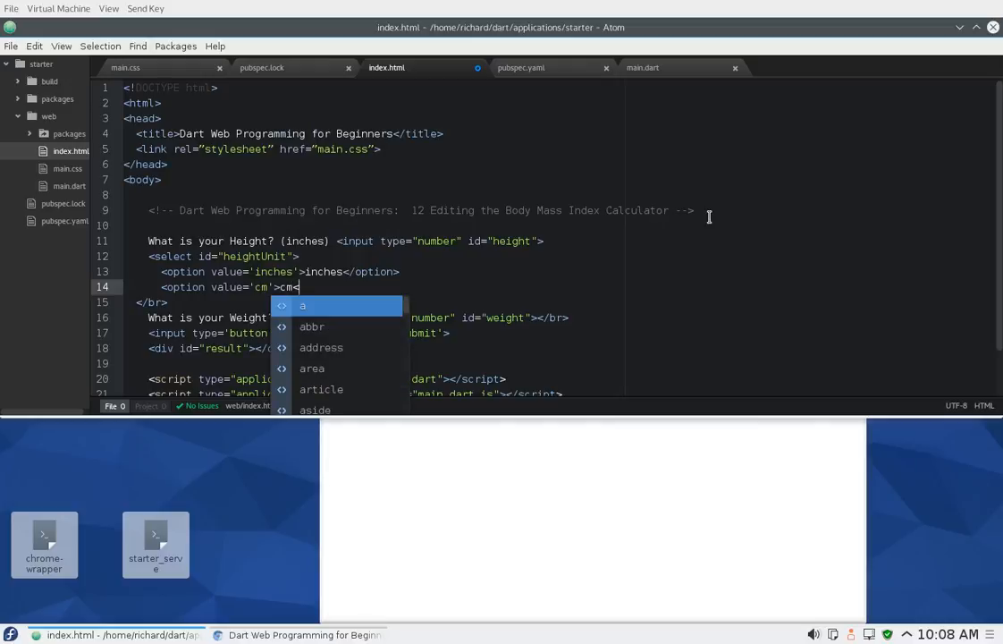
pyautogui.write('</option>')
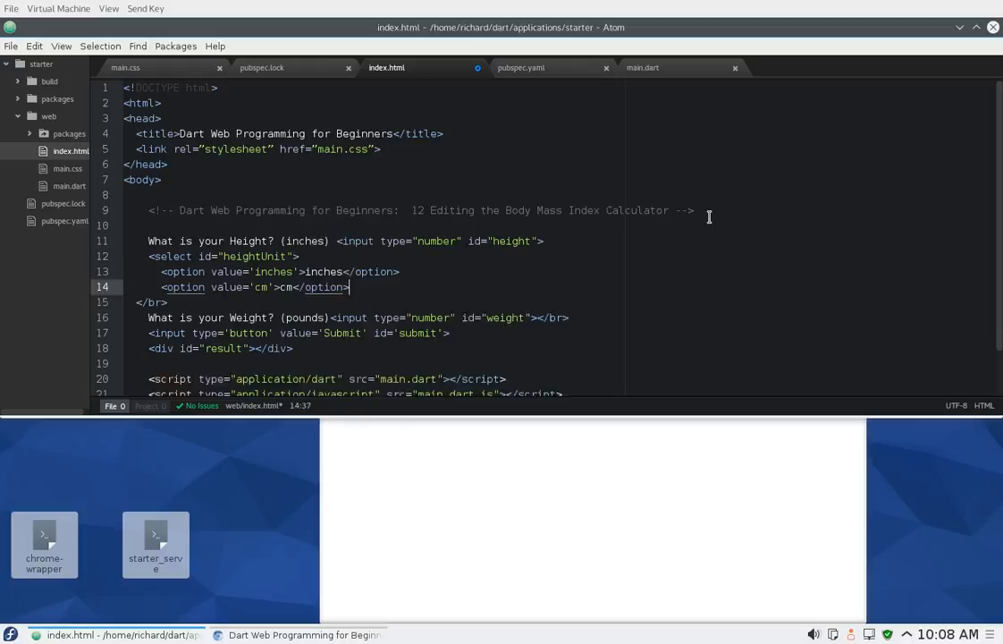
pyautogui.write('<s')
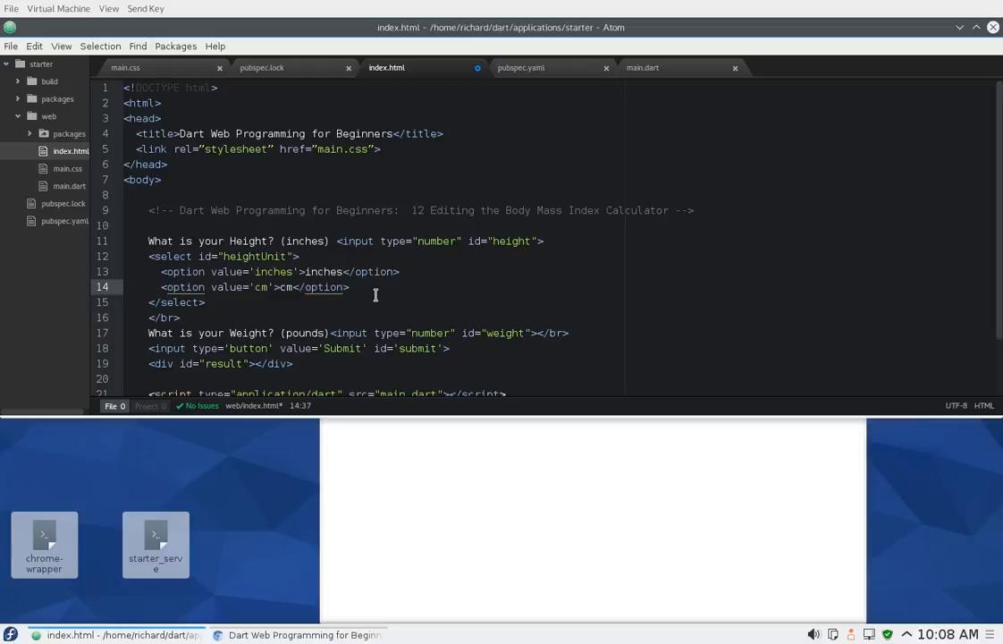
pyautogui.click(349, 286)
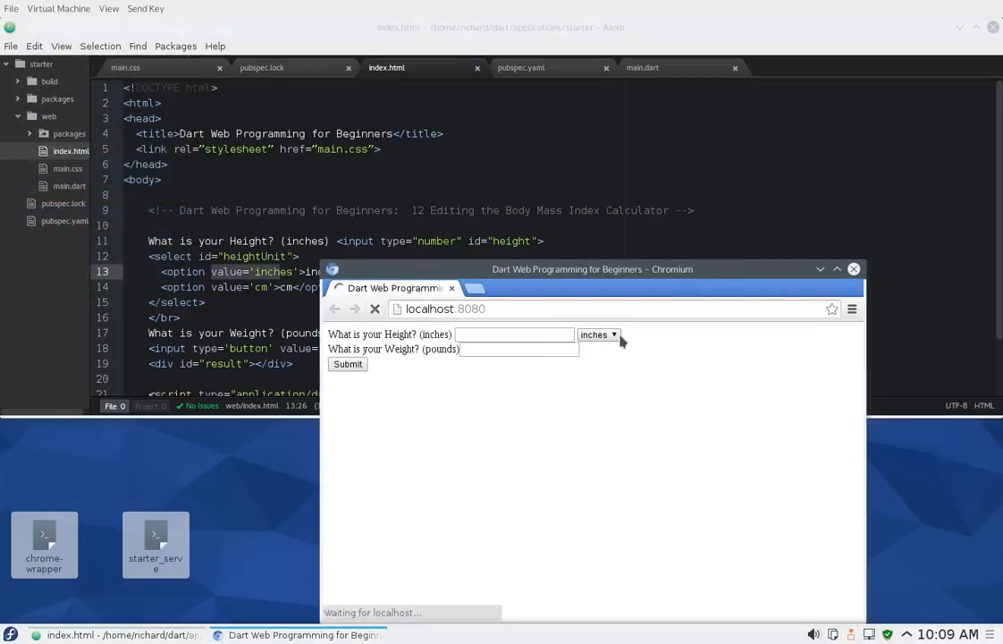
# - Try the new height unit dropdown, choosing cm then inches again
pyautogui.click(598, 334)
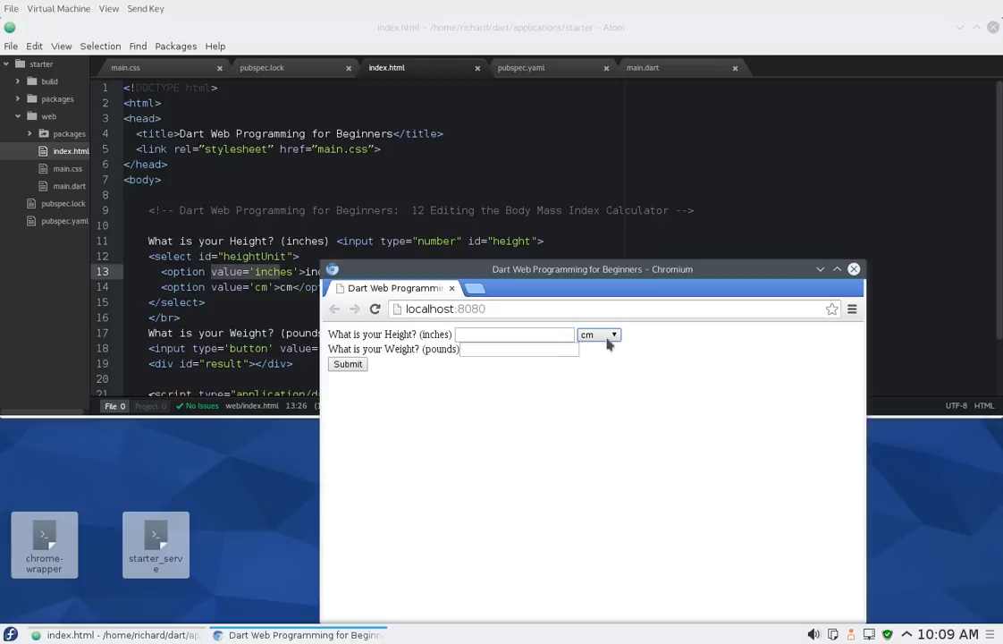
pyautogui.click(599, 334)
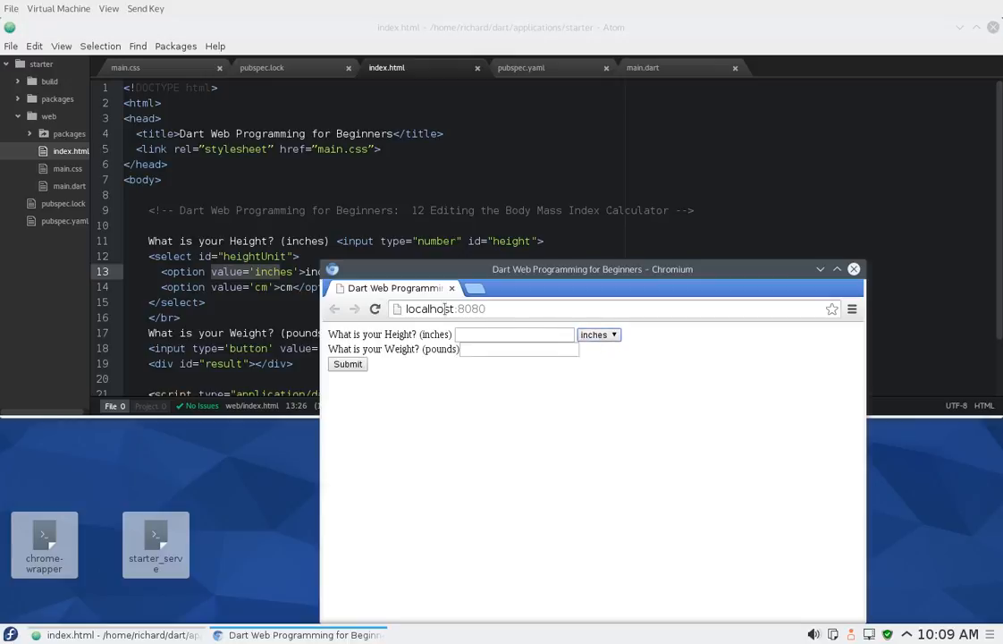
pyautogui.moveTo(301, 295)
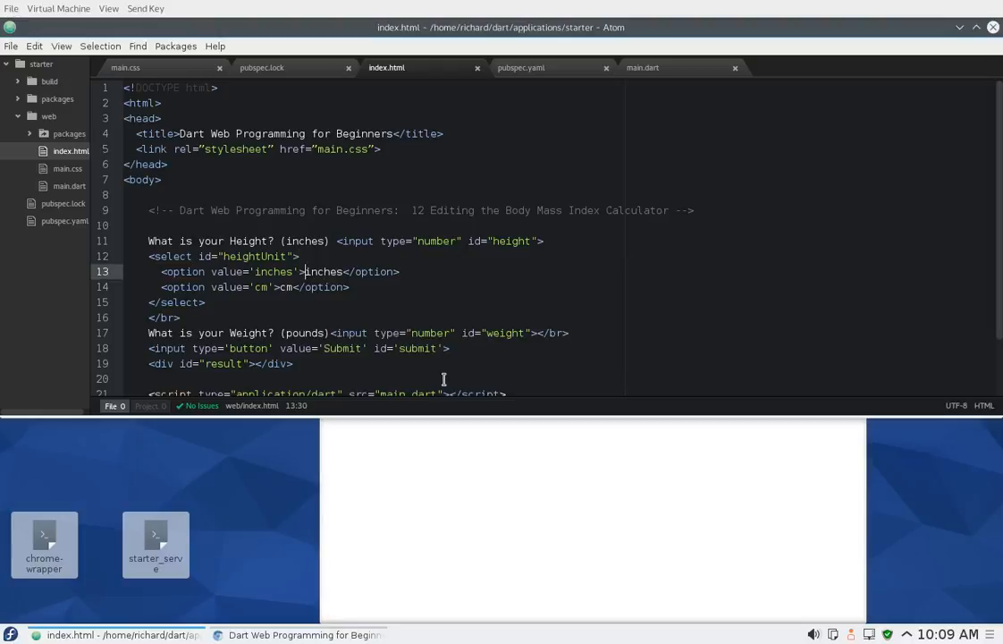
pyautogui.click(11, 46)
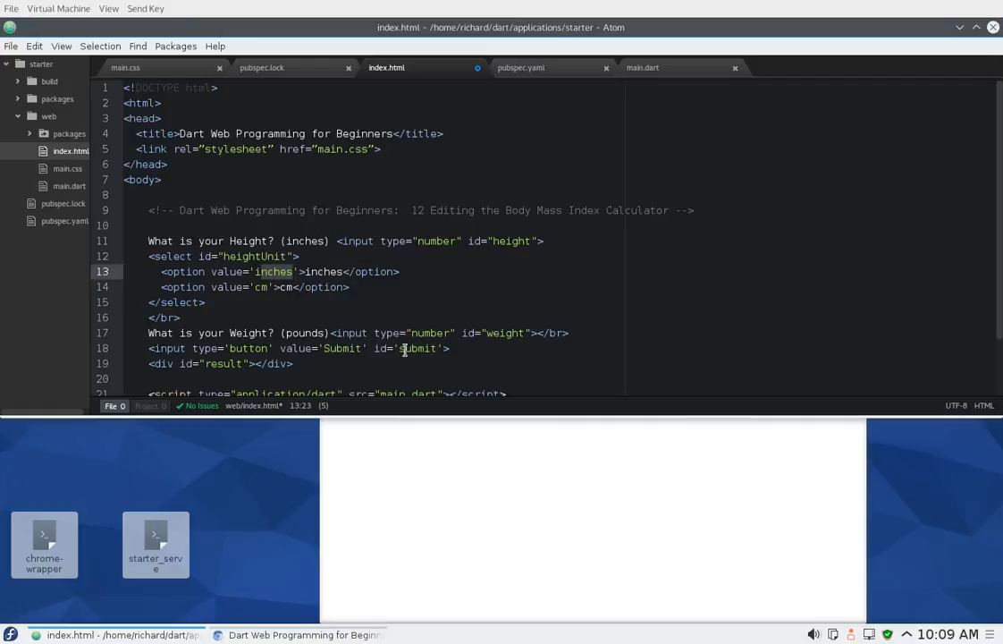
pyautogui.click(254, 258)
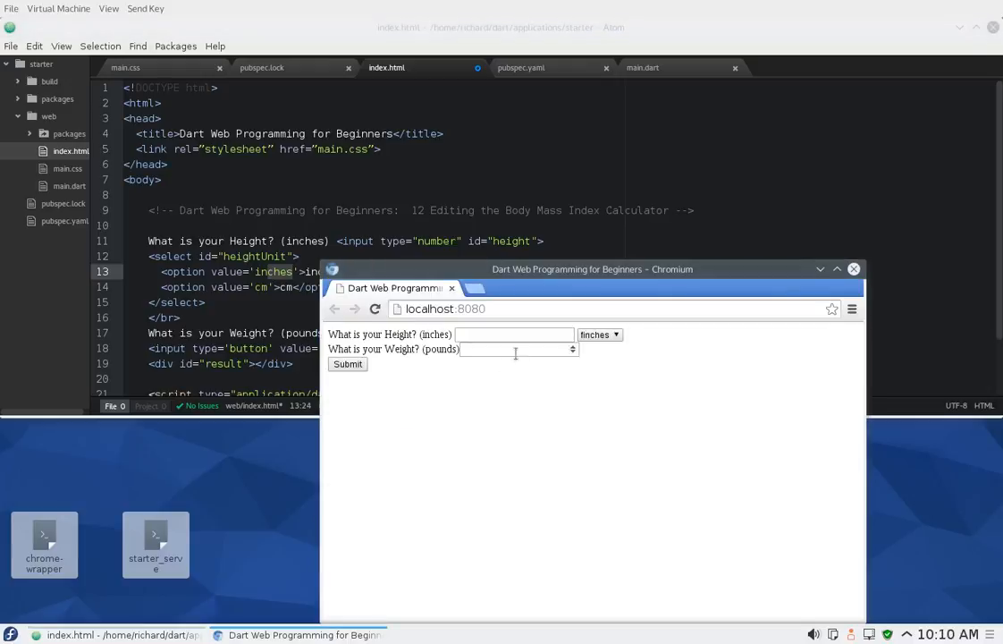
# - Set the height unit dropdown to cm
pyautogui.click(601, 335)
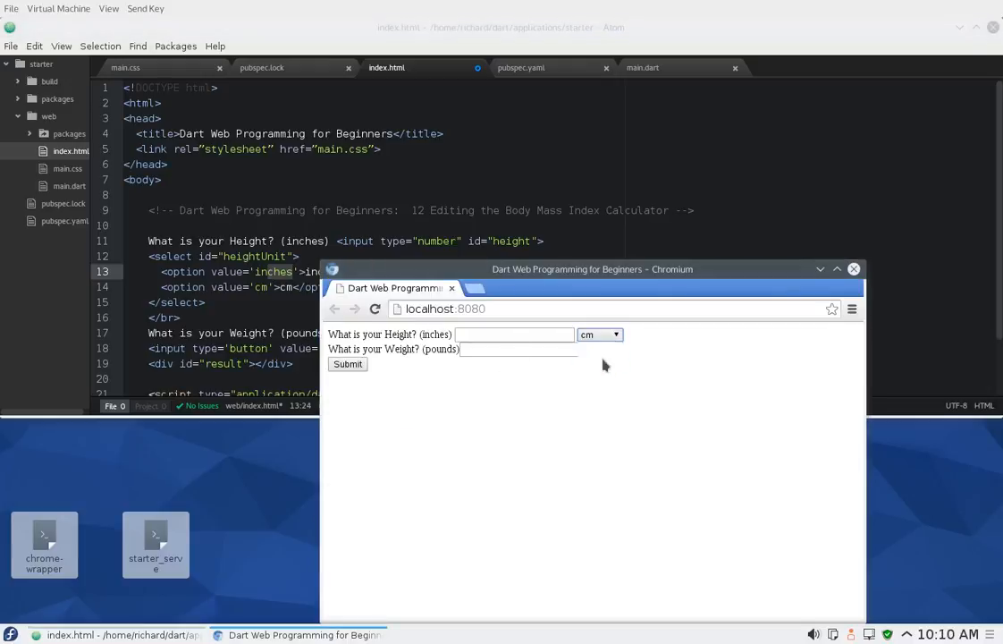
pyautogui.click(599, 334)
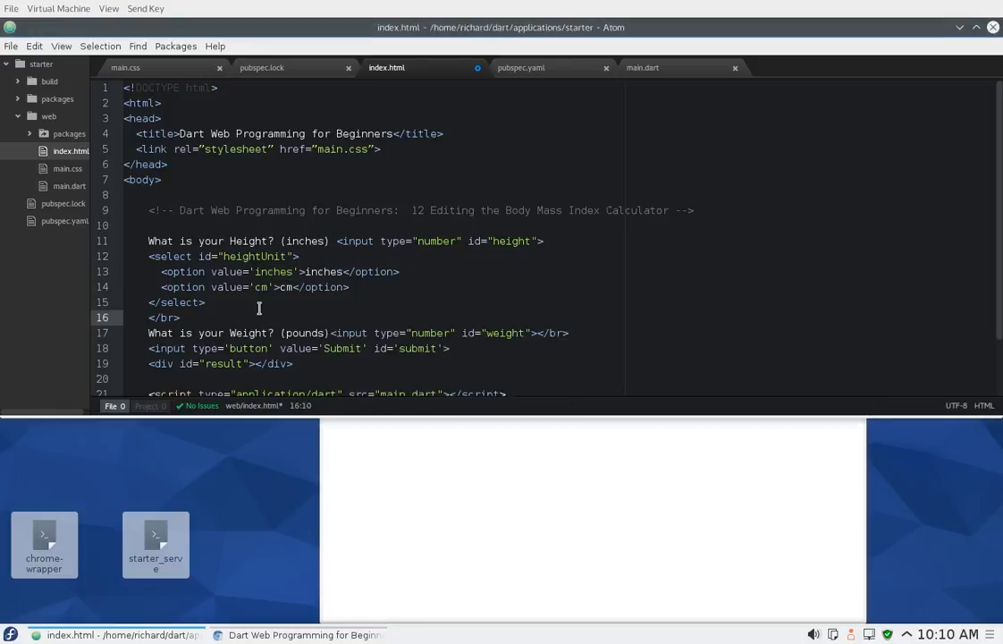
# - Bring main.dart with the bodyMassIndex function back into view
pyautogui.click(68, 184)
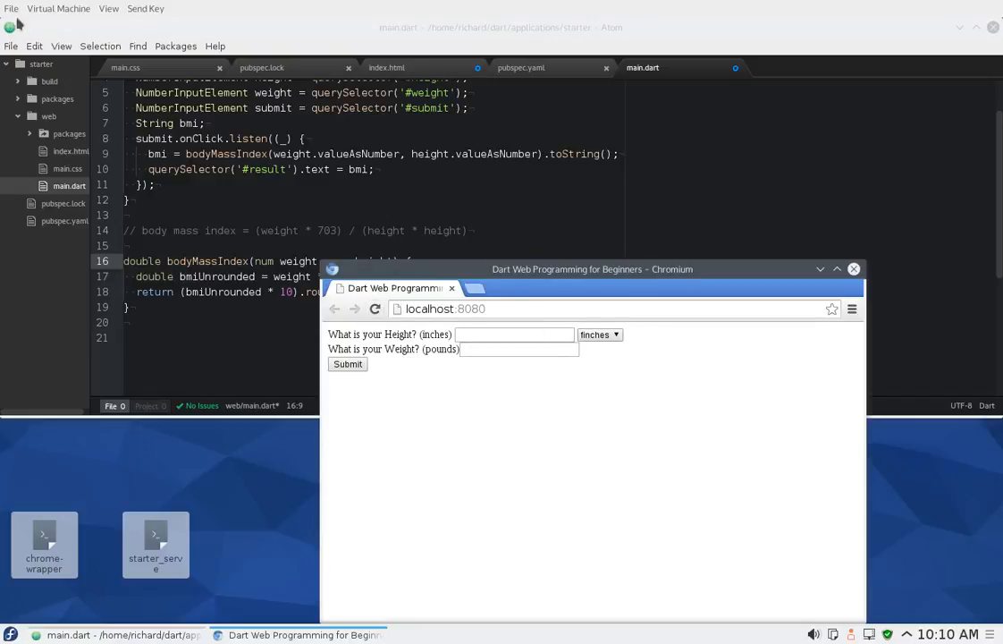
# - Reload the BMI page, choose cm as the height unit, and return to main.dart
pyautogui.click(852, 269)
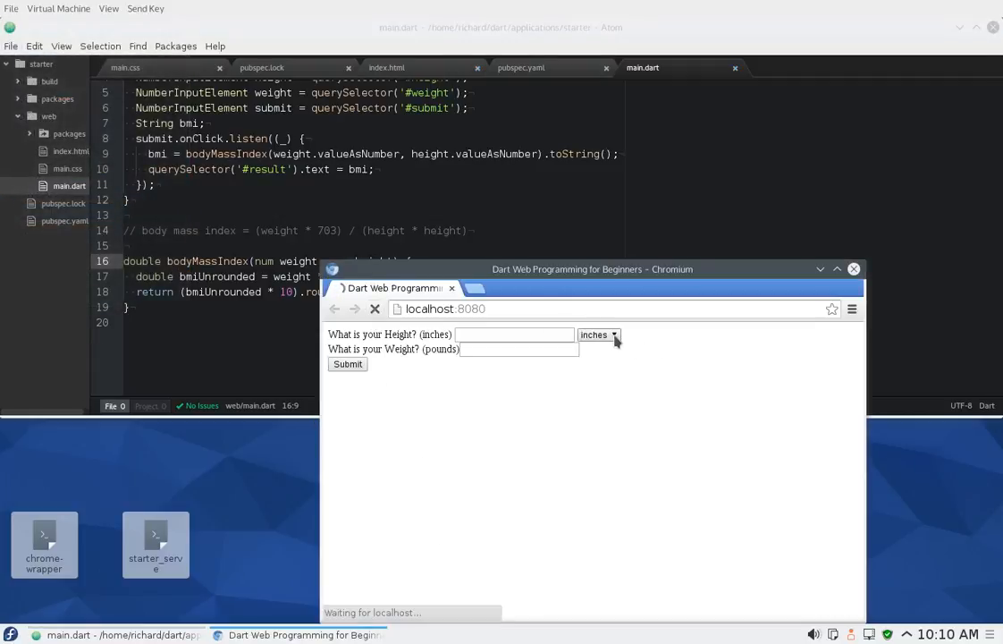
pyautogui.click(599, 334)
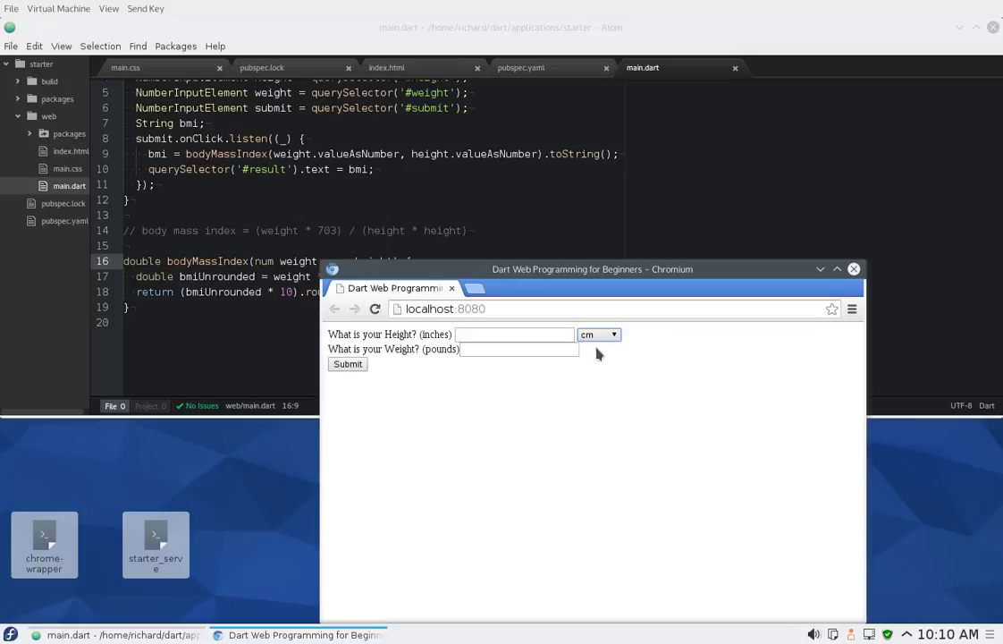
pyautogui.moveTo(597, 347)
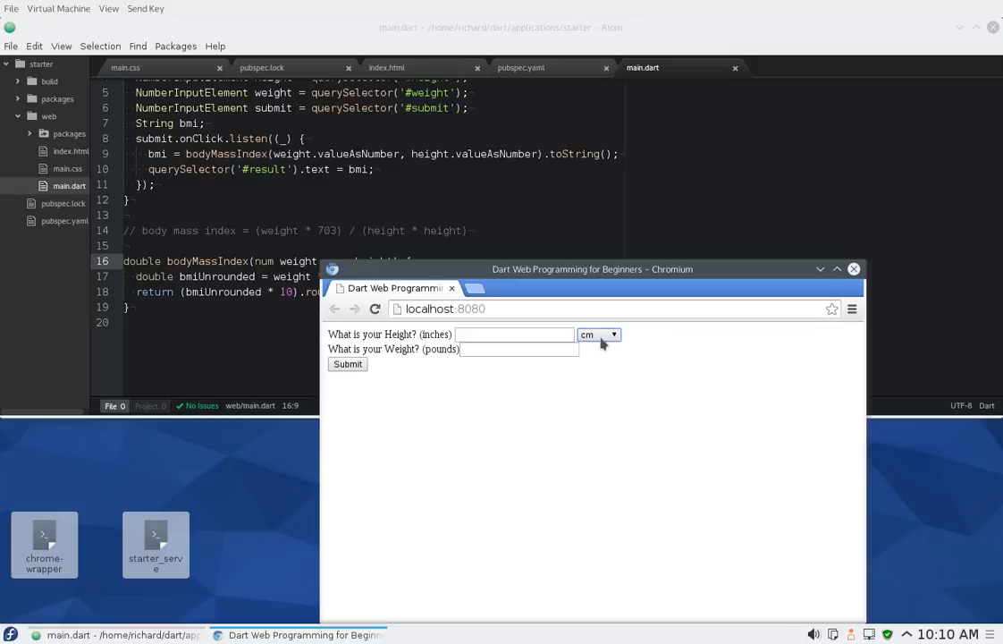
pyautogui.moveTo(595, 362)
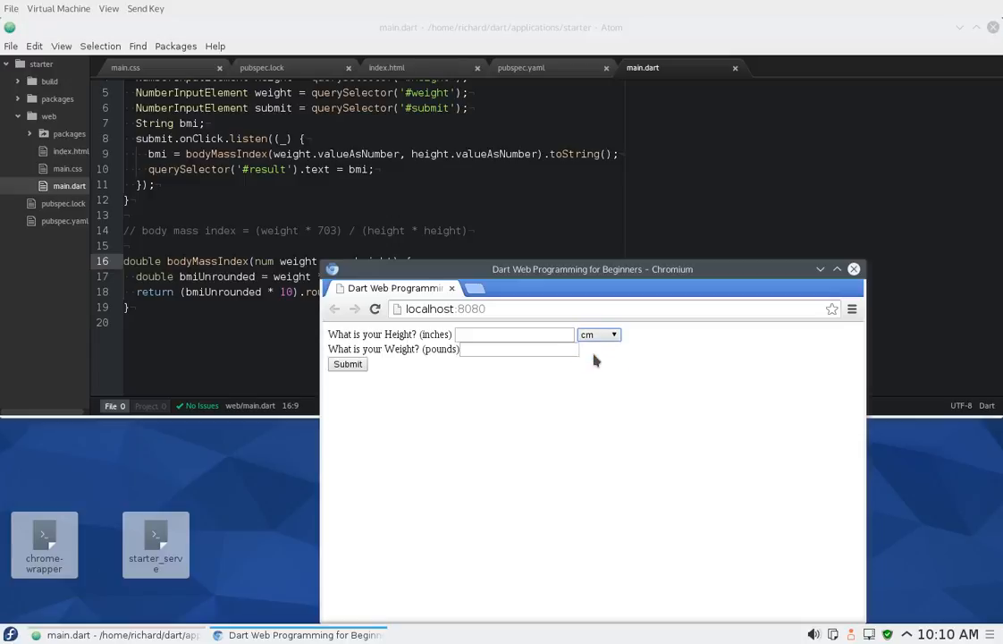
pyautogui.click(447, 307)
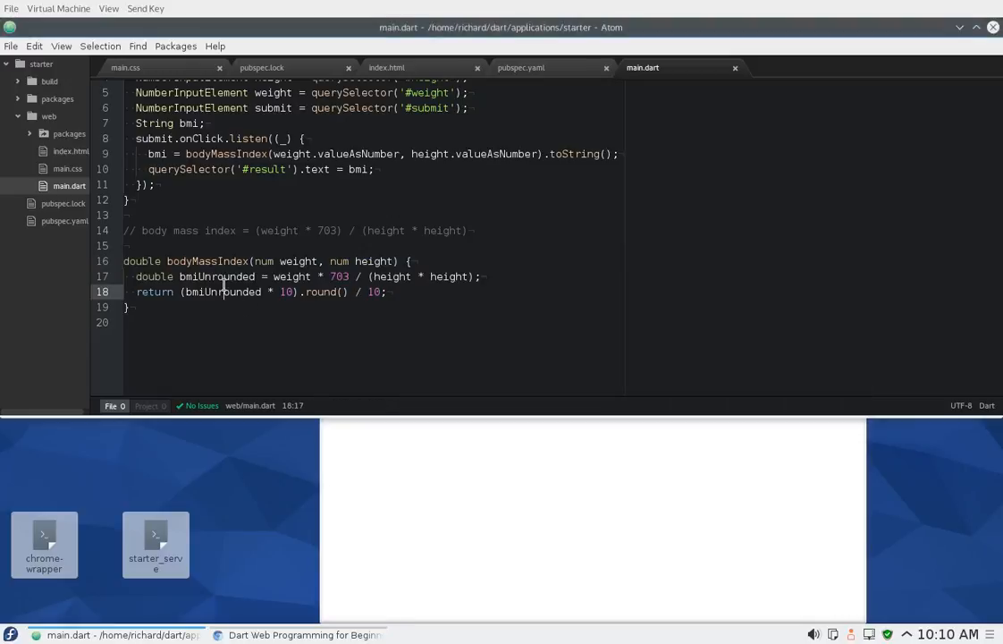
pyautogui.moveTo(526, 354)
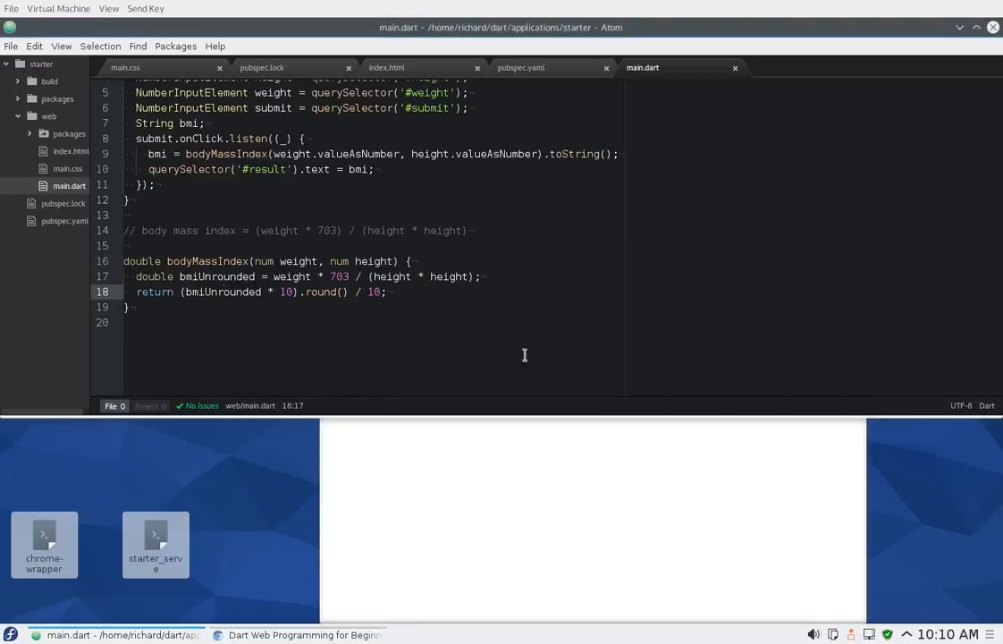
pyautogui.moveTo(647, 483)
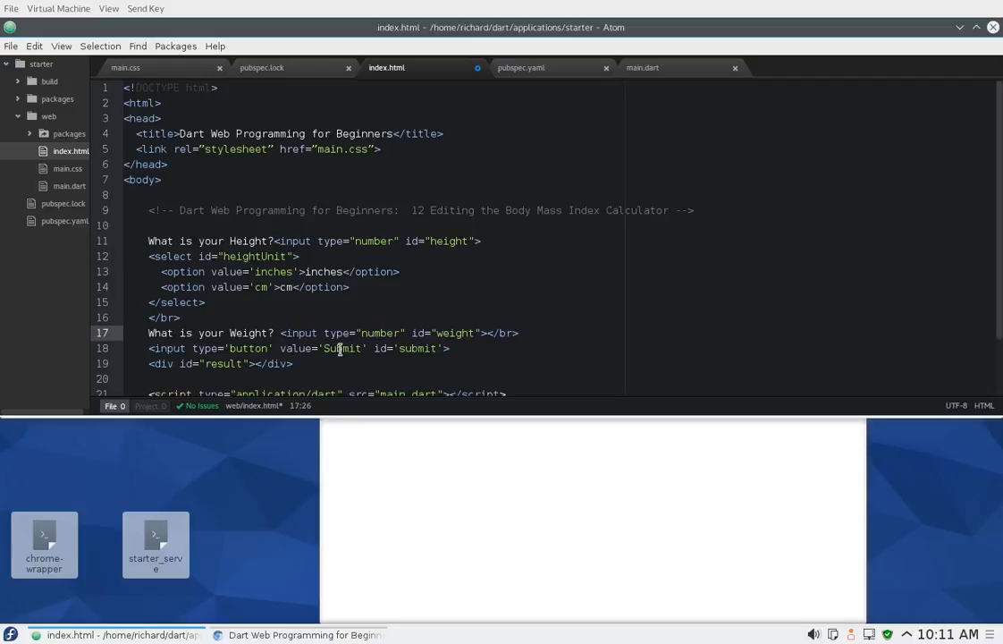
# - Restore '(pounds)' on the weight label in index.html and return to main.dart
pyautogui.write('(pounds)')
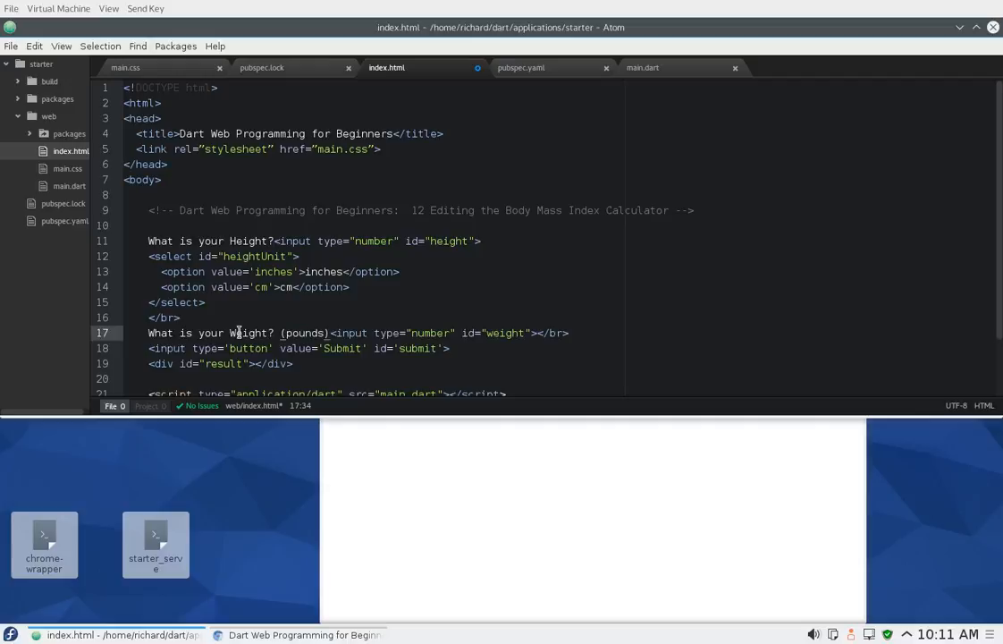
pyautogui.click(11, 46)
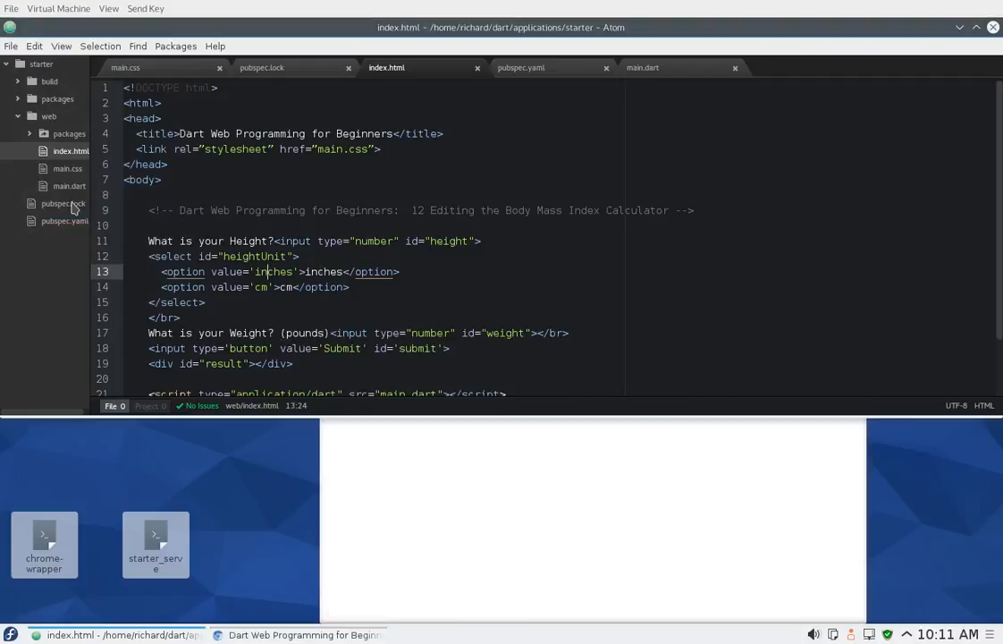
pyautogui.click(68, 186)
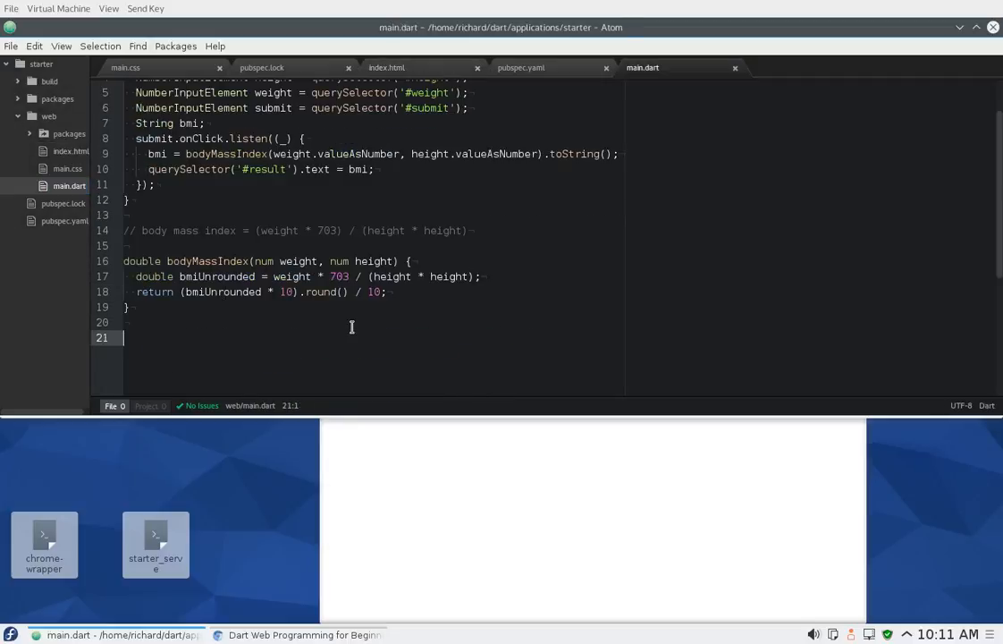
# - Write cmToInches(num cm) returning cm / 2.5 below bodyMassIndex
pyautogui.write('c')
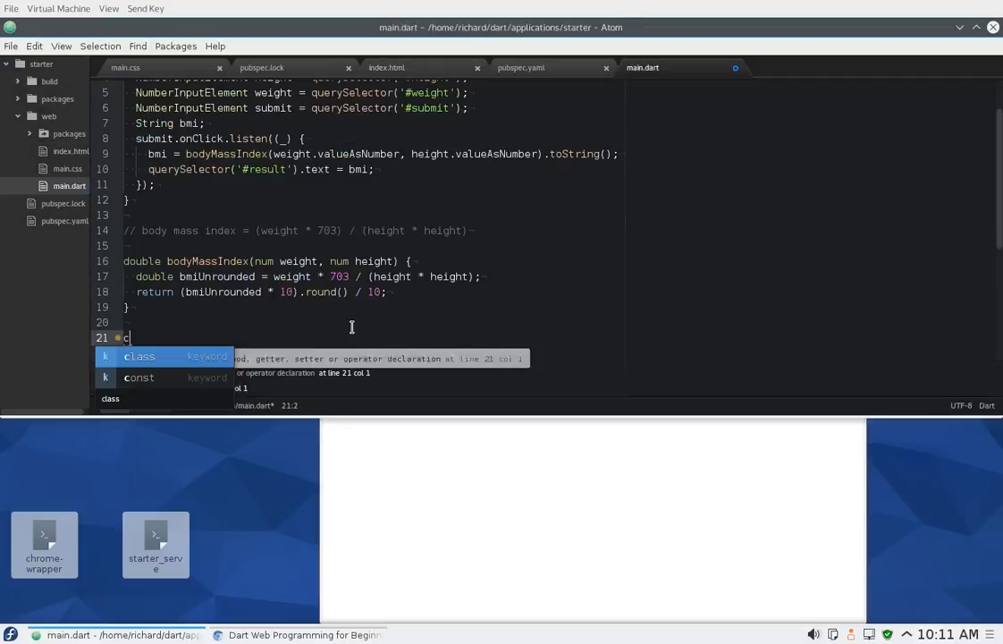
pyautogui.write('mToInches(')
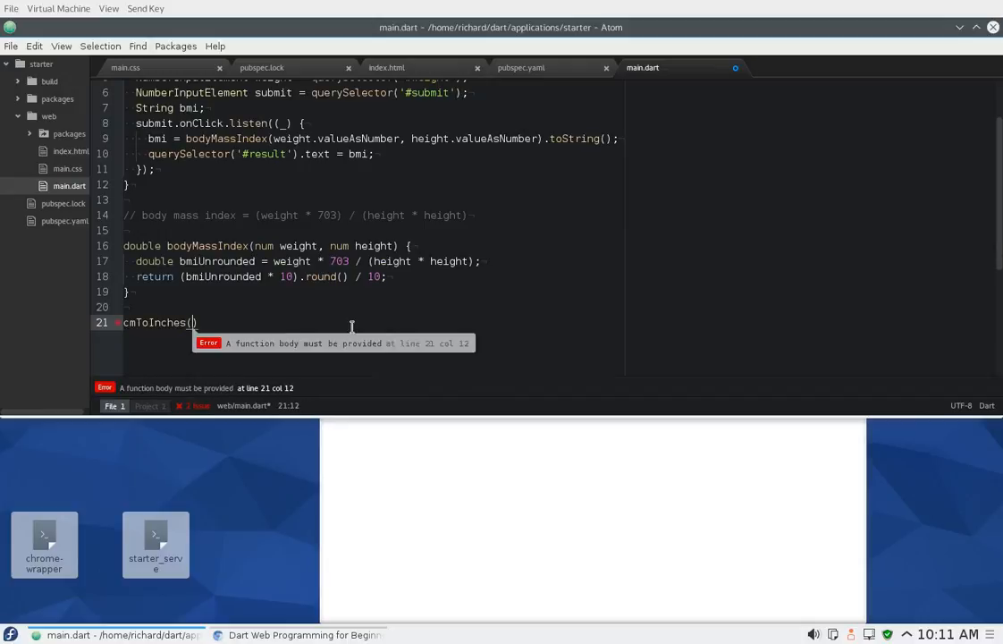
pyautogui.write('num')
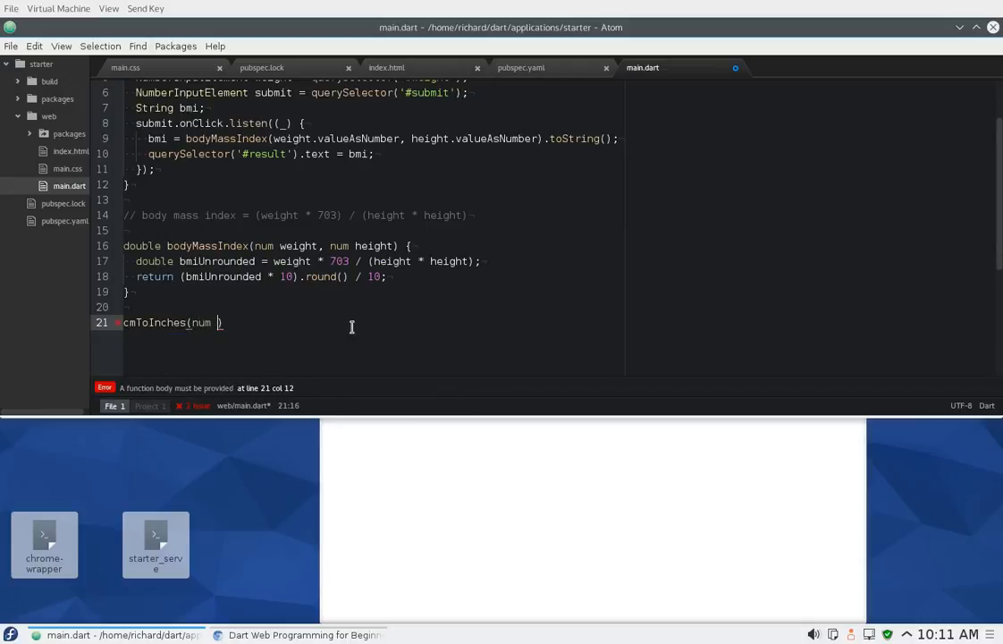
pyautogui.write('cm)')
pyautogui.write('return cm')
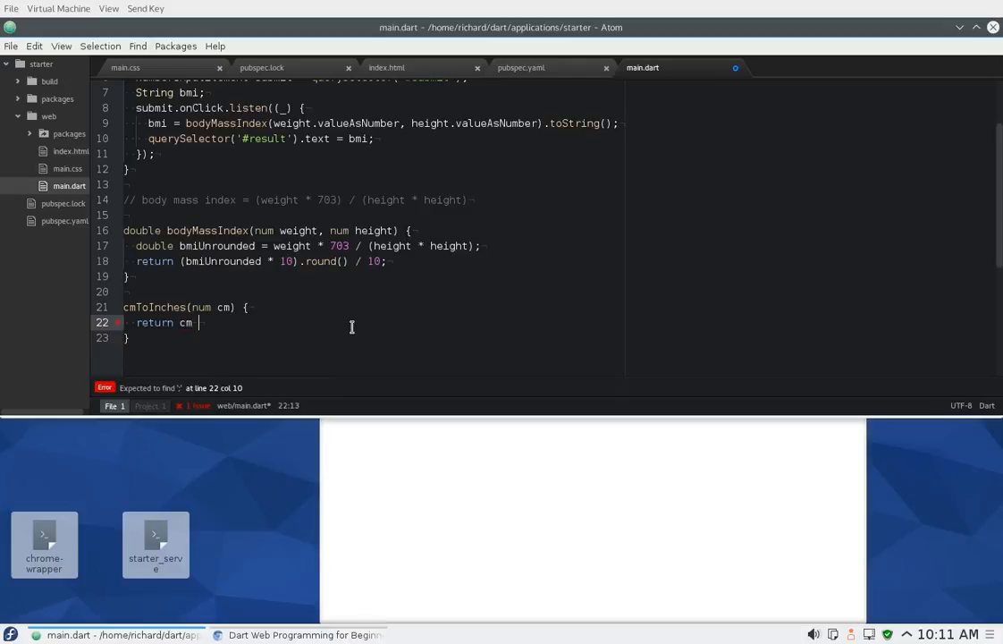
pyautogui.write('/ 2.5')
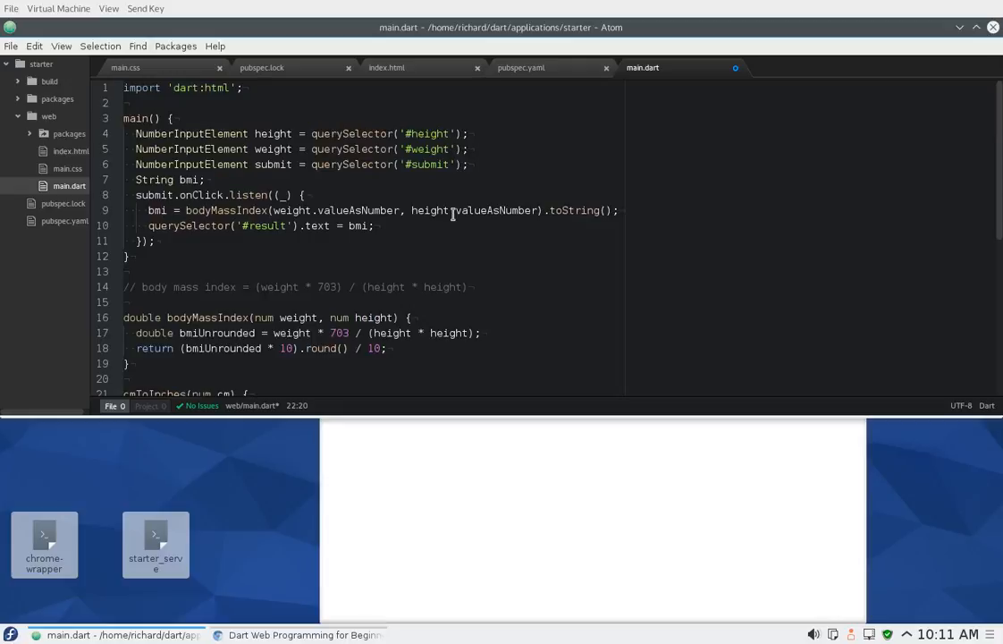
pyautogui.moveTo(490, 195)
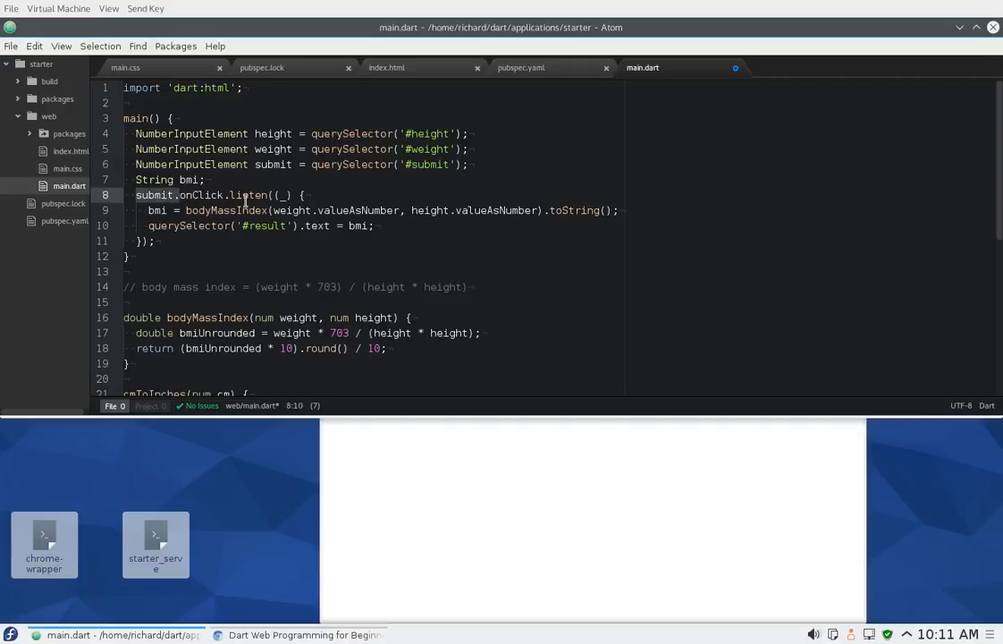
# - Open blank lines inside main after the element lookups and within the submit handler
pyautogui.click(308, 195)
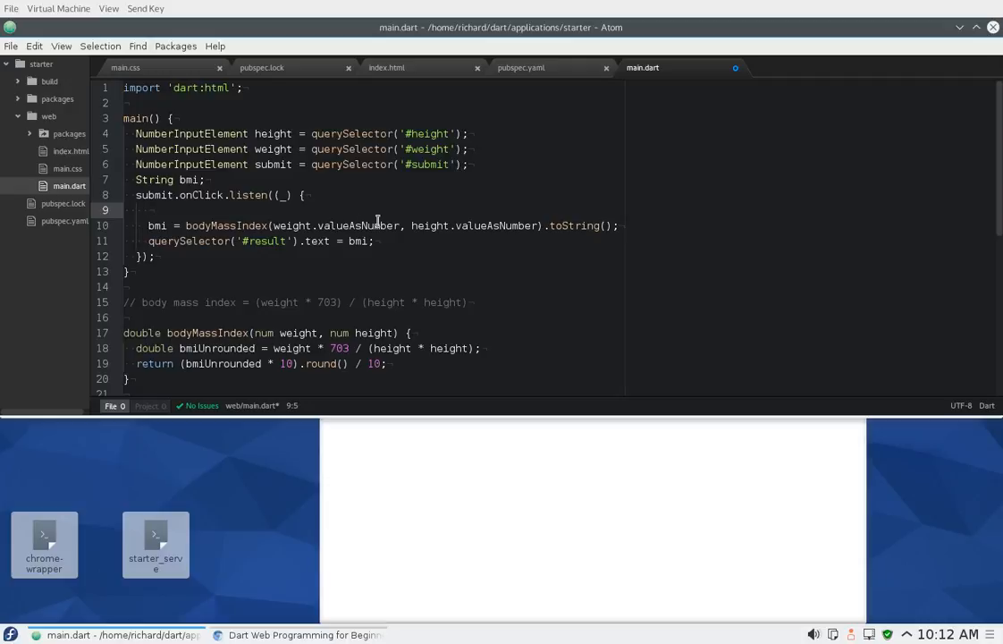
pyautogui.click(150, 209)
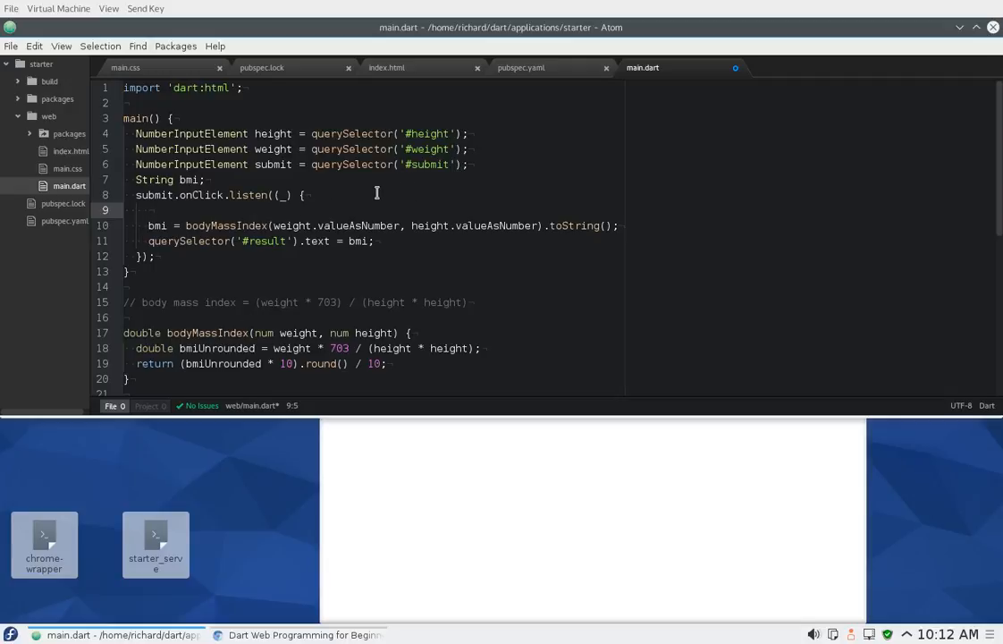
pyautogui.click(468, 164)
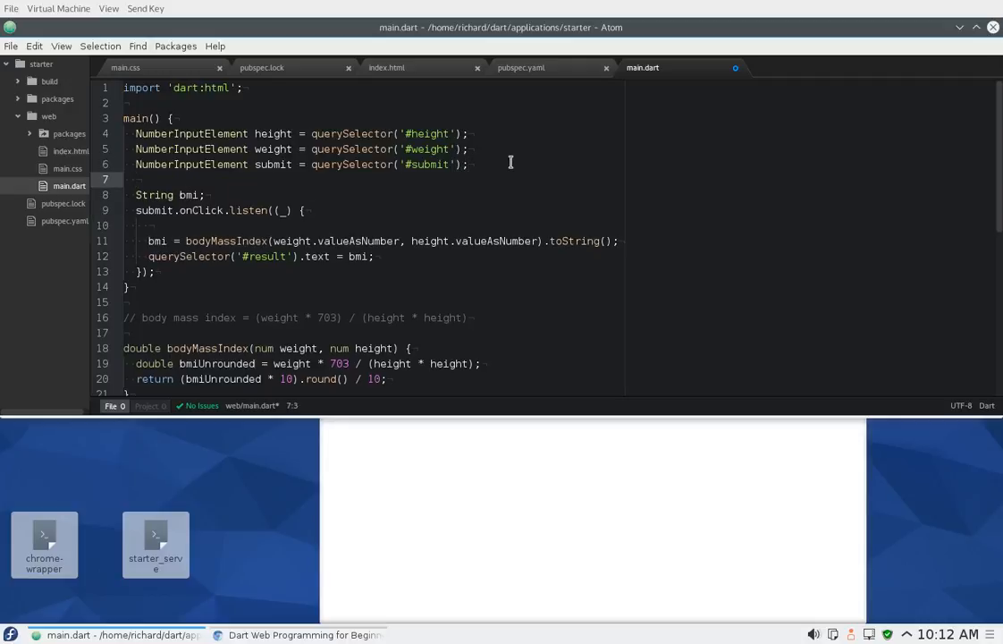
# - Declare SelectElement heightUnit = querySelector('#heightUnit') and check the select id in index.html
pyautogui.write('SelectElement')
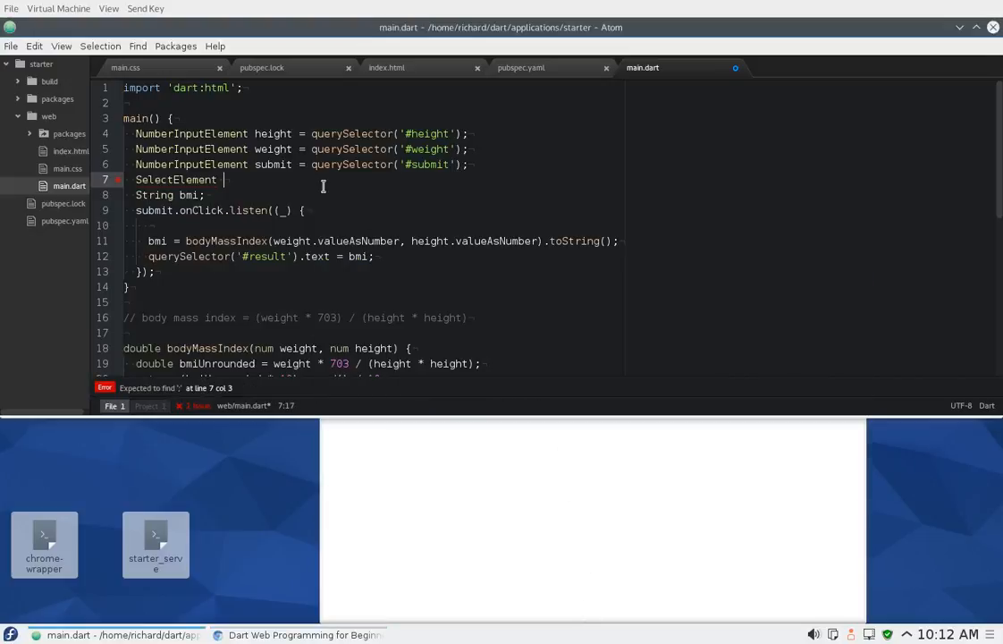
pyautogui.write('heightU')
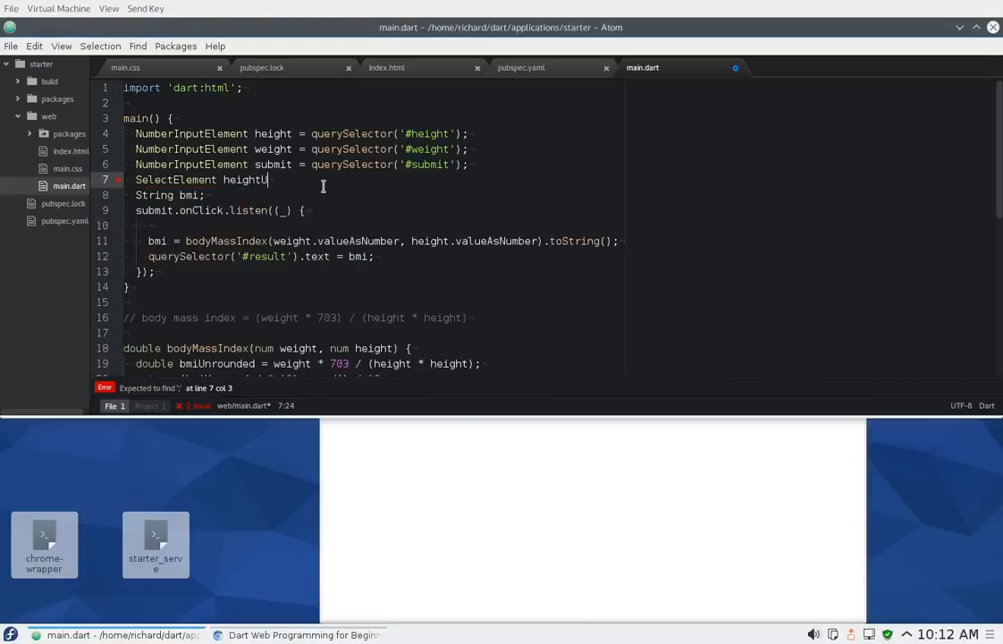
pyautogui.write("nit = querySelector('selectors")
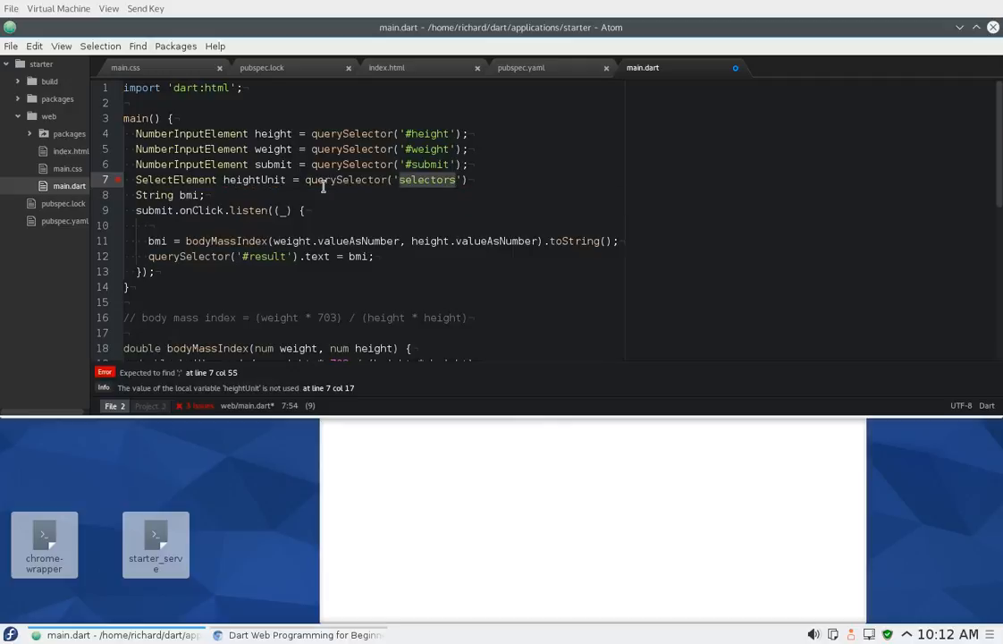
pyautogui.write('heightUnit')
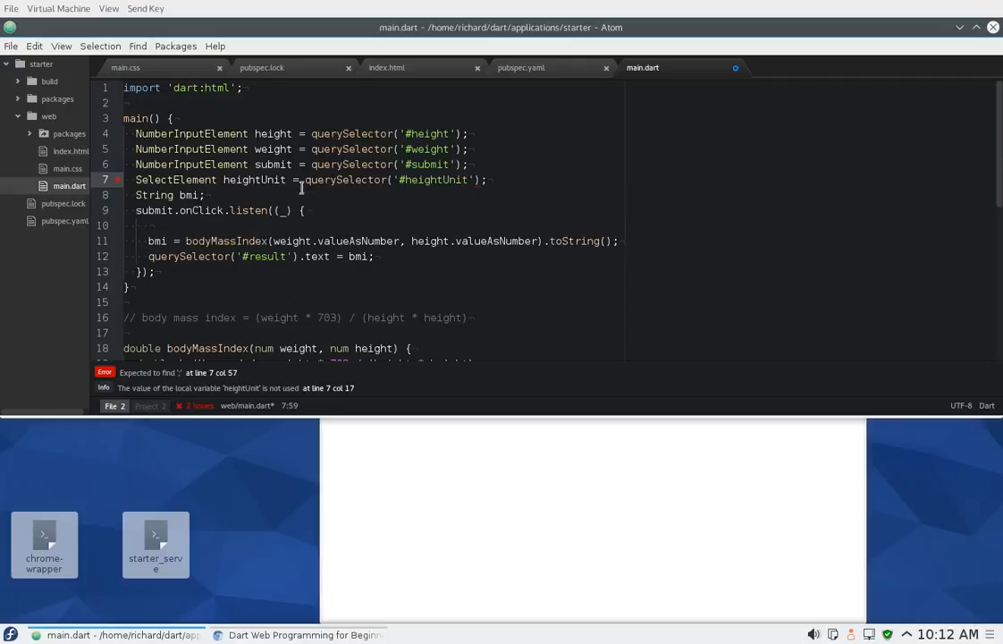
pyautogui.click(386, 68)
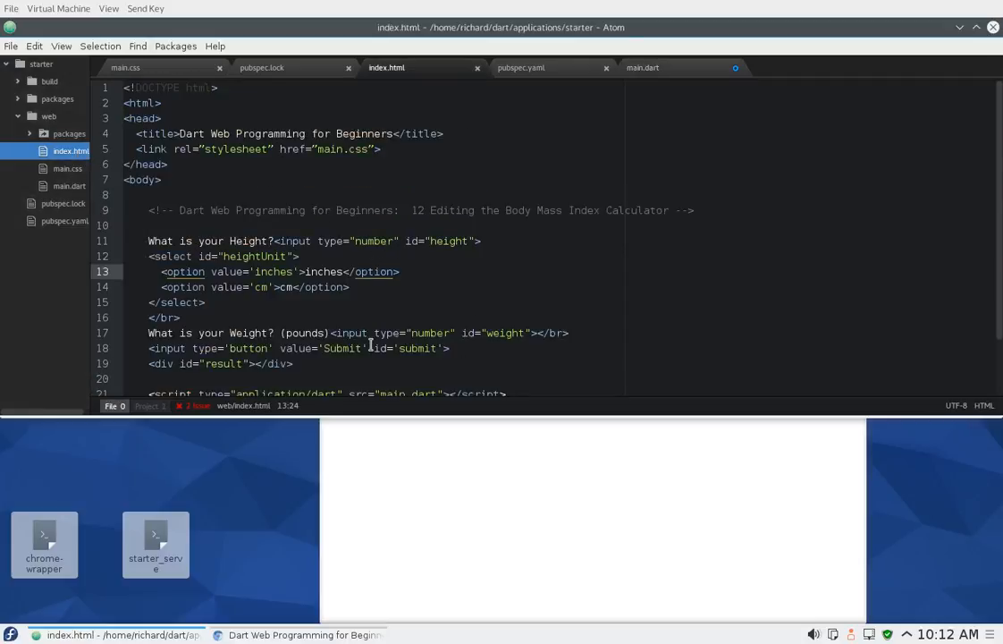
pyautogui.moveTo(86, 188)
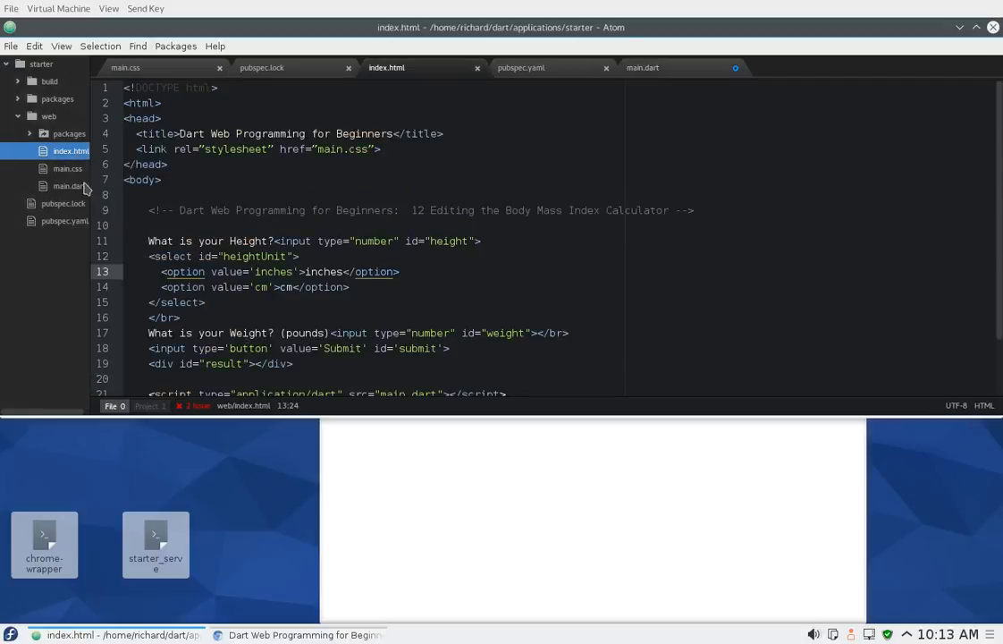
# - Start an if (heightUnit.value == "cm") block inside the submit click handler
pyautogui.click(642, 68)
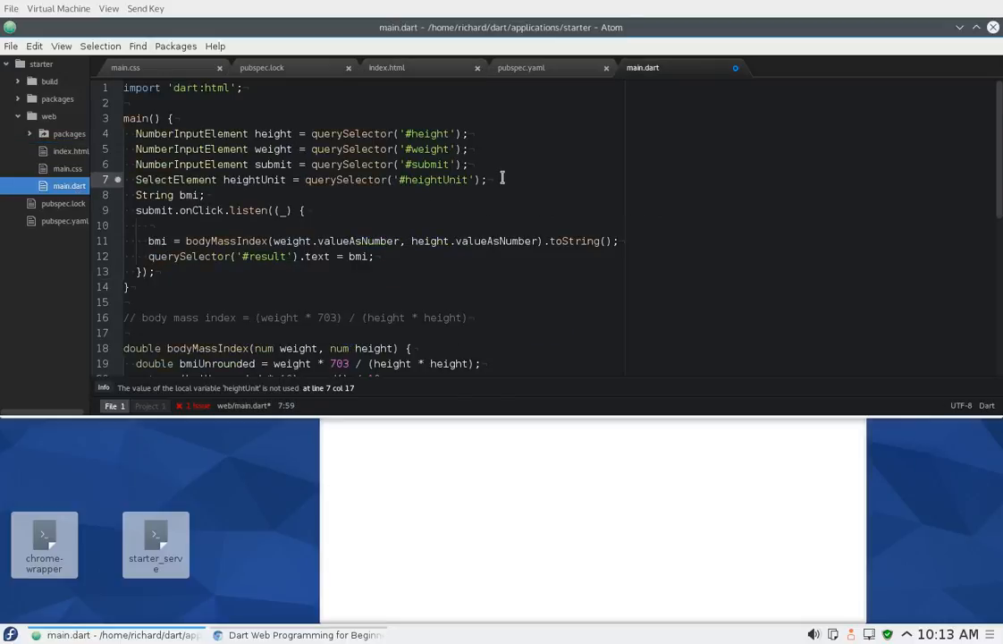
pyautogui.click(158, 226)
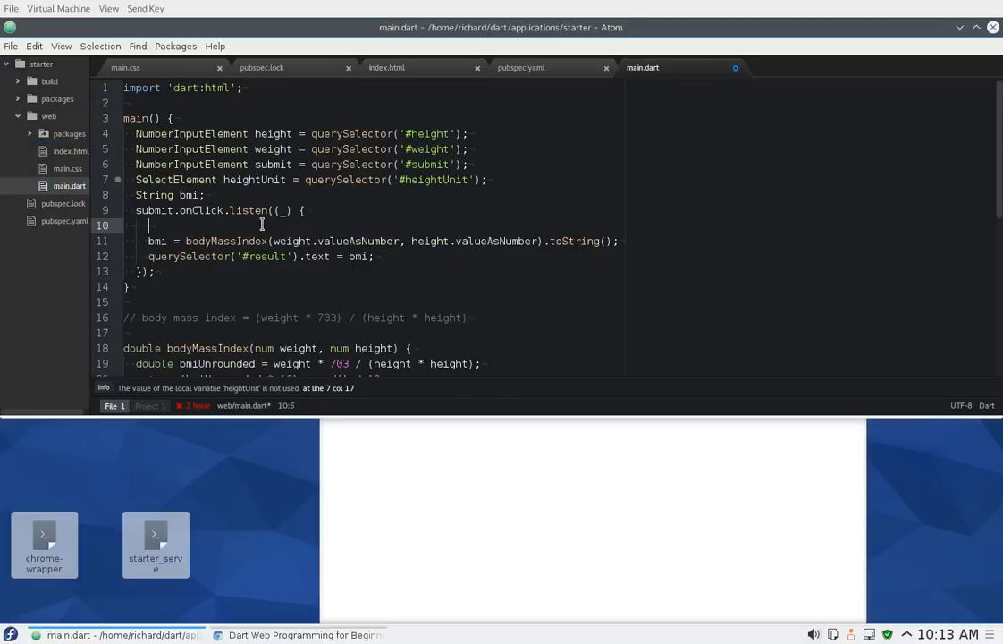
pyautogui.write('if (')
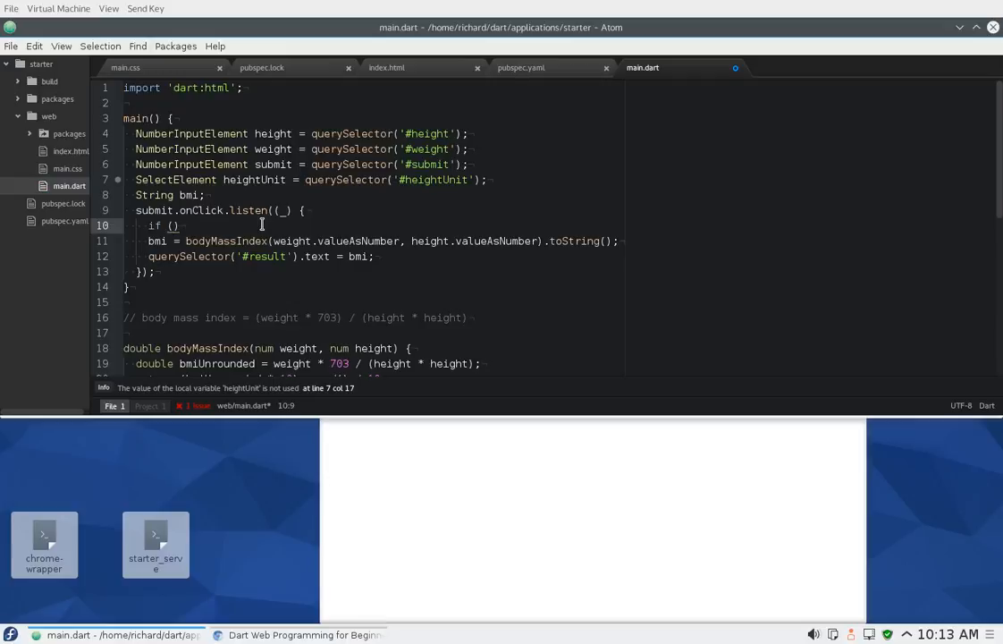
pyautogui.write('heightUnit.value == "cm')
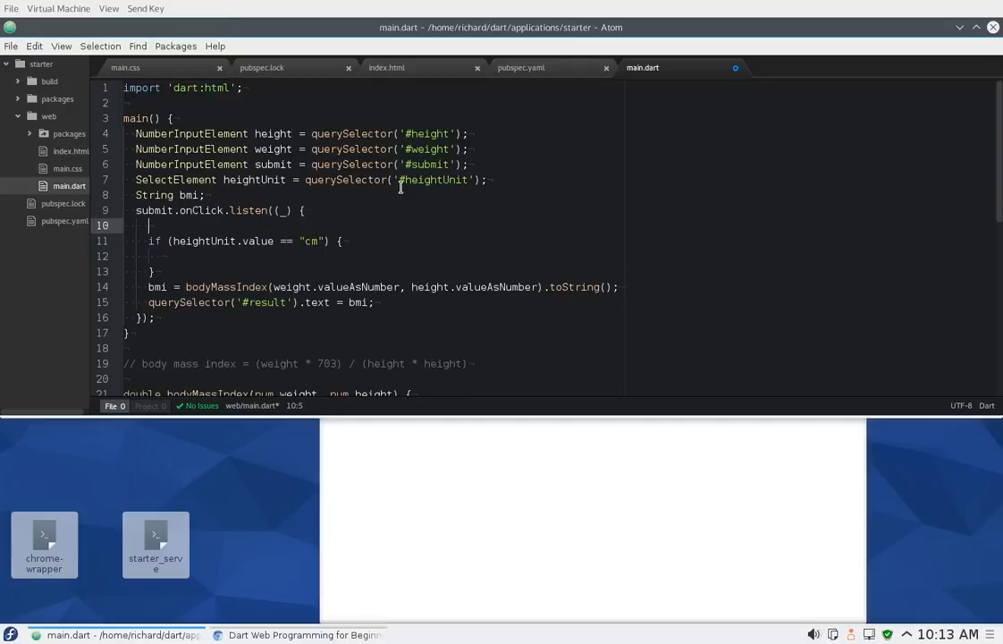
# - Declare num heightTrue = height.valueAsNumber above the cm check and select height in the BMI call
pyautogui.write('num')
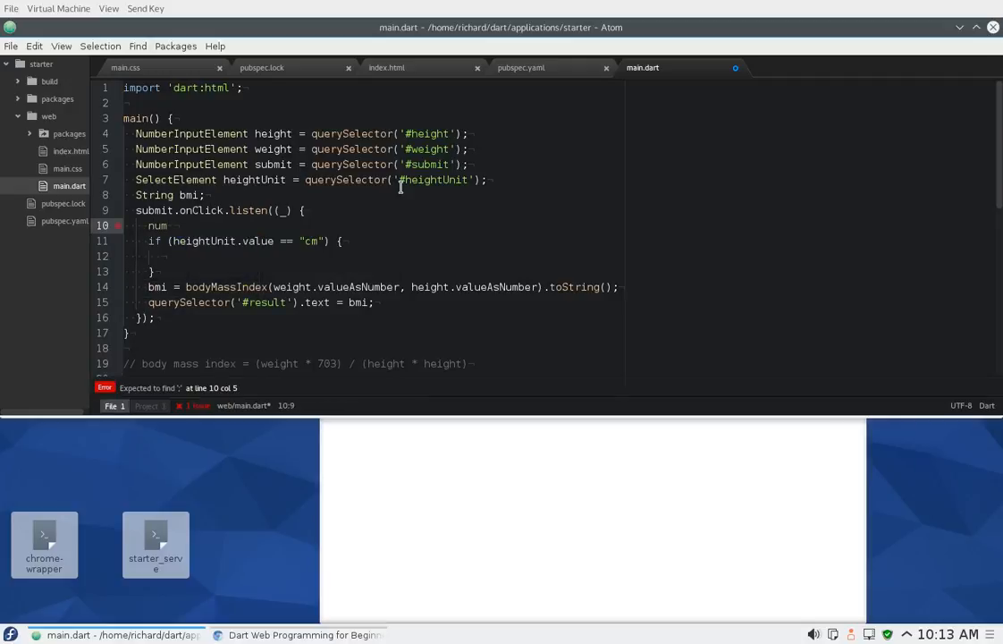
pyautogui.write('heightTrue =')
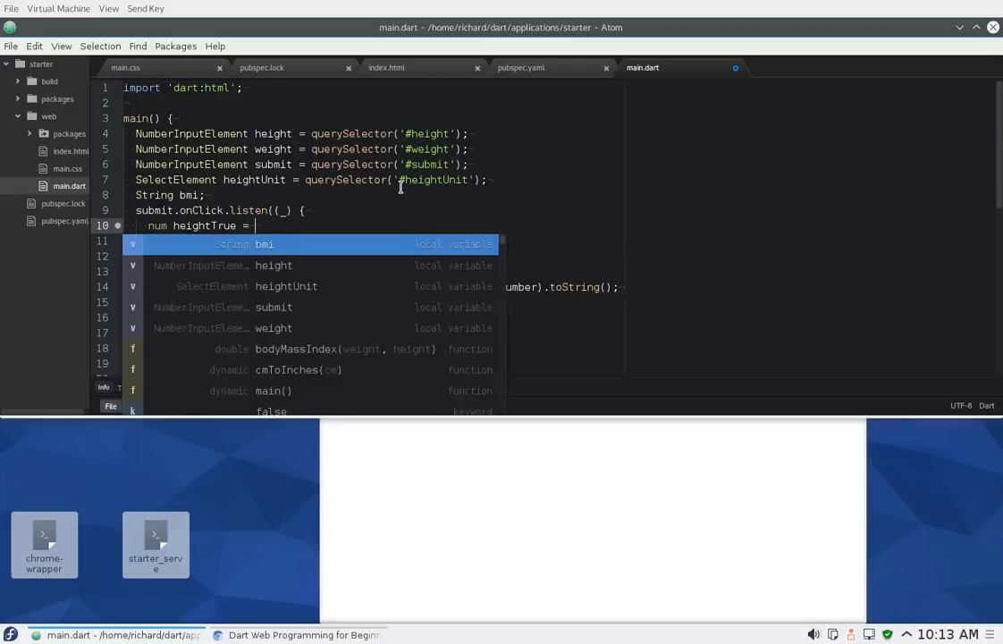
pyautogui.write('h')
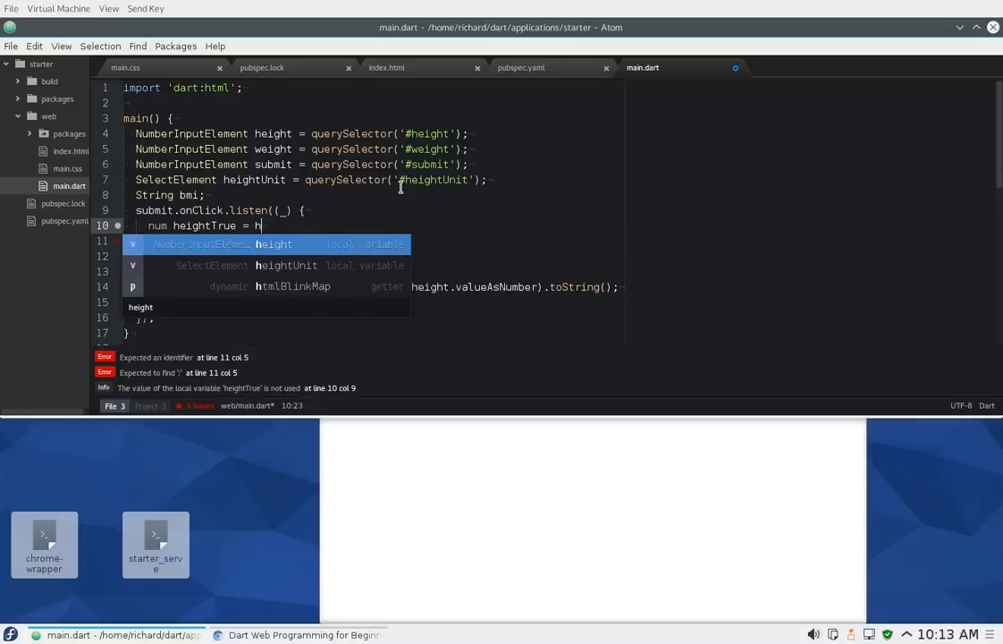
pyautogui.write('eight.valueAsNumber')
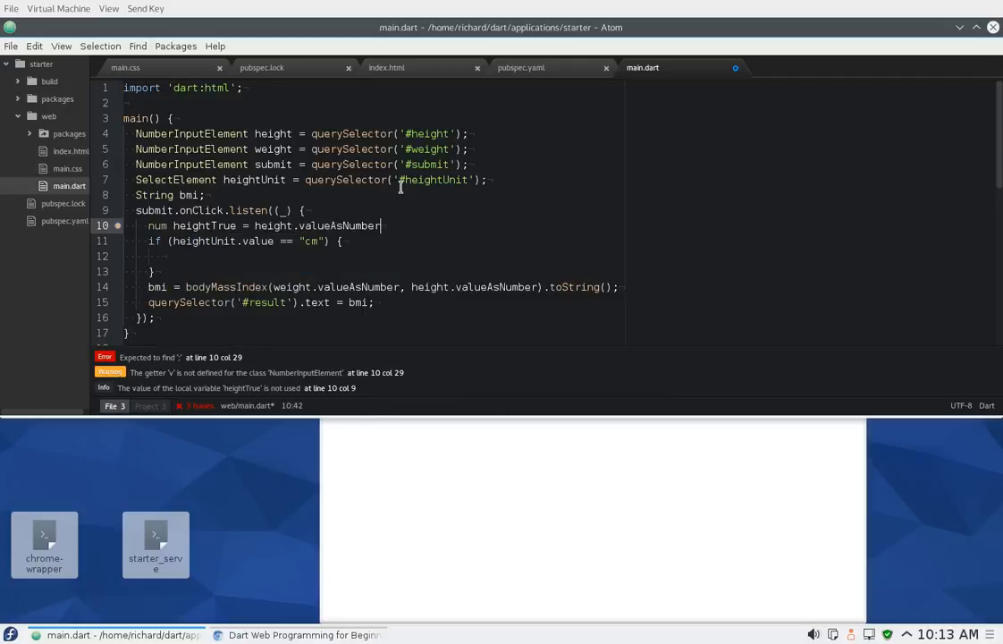
pyautogui.write(';')
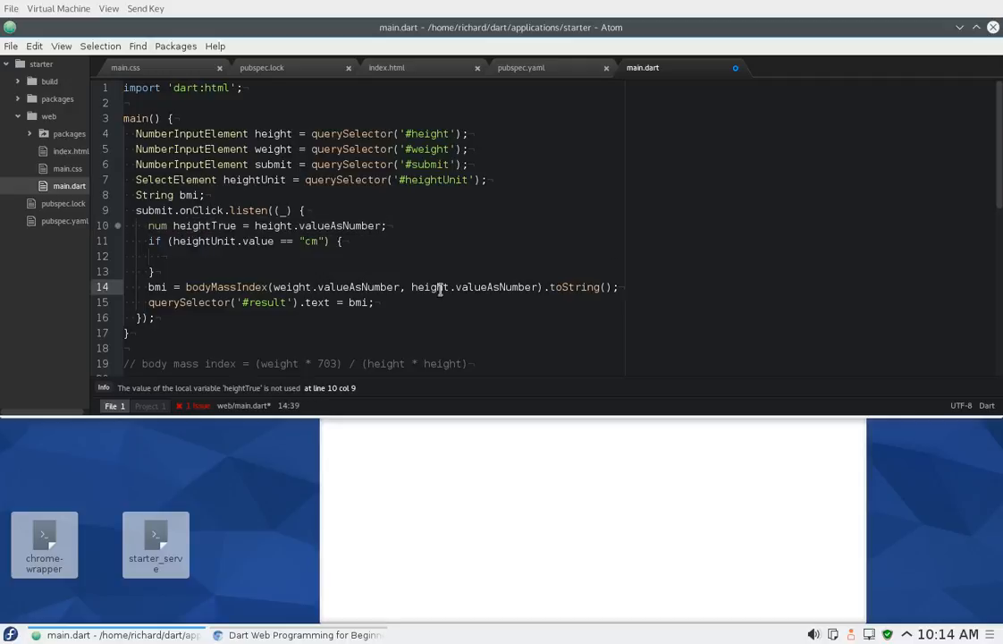
pyautogui.doubleClick(469, 287)
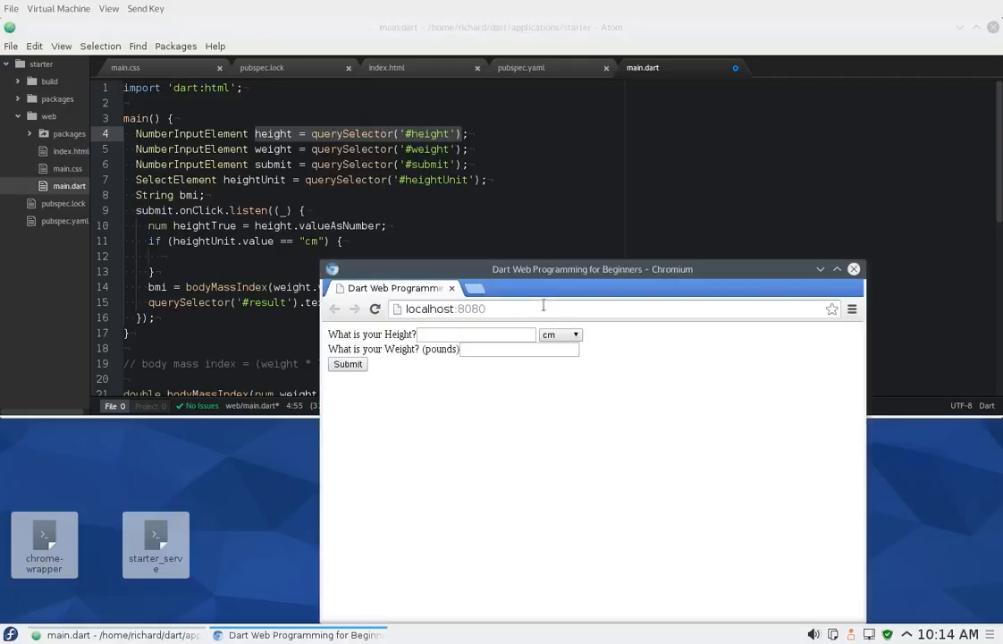
# - Confirm cm appears in the height unit dropdown, then begin typing heightTrue in the cm block
pyautogui.click(560, 335)
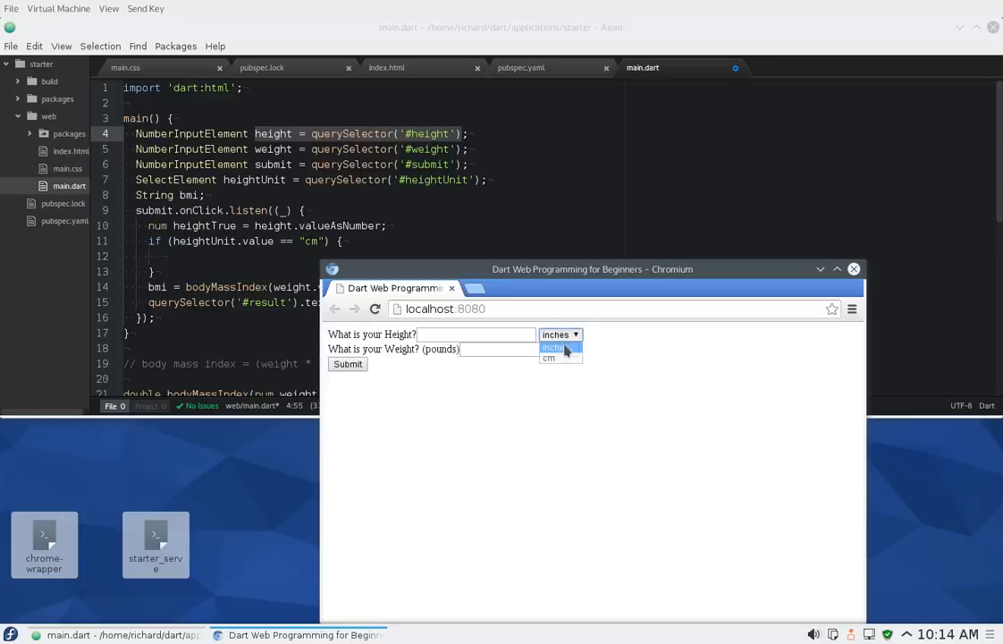
pyautogui.click(548, 357)
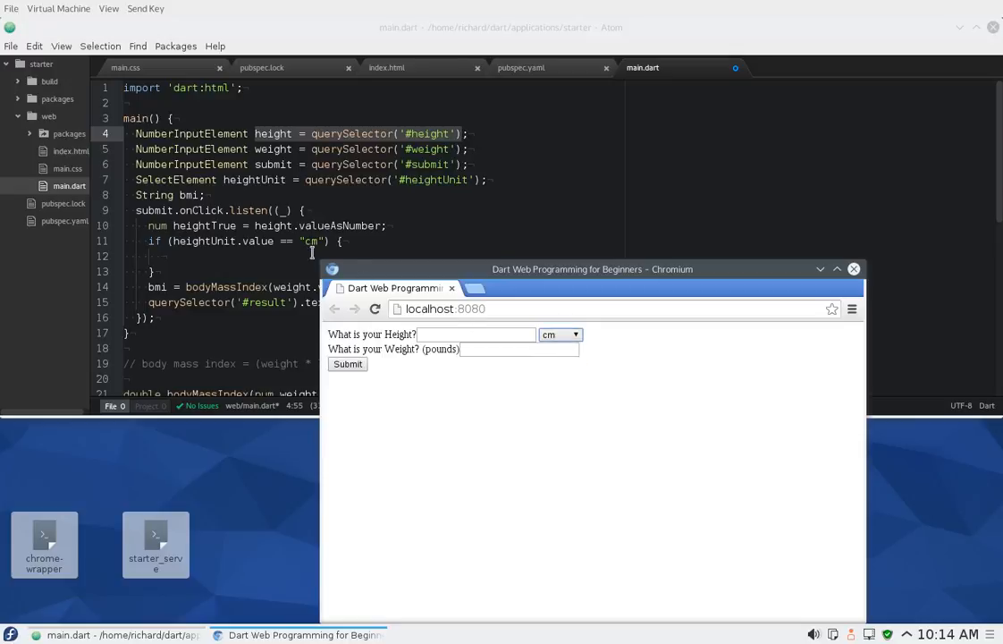
pyautogui.write('heightTrue')
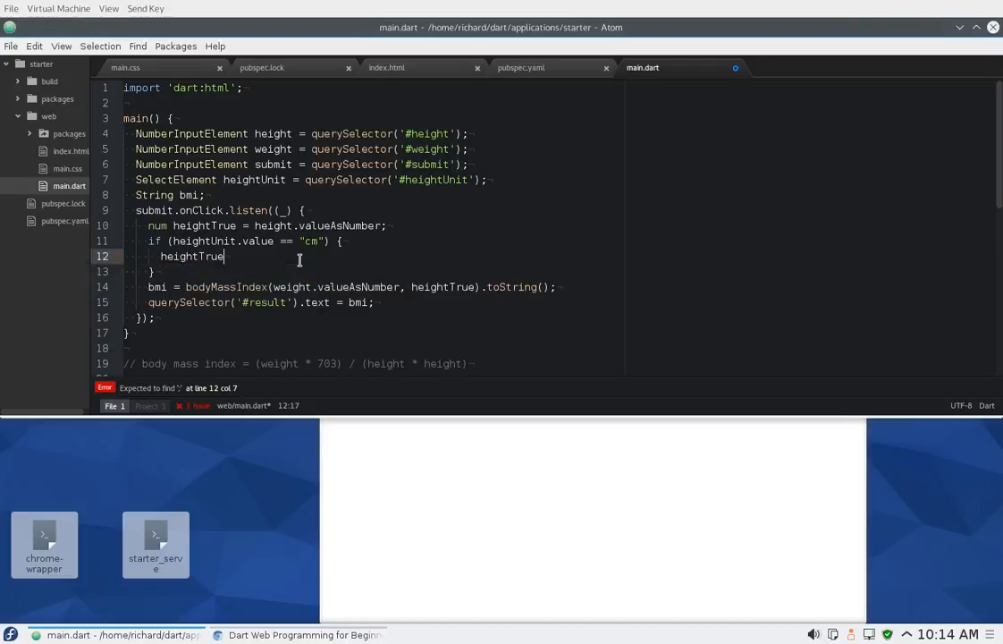
# - Assign heightTrue = cmToInches(height.value) inside the cm branch
pyautogui.write('=')
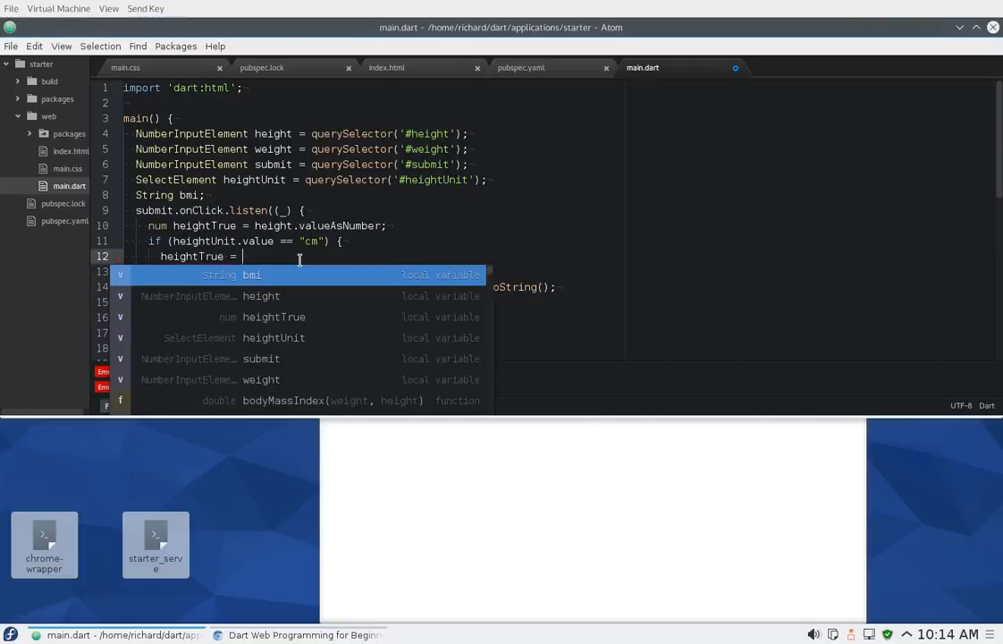
pyautogui.write('cmToInches(cm)')
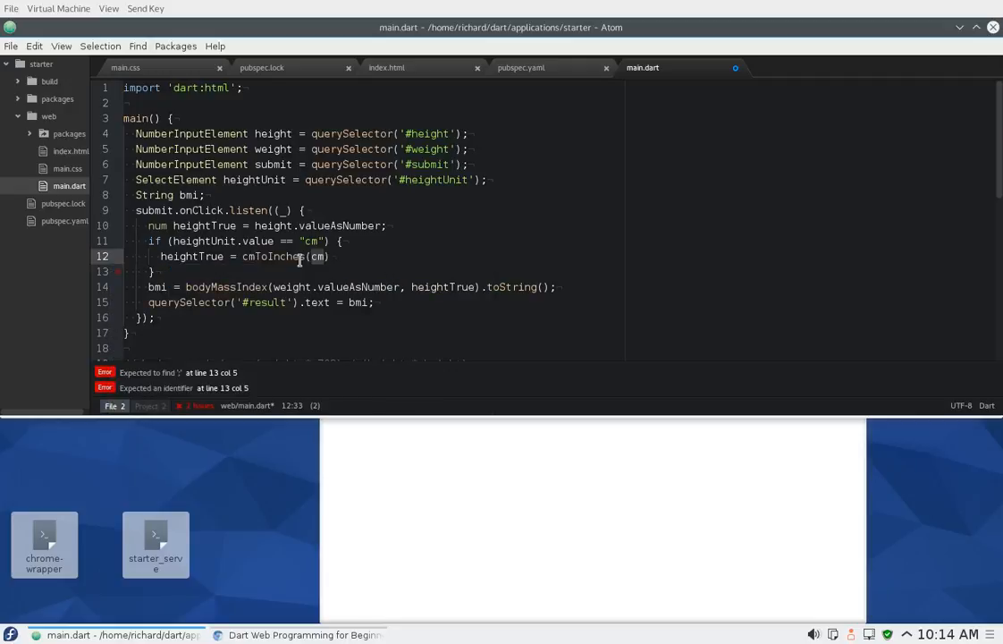
pyautogui.write('height')
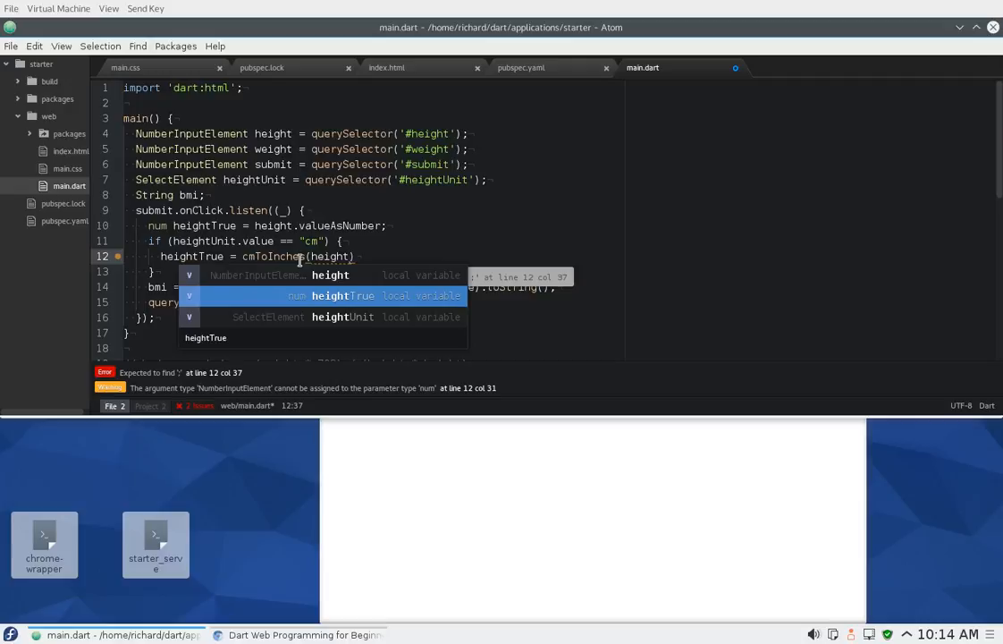
pyautogui.write('.value')
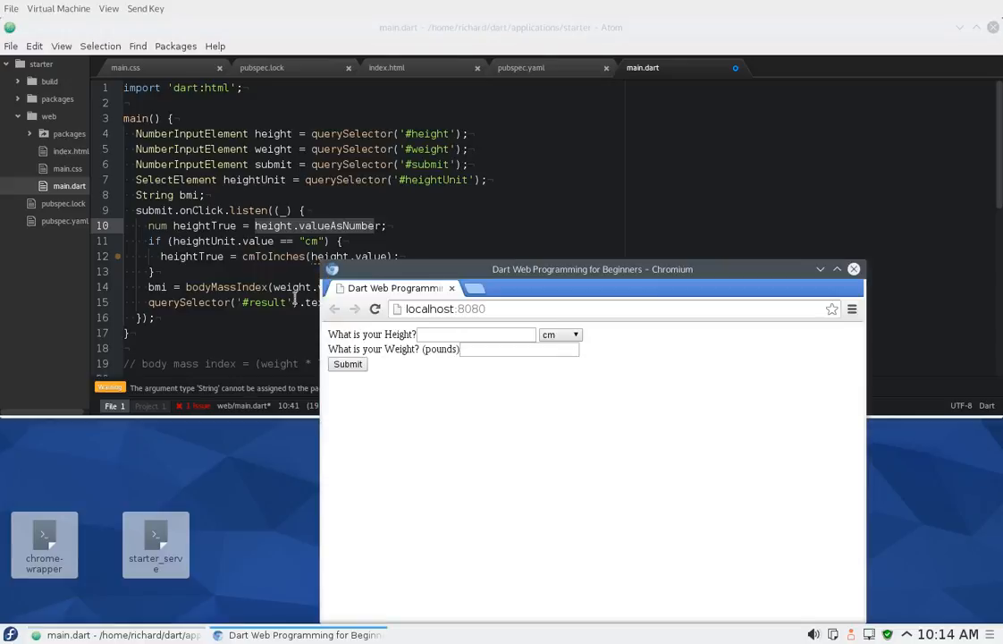
# - Switch the height unit back to inches and move to the weight field on the BMI page
pyautogui.click(561, 334)
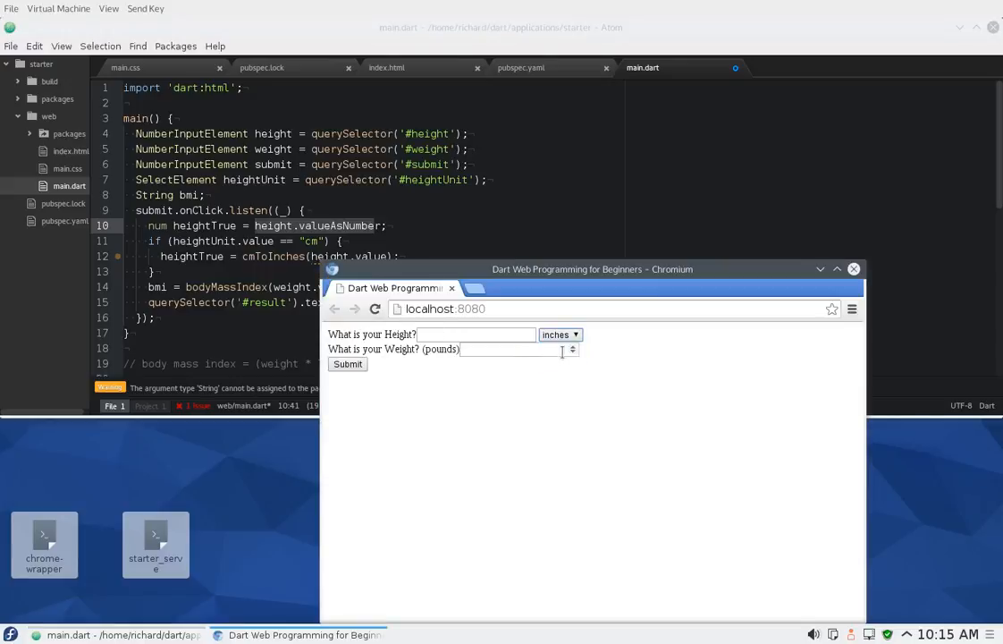
pyautogui.click(851, 268)
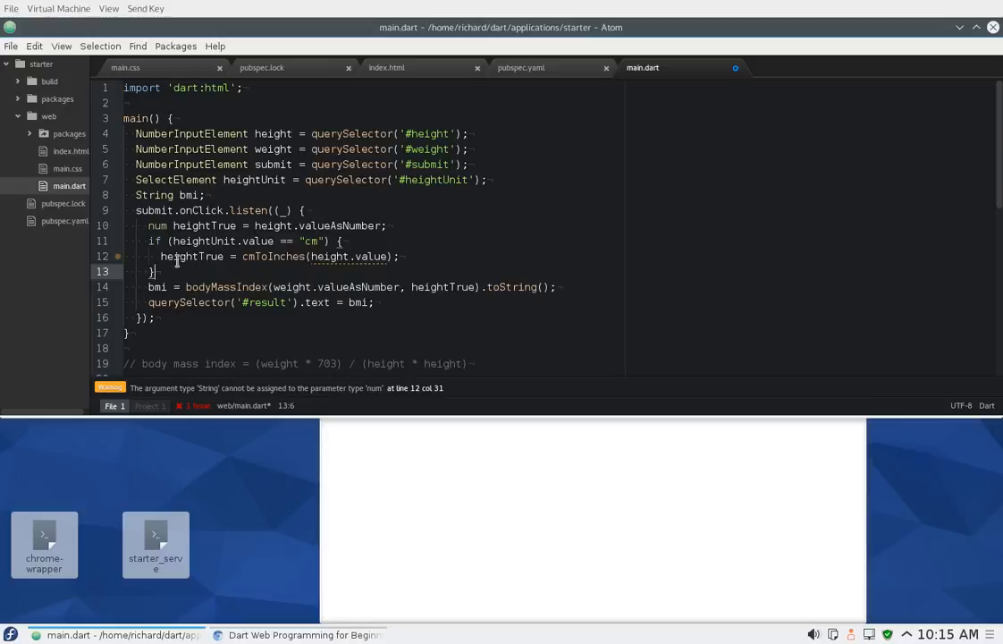
# - Pass height.valueAsNumber instead of height.value to cmToInches on line 12 and save main.dart
pyautogui.doubleClick(193, 258)
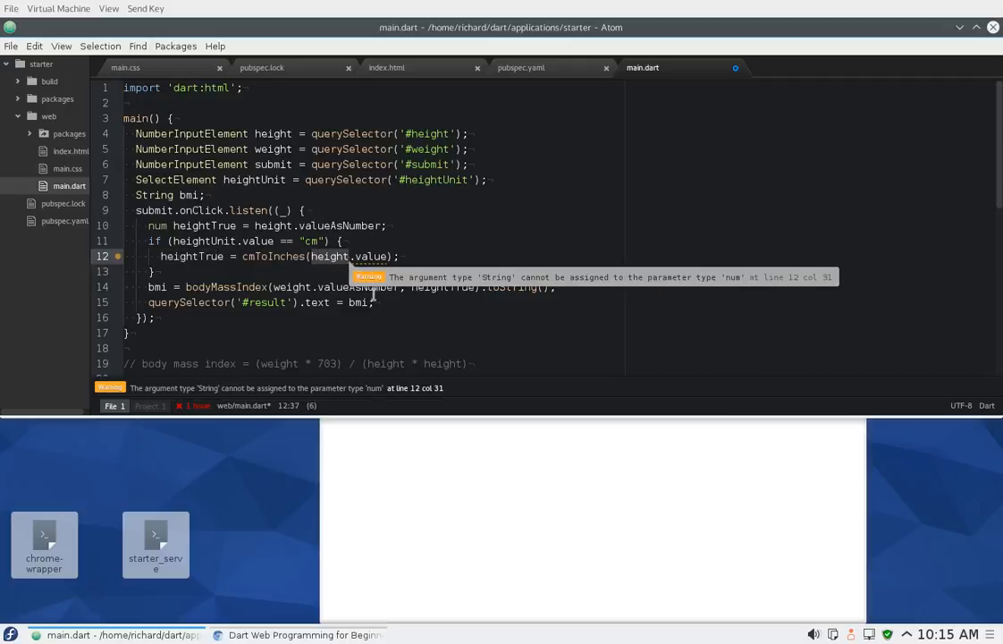
pyautogui.doubleClick(440, 286)
pyautogui.write('AsNumber')
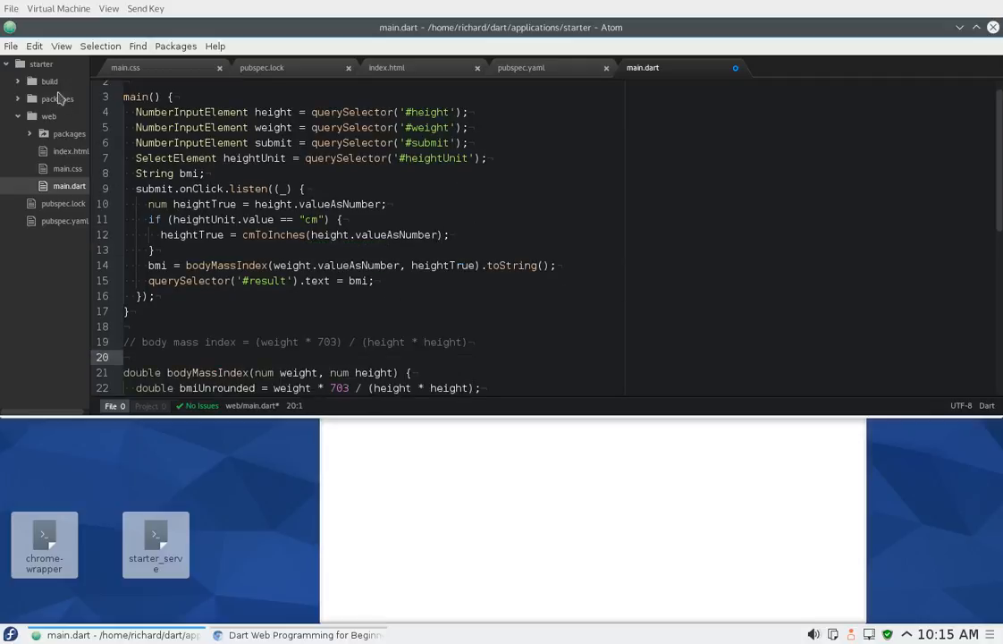
pyautogui.click(11, 47)
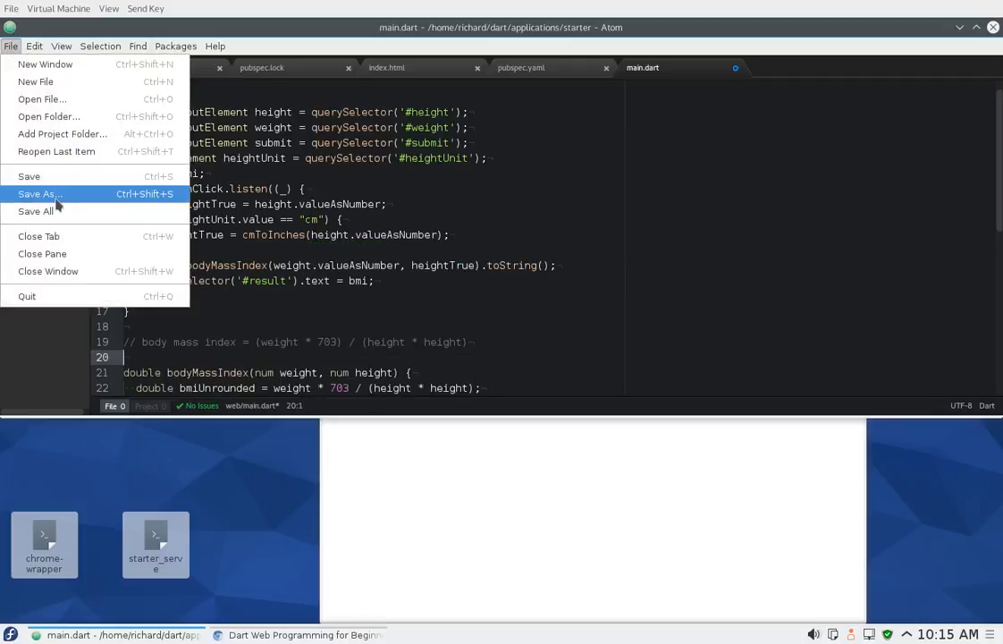
pyautogui.click(40, 193)
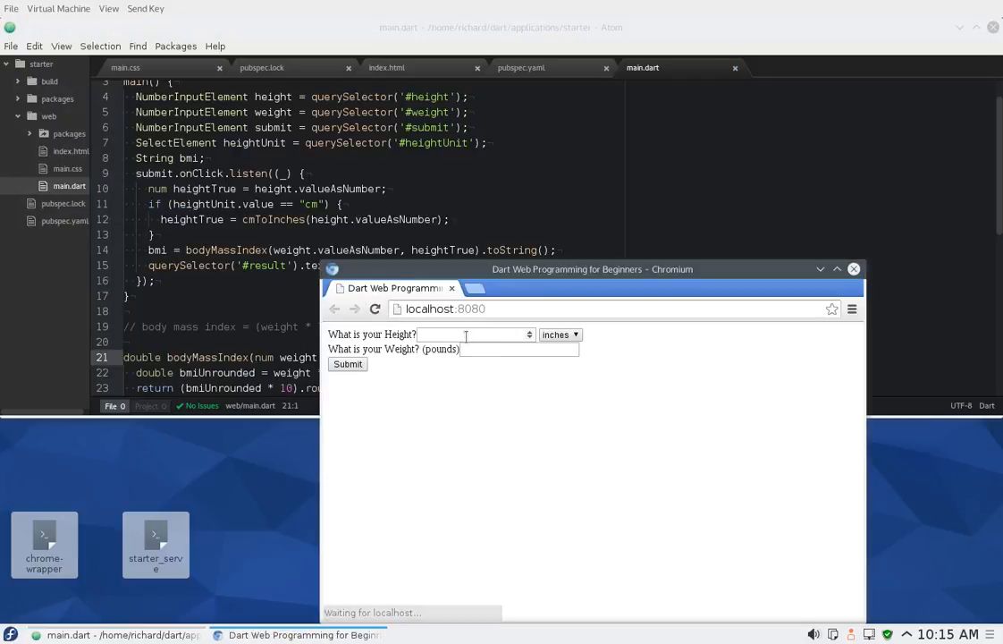
# - Calculate a BMI of 21.0 for height 77 inches and weight 177 pounds
pyautogui.write('77')
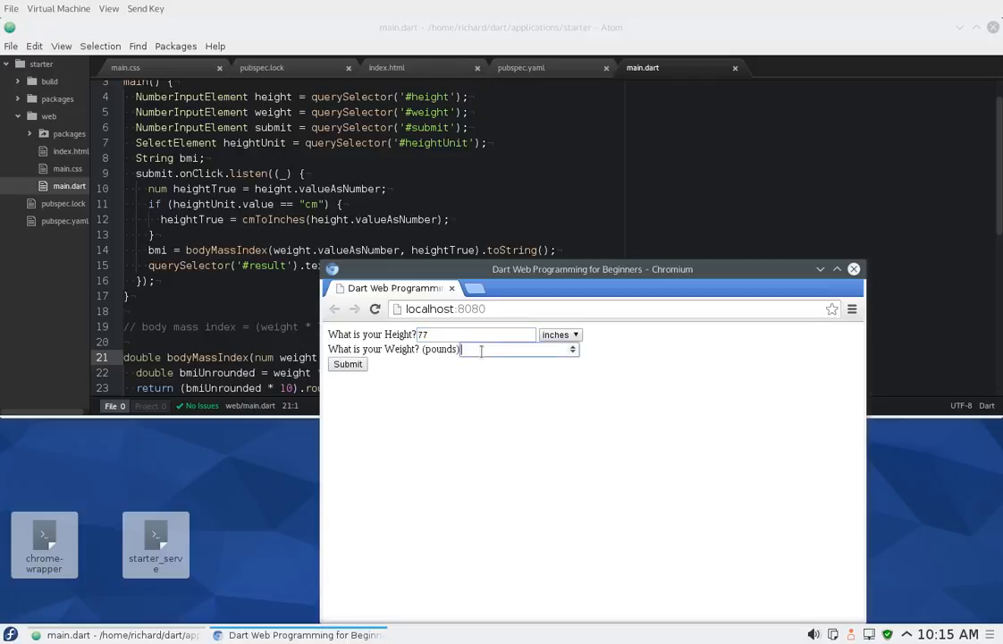
pyautogui.write('177')
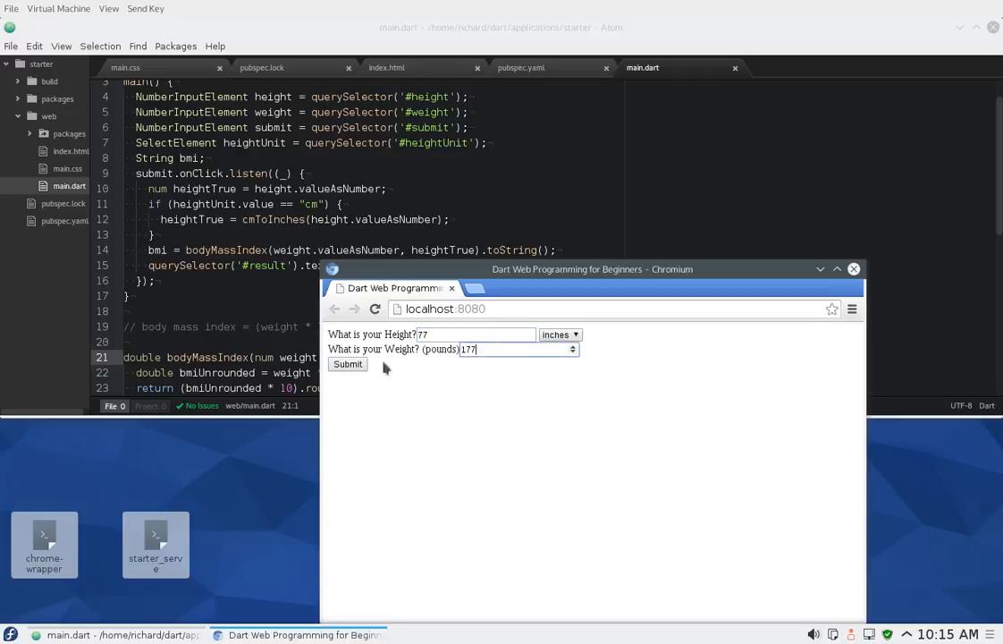
pyautogui.click(347, 365)
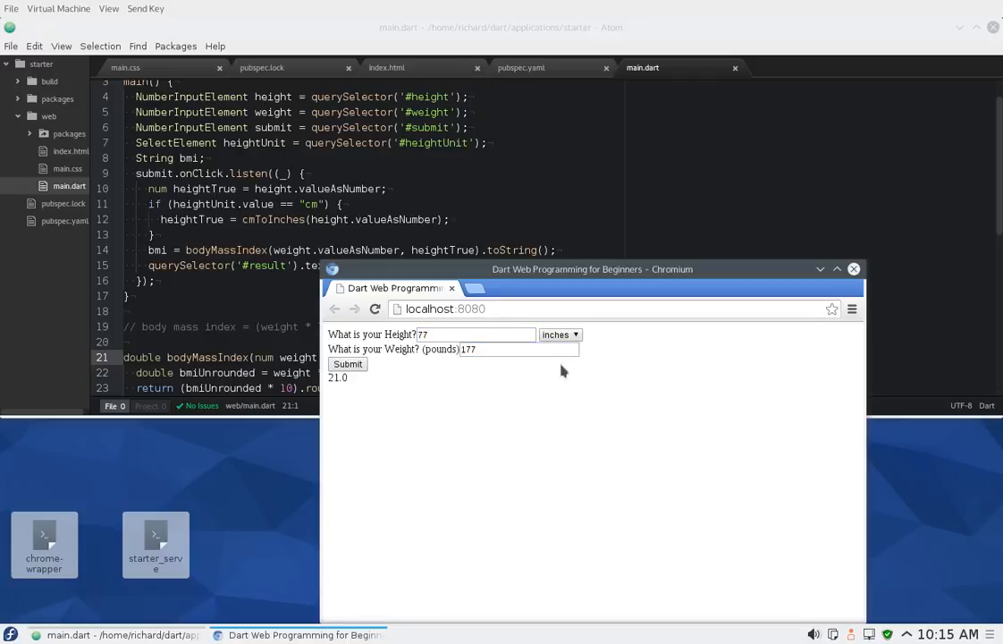
# - Switch the height unit to cm and recalculate with 170, giving a BMI of 27.8
pyautogui.click(559, 334)
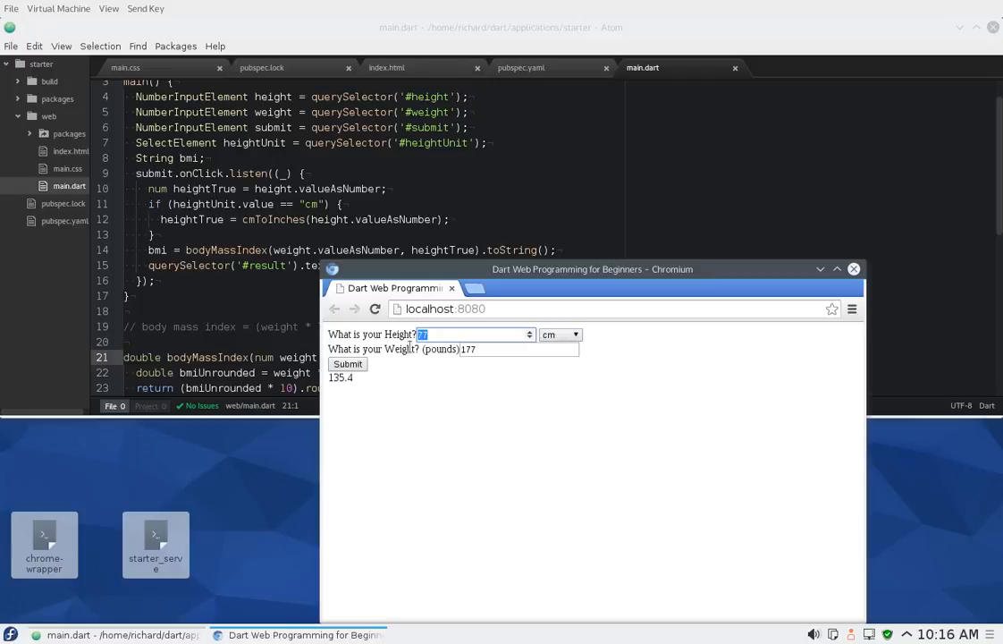
pyautogui.write('170')
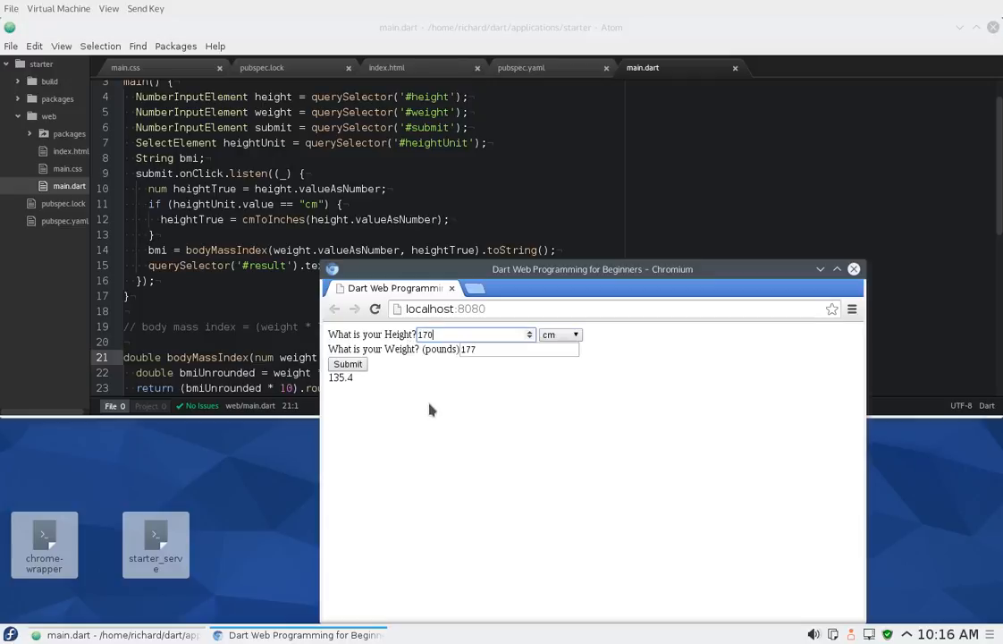
pyautogui.click(347, 365)
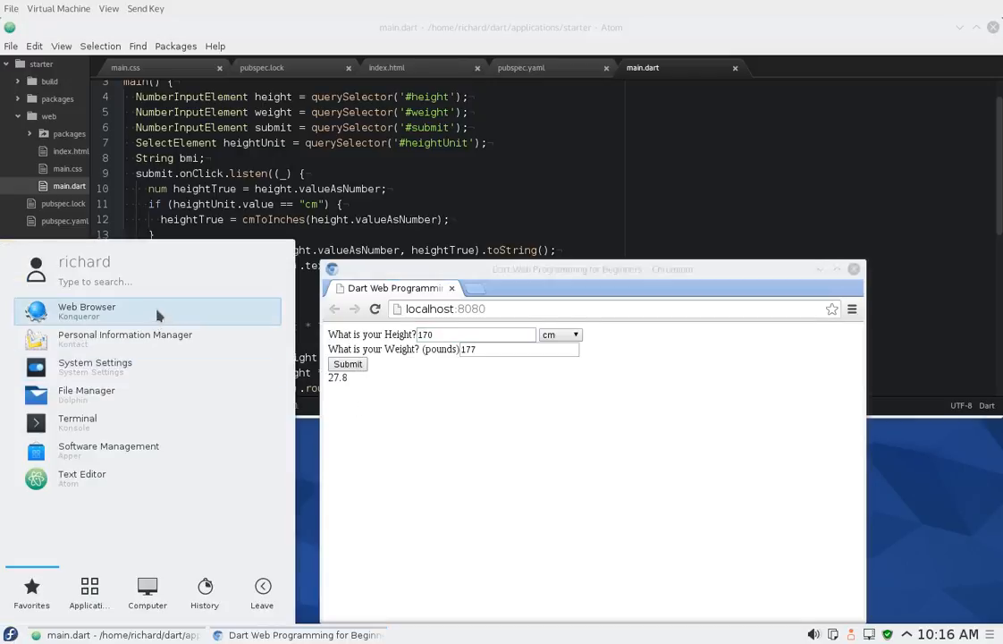
# - Launch KCalc beside the browser and compute 77 × 2.54 = 195.58 cm
pyautogui.write('kcl')
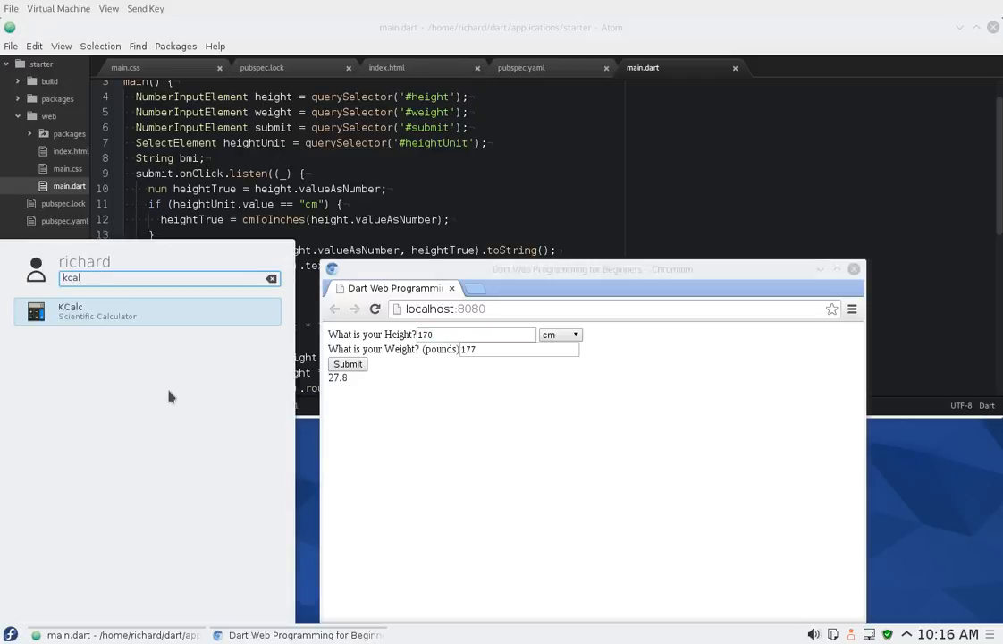
pyautogui.click(147, 311)
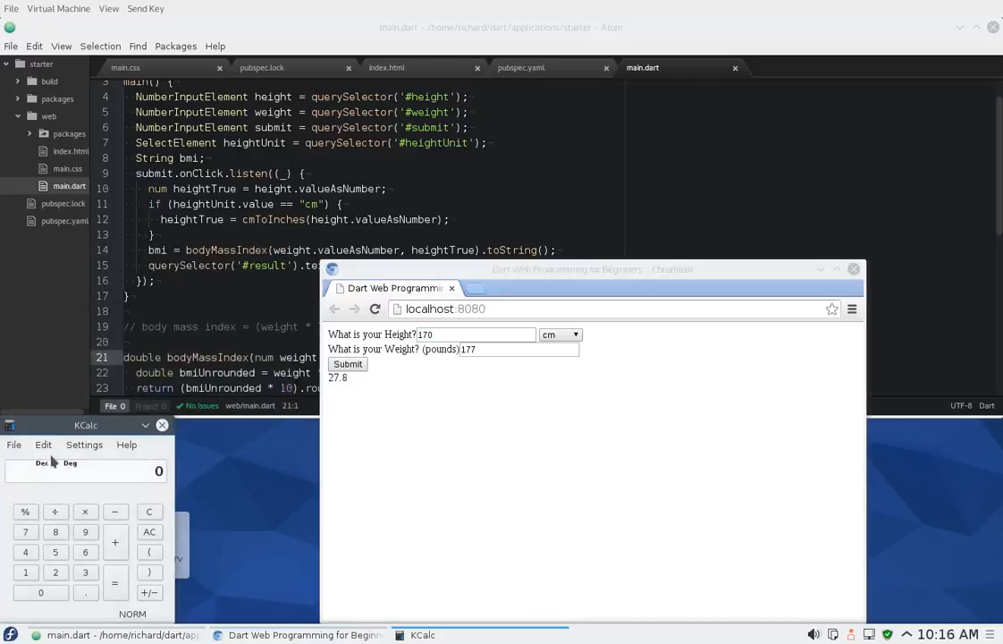
pyautogui.moveTo(86, 425); pyautogui.dragTo(231, 374)
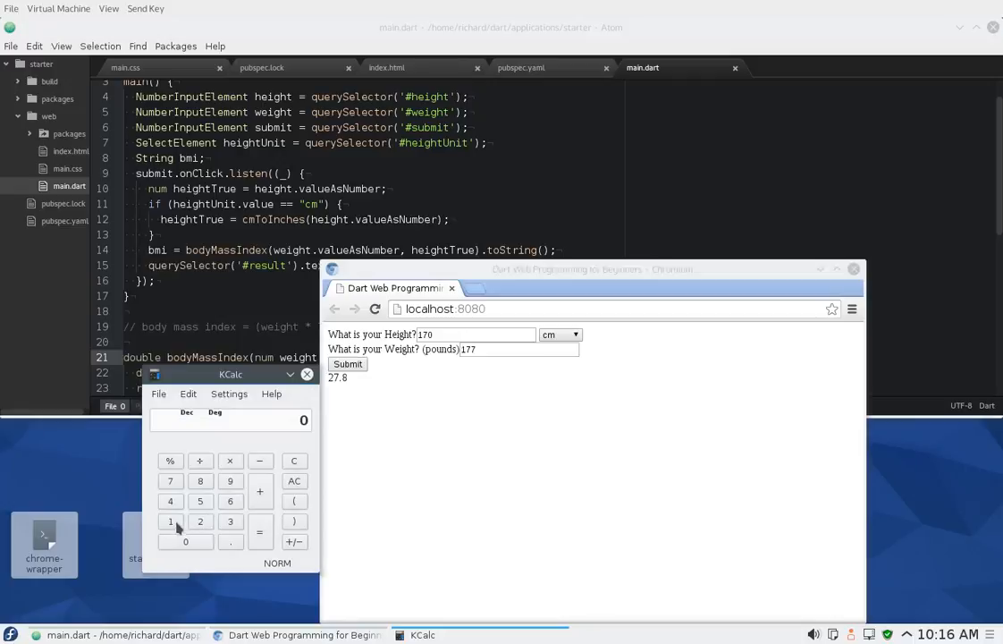
pyautogui.click(171, 522)
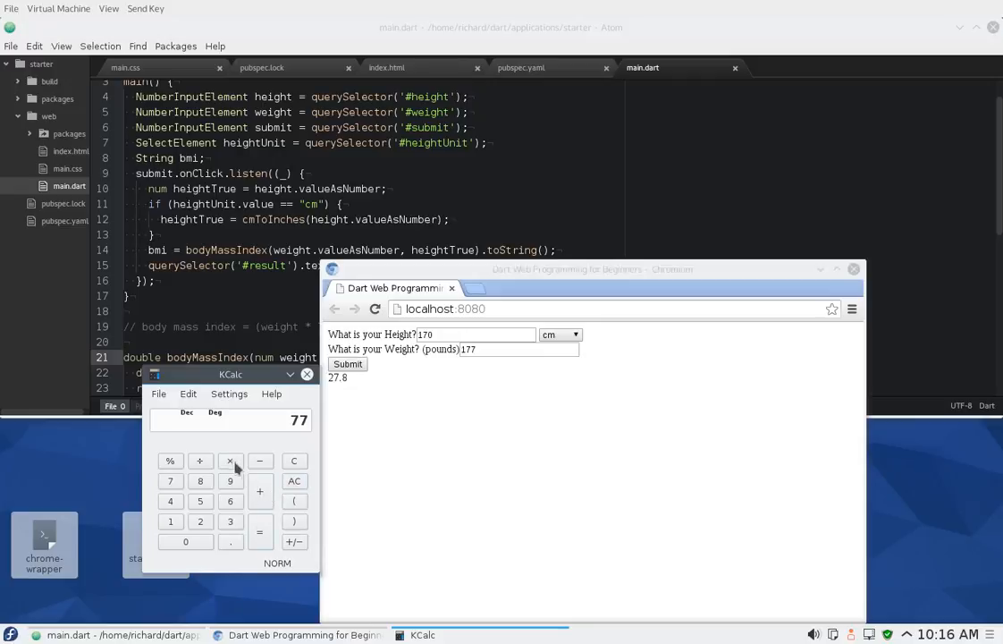
pyautogui.click(200, 501)
pyautogui.write('1')
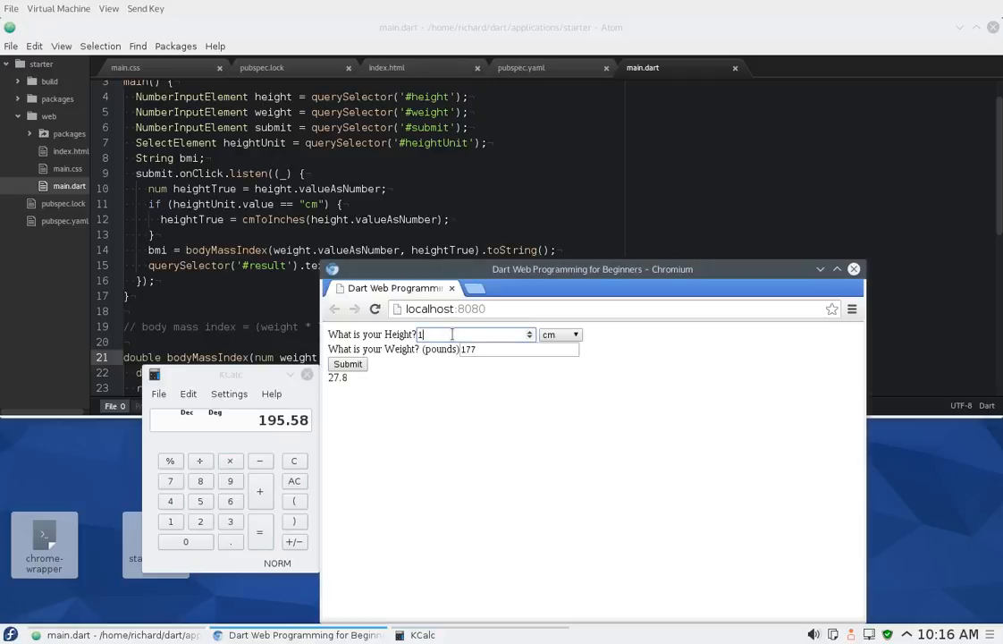
# - Submit 195.58 cm and then 77 inches, both giving BMI 21.0, then try another cm height
pyautogui.write('95.58')
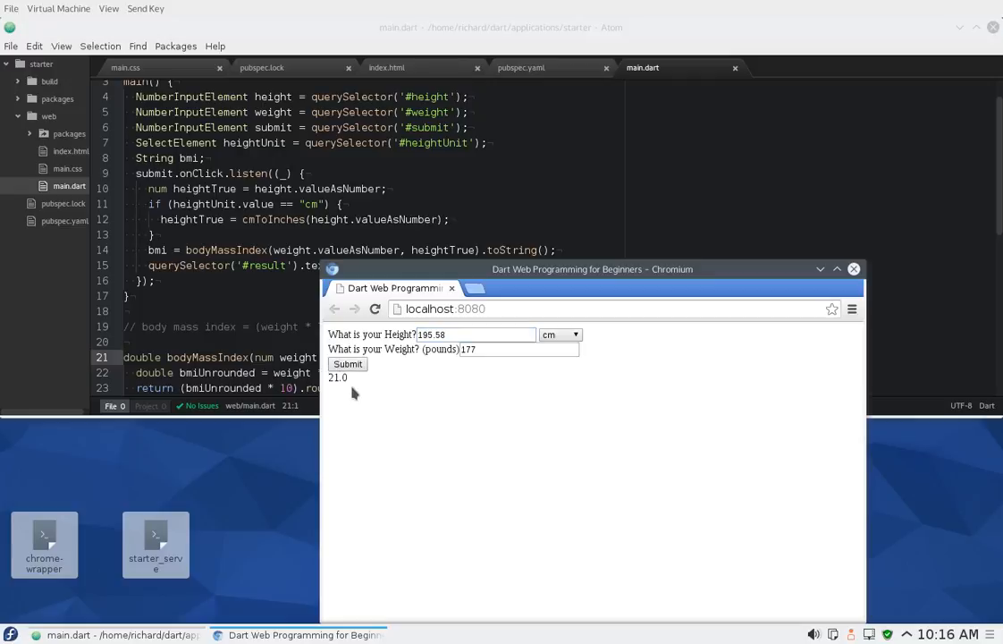
pyautogui.moveTo(523, 375)
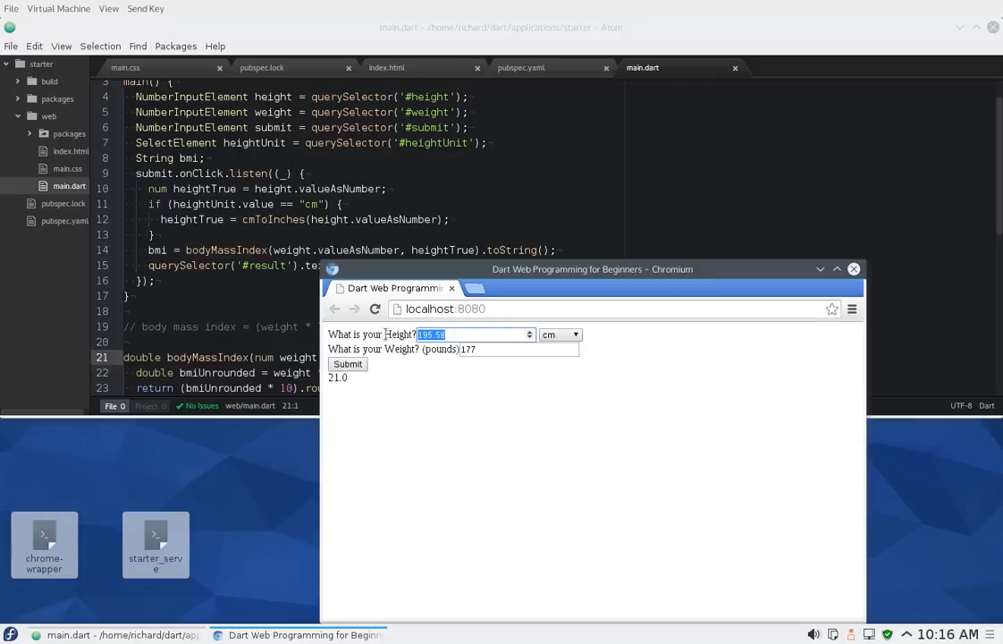
pyautogui.moveTo(589, 343)
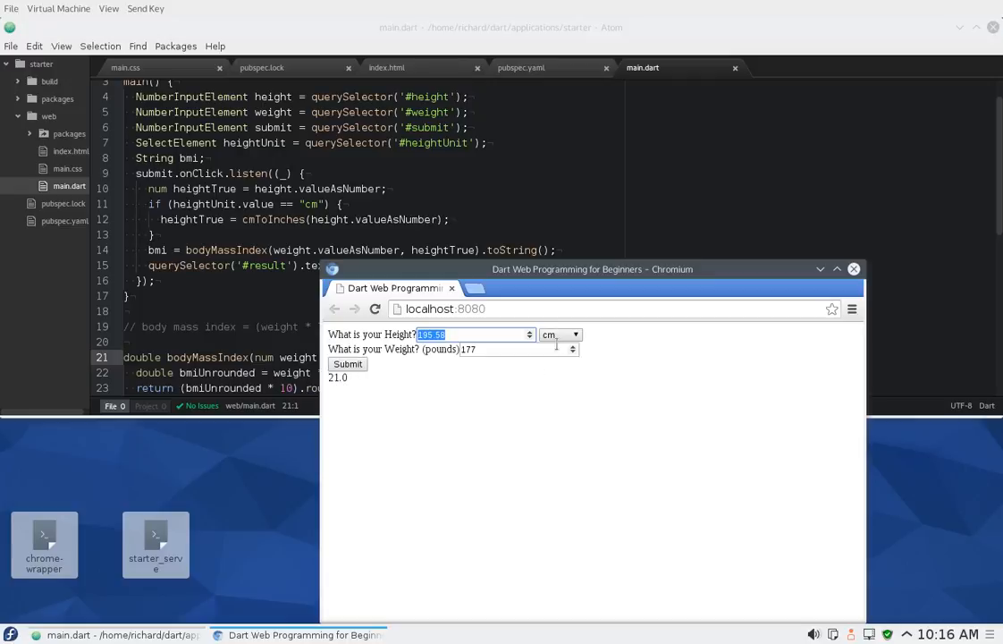
pyautogui.click(558, 334)
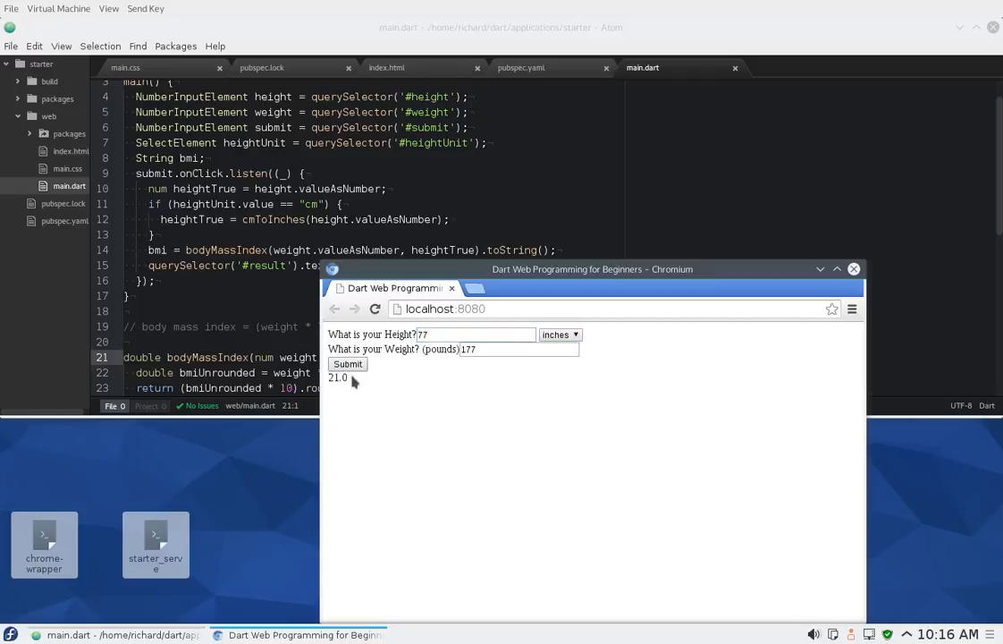
pyautogui.click(474, 334)
pyautogui.write('7')
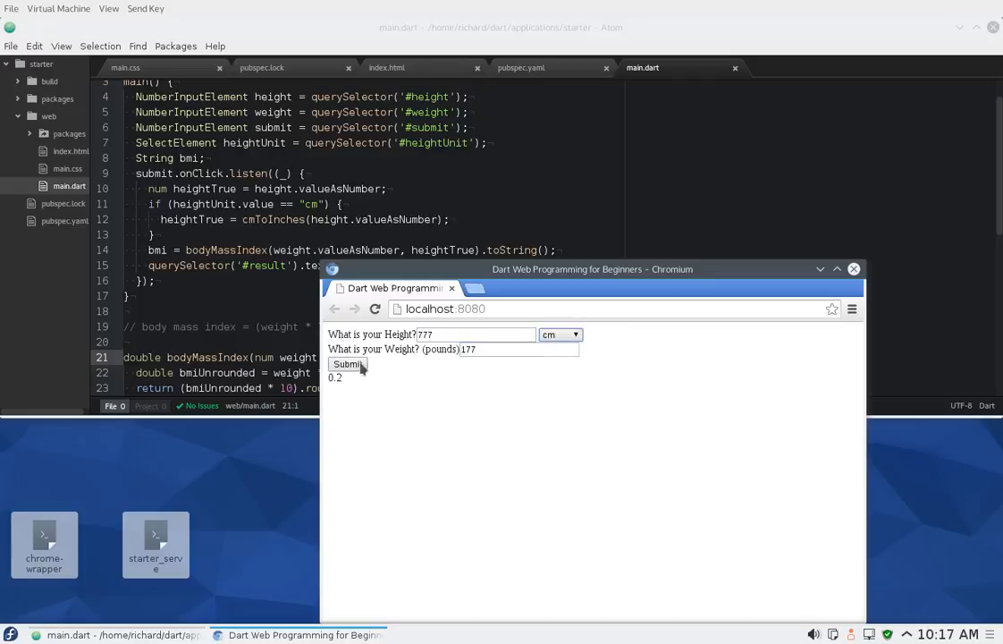
pyautogui.click(347, 365)
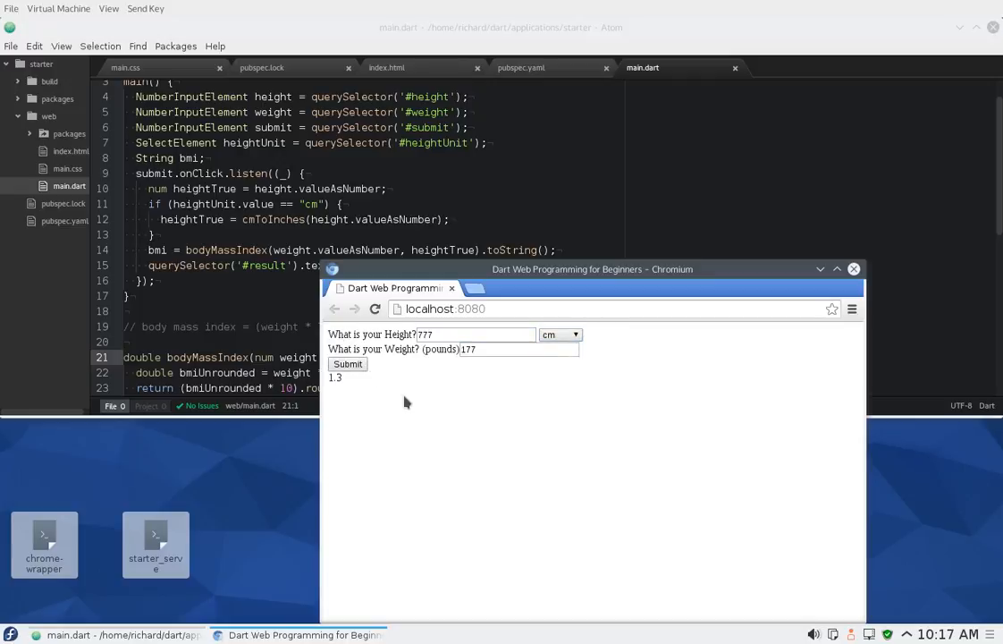
pyautogui.moveTo(440, 400)
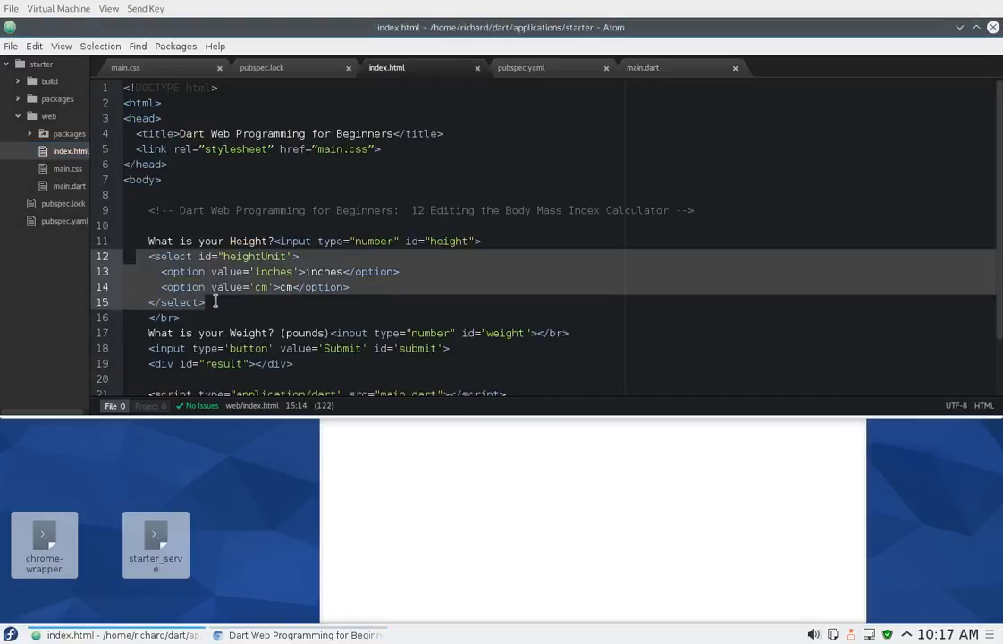
# - Bring main.dart back into view and place the cursor below the onClick listener
pyautogui.click(642, 68)
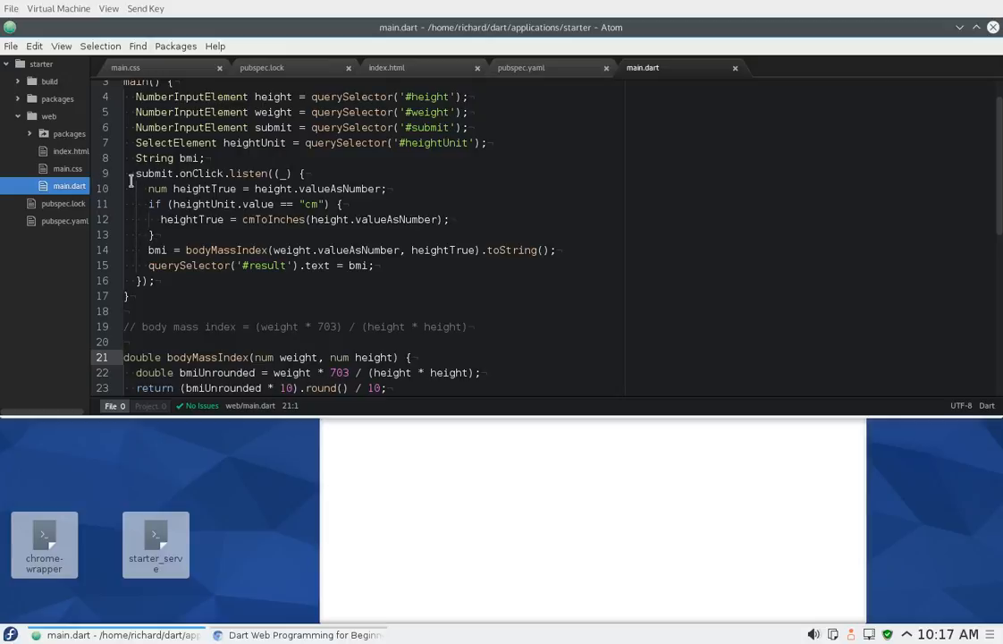
pyautogui.click(154, 279)
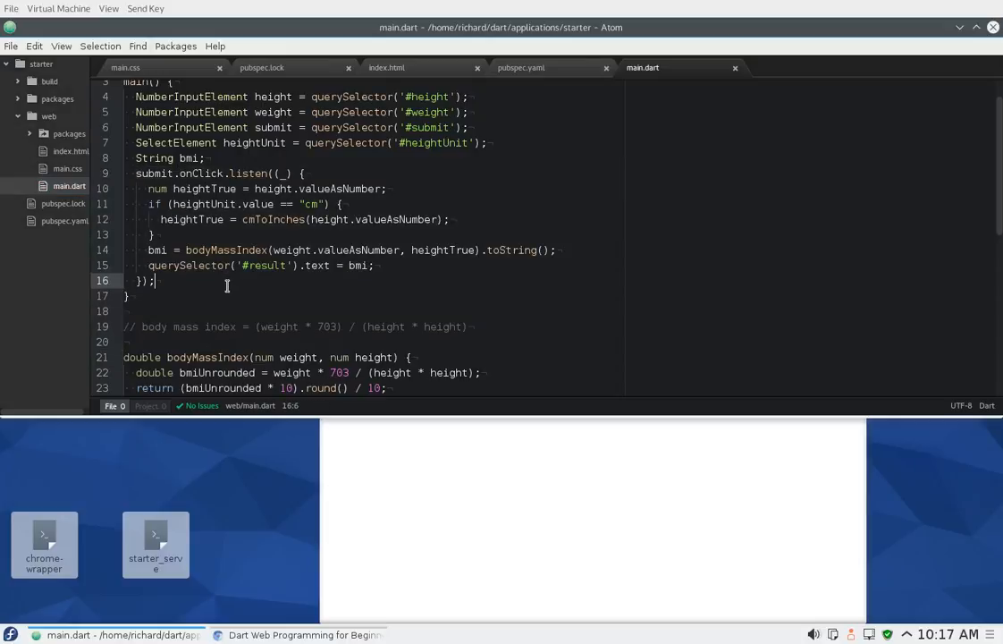